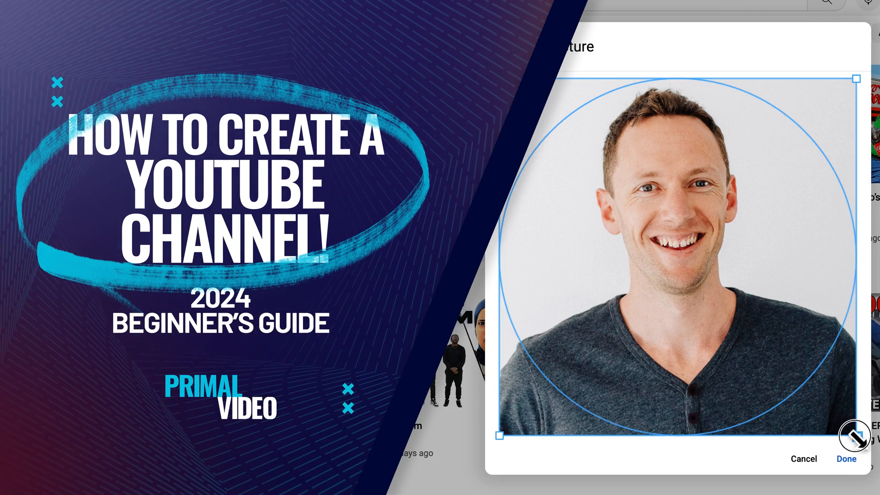
Bring up the Google sign-in page from YouTube's Sign in button
click(845, 459)
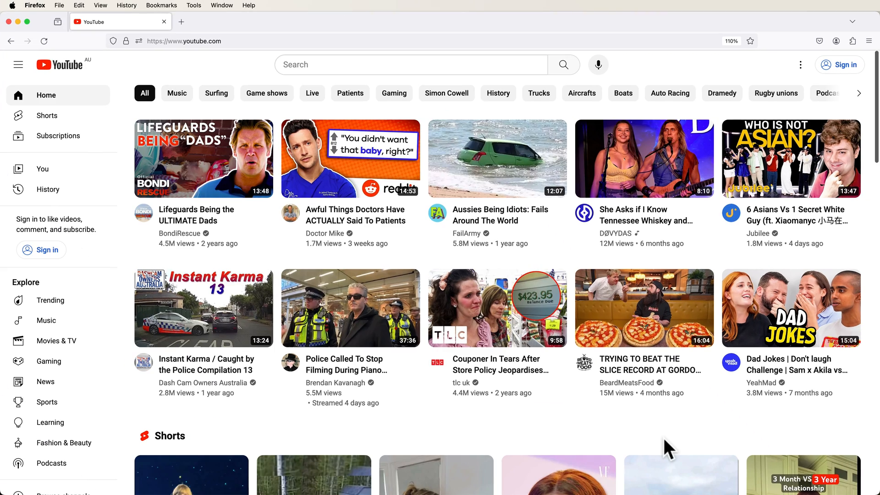
mouse_move(277, 111)
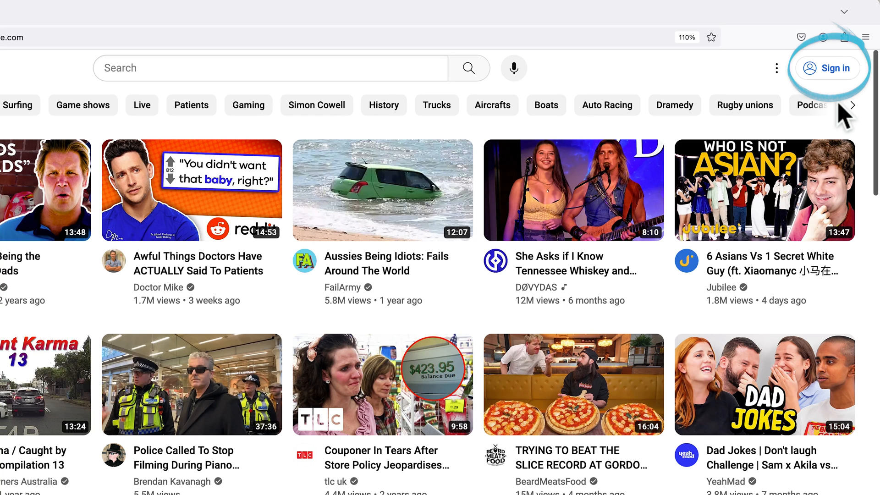
click(828, 68)
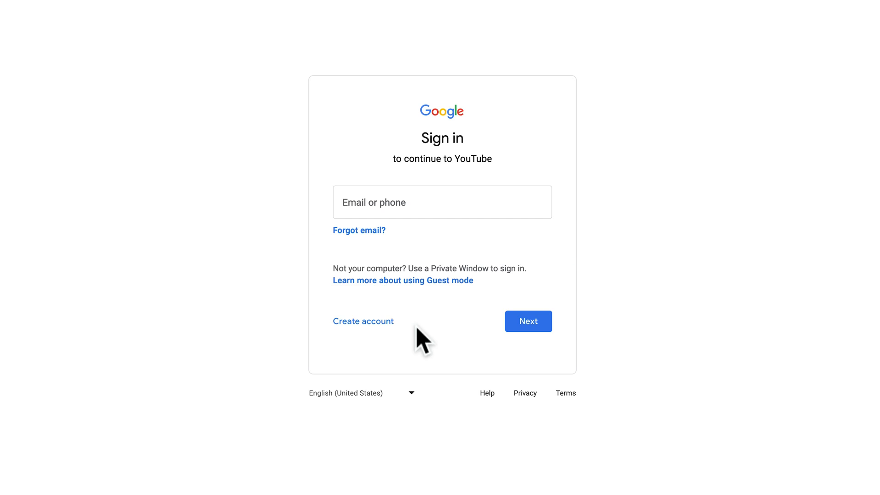
Create a personal Google account with name, May birthday and password, then finish signing in
click(363, 321)
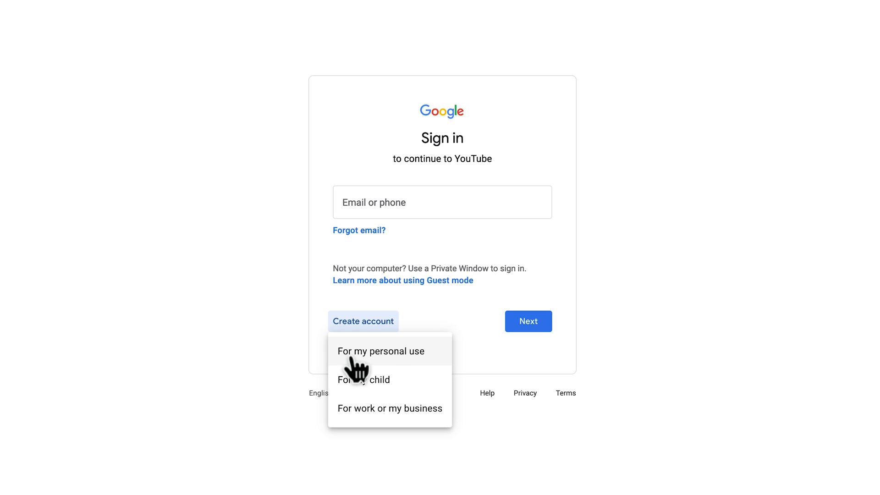
mouse_move(402, 367)
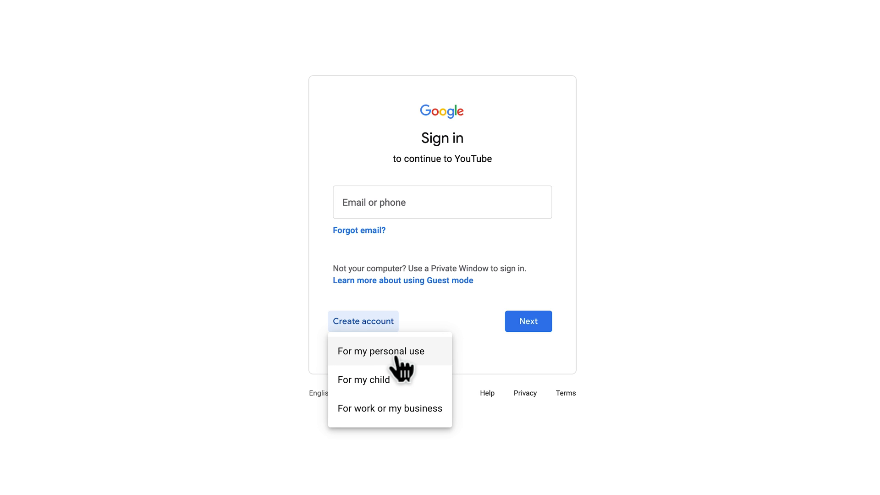
mouse_move(400, 387)
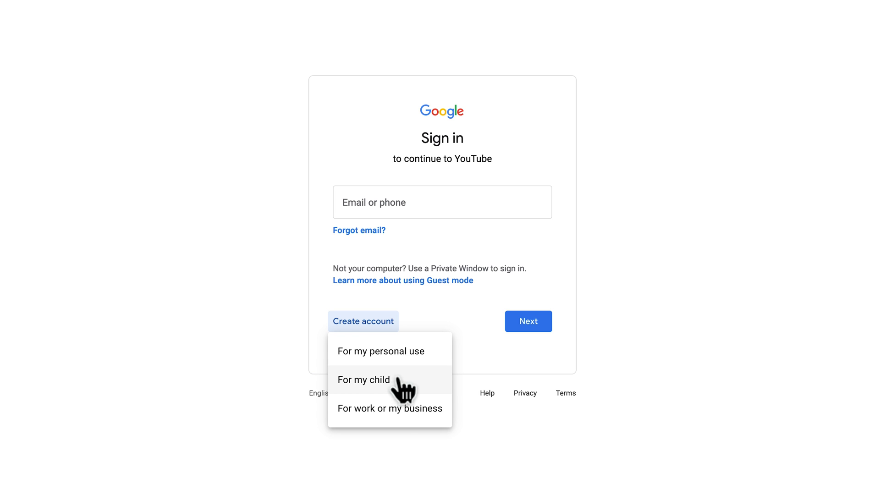
mouse_move(399, 408)
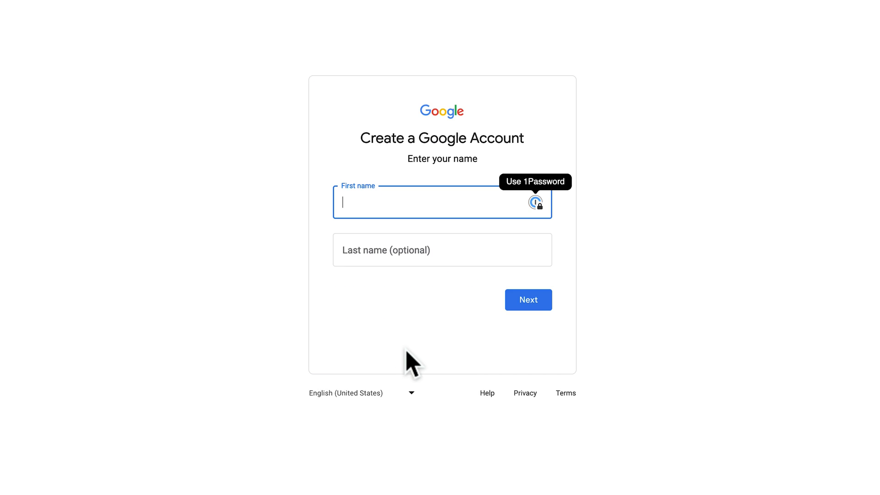
click(527, 299)
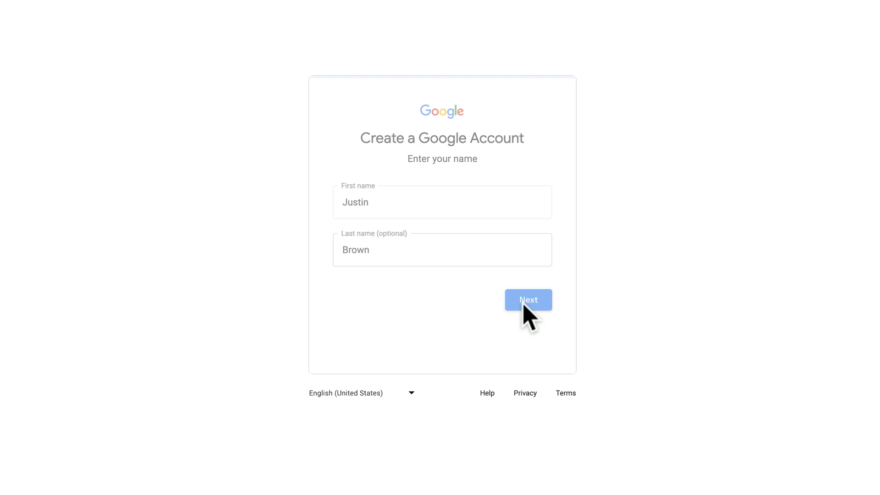
click(528, 299)
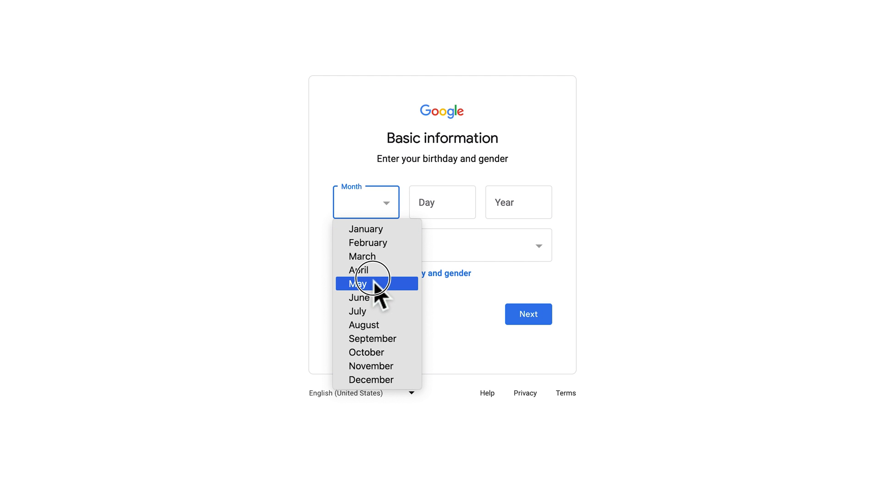
click(356, 283)
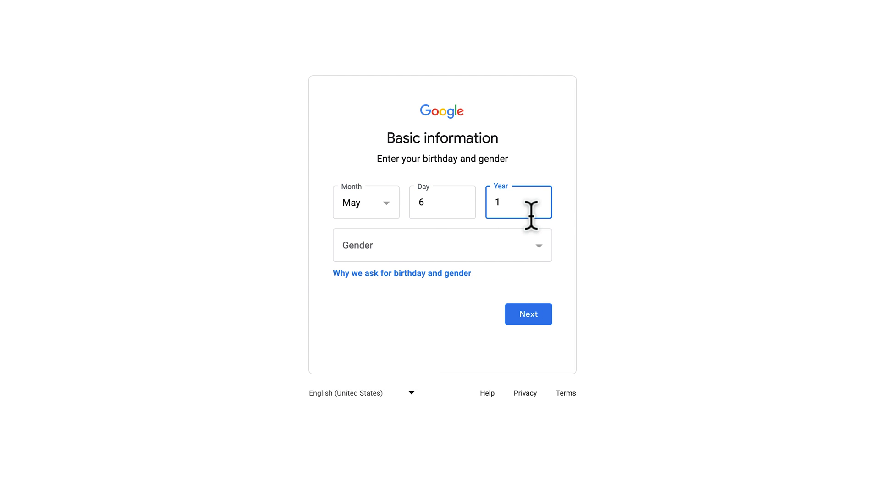
click(528, 314)
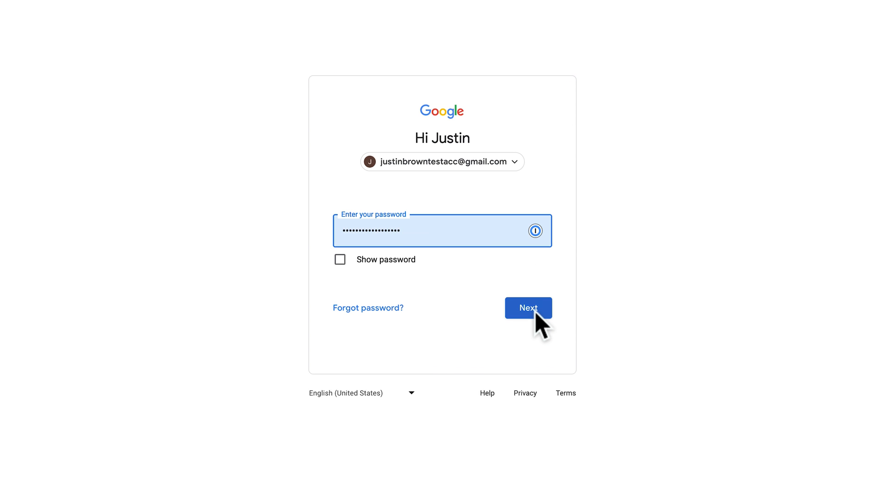
click(528, 308)
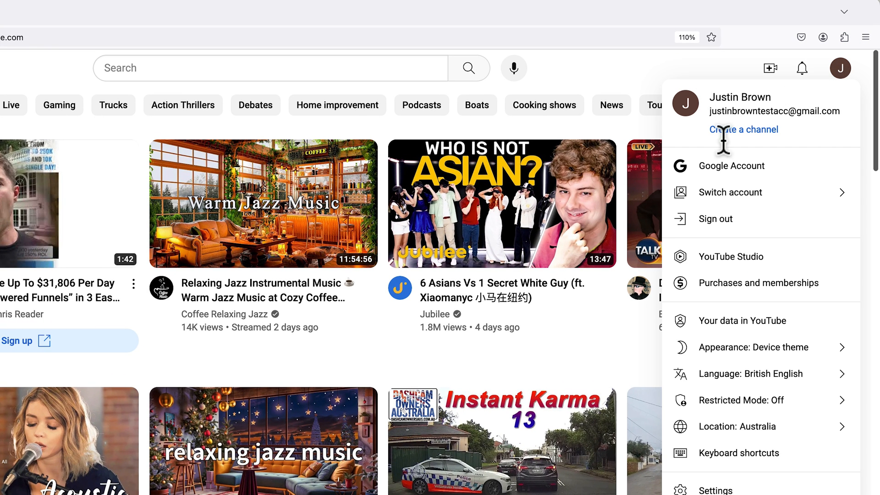
mouse_move(719, 106)
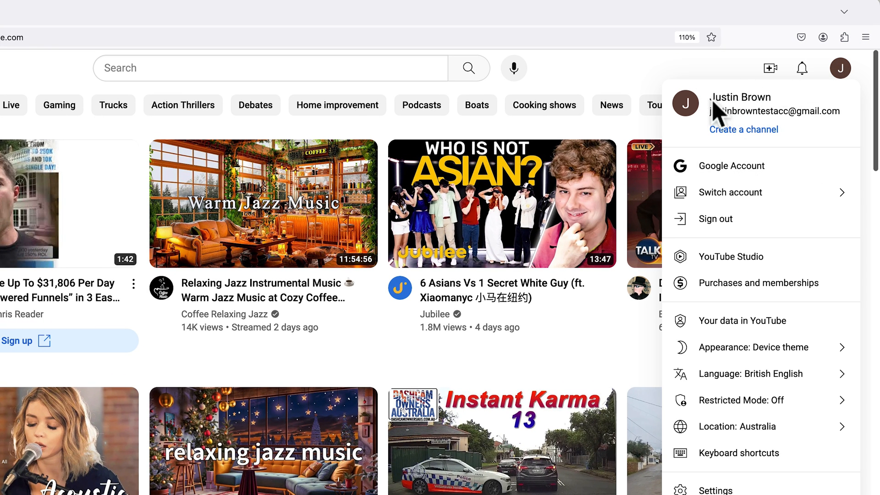
mouse_move(813, 111)
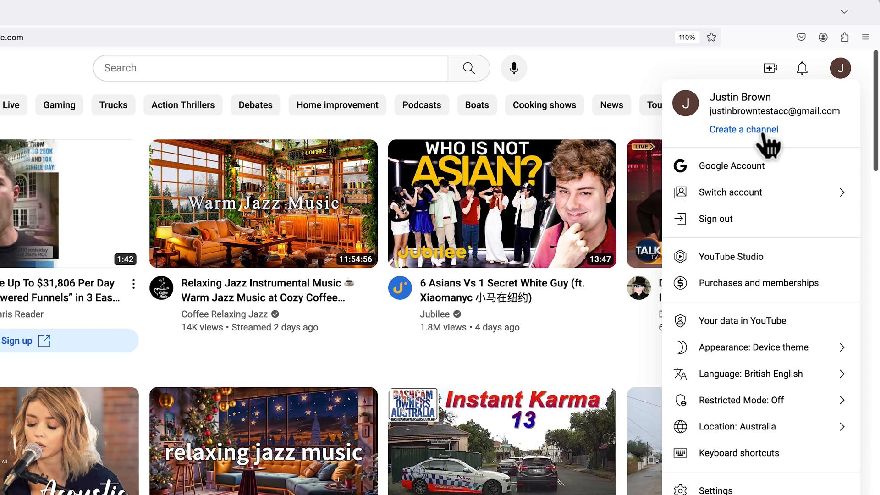
mouse_move(757, 147)
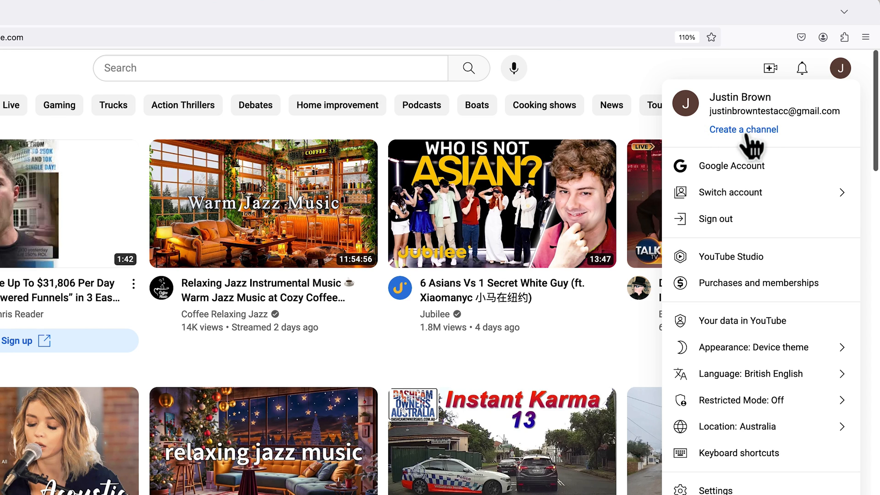
click(743, 130)
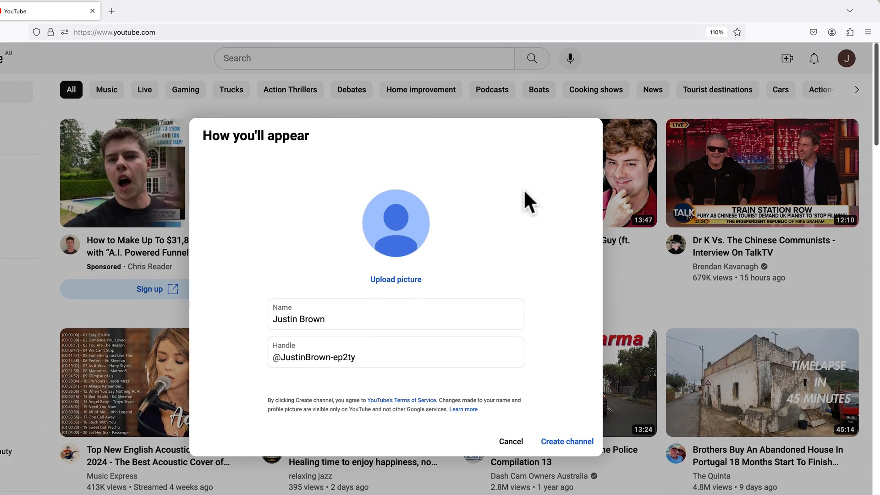
click(511, 441)
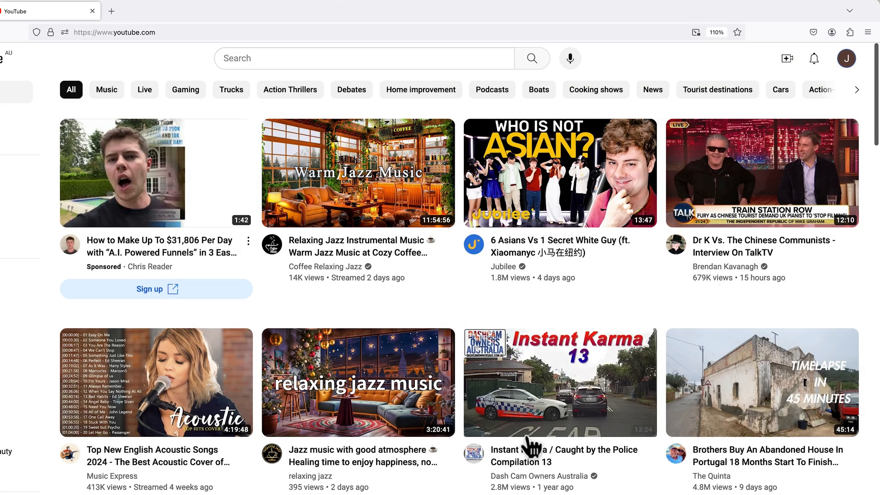
click(846, 58)
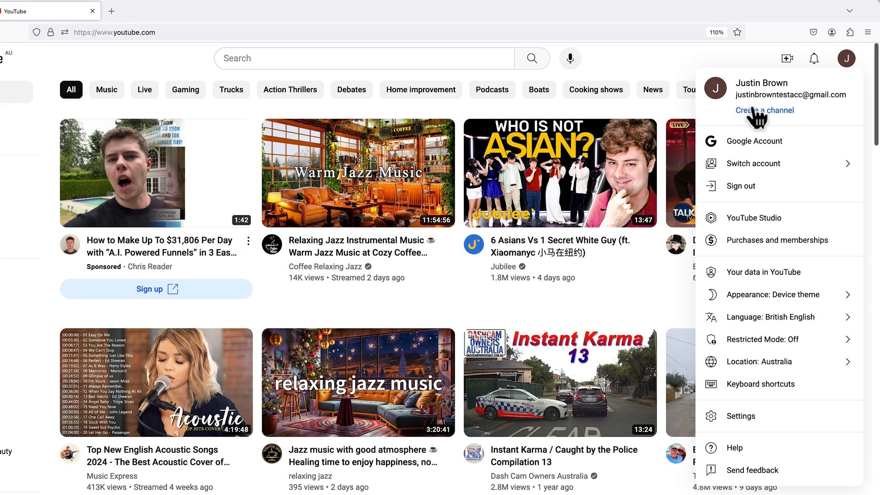
mouse_move(755, 141)
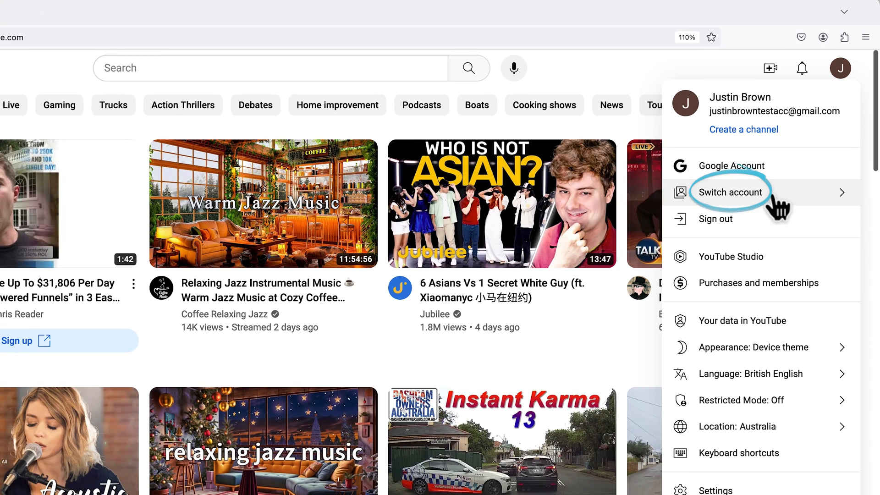
Start creating a new channel from the account's all-channels page
click(732, 192)
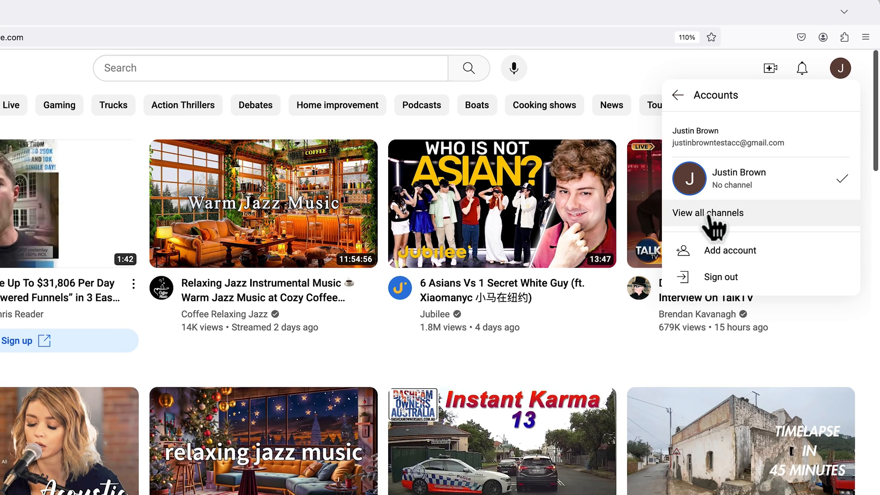
click(709, 213)
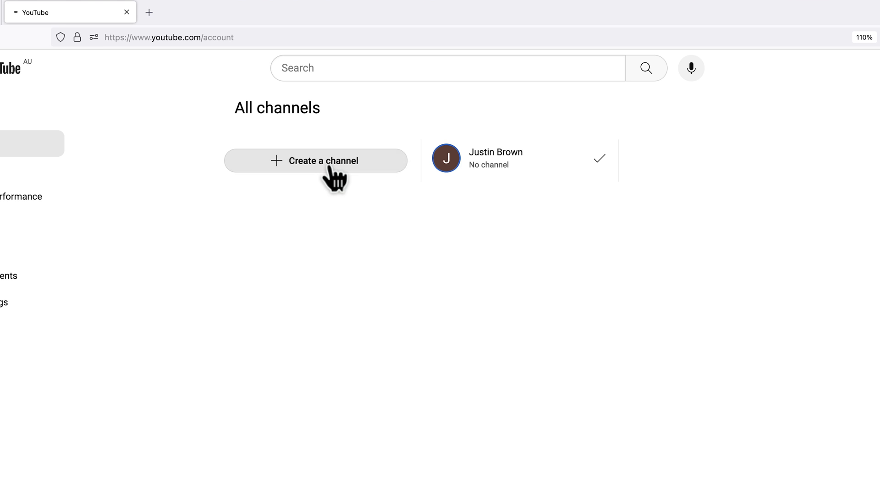
click(316, 160)
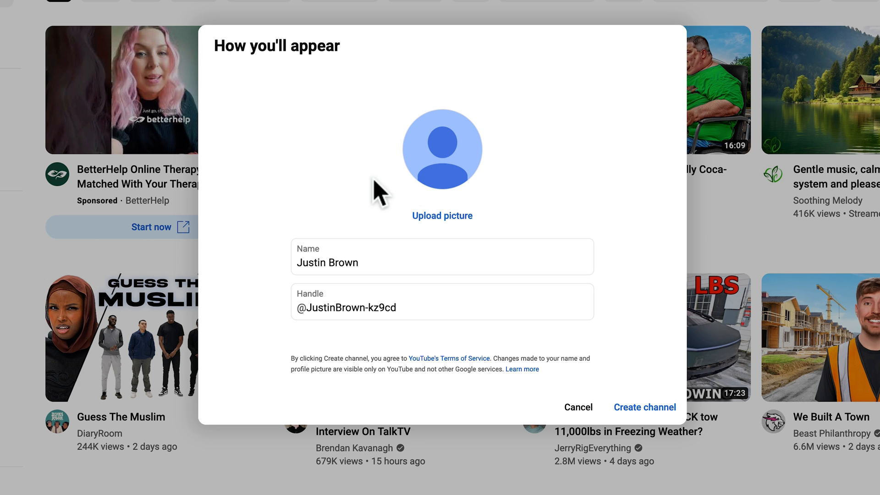
mouse_move(442, 259)
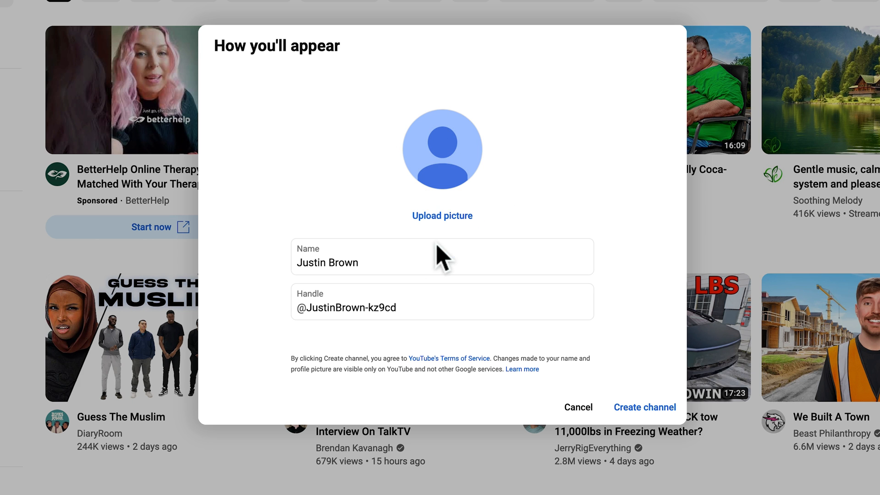
Upload the smiling headshot and confirm its crop as the channel's profile picture
click(442, 215)
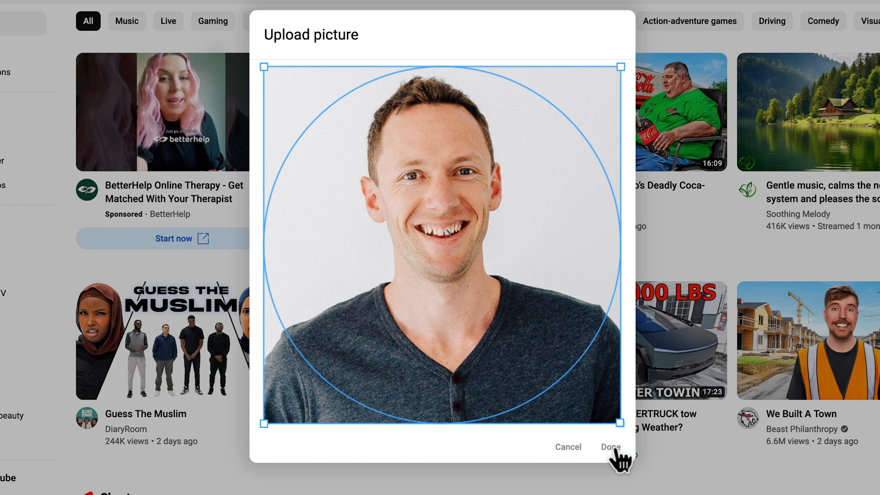
click(611, 447)
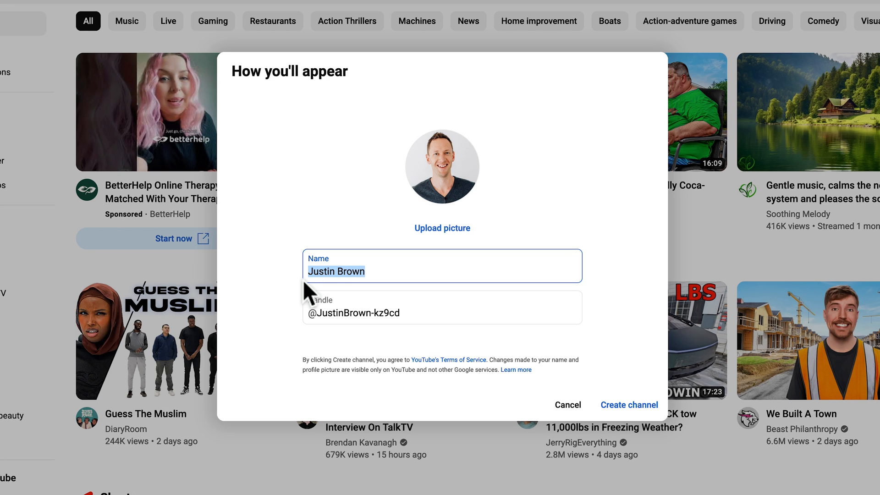
text(My)
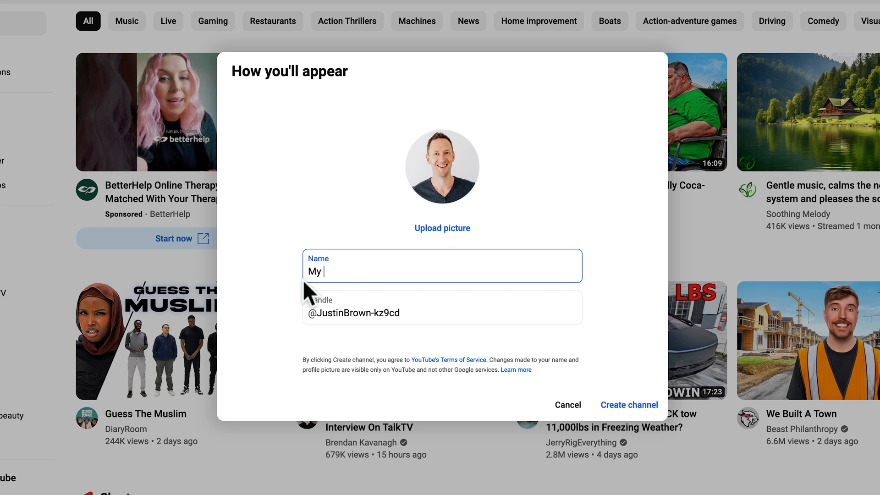
text(Awesome Channel)
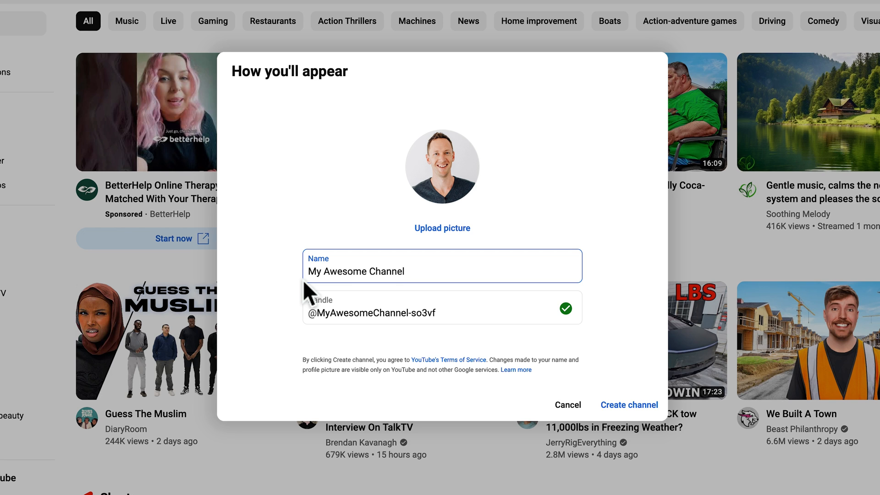
text(Justin)
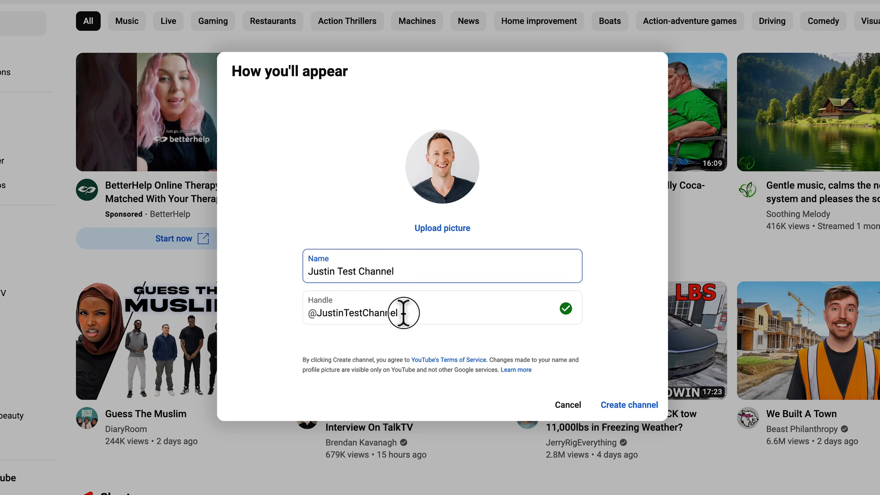
double_click(349, 313)
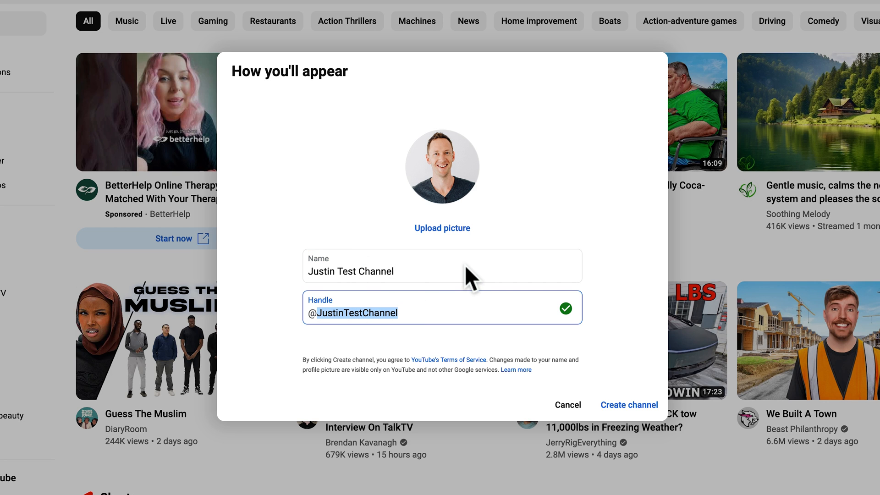
key(Backspace)
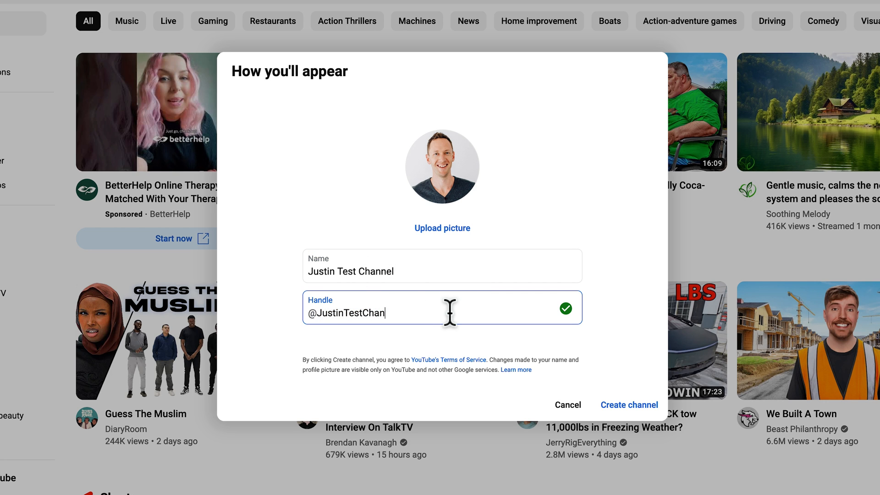
mouse_move(396, 341)
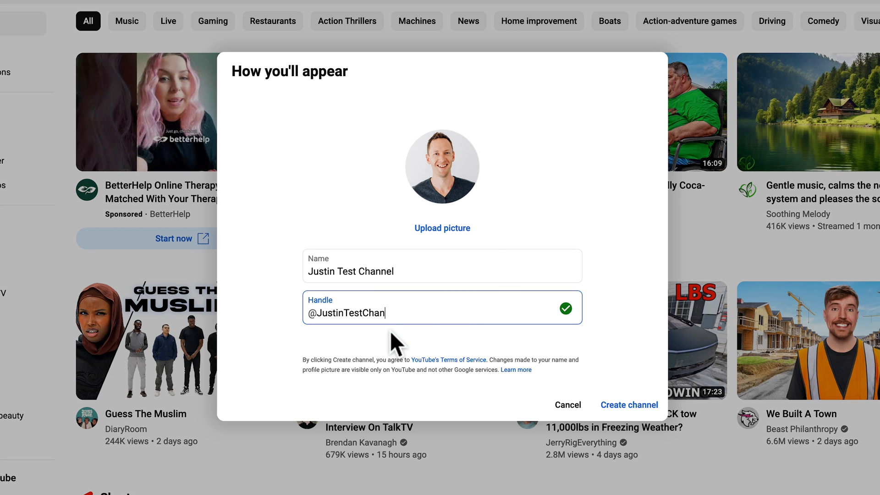
text(nel)
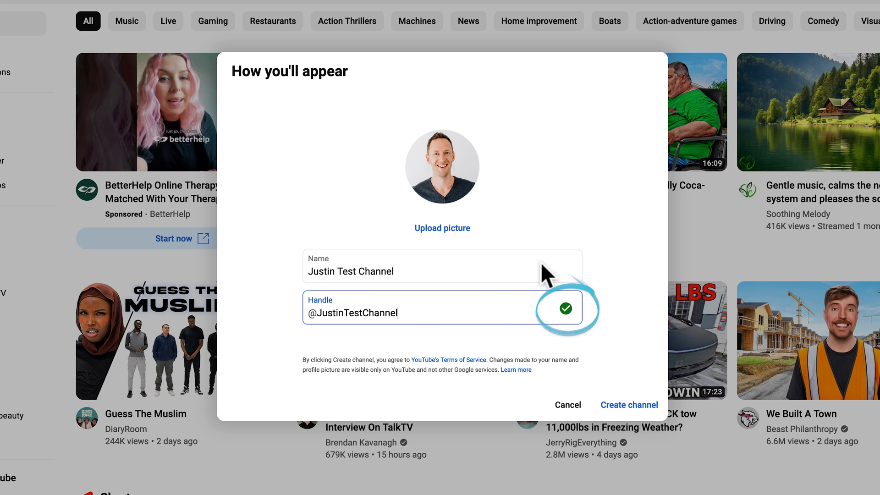
mouse_move(574, 327)
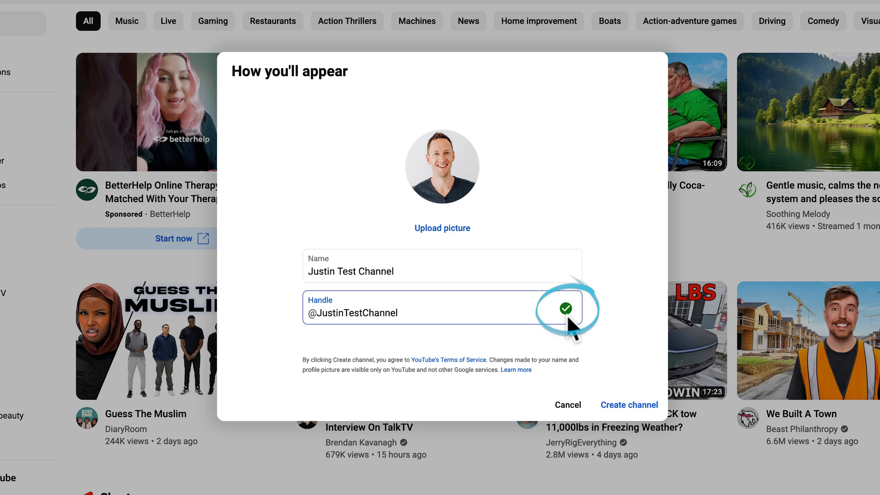
mouse_move(572, 327)
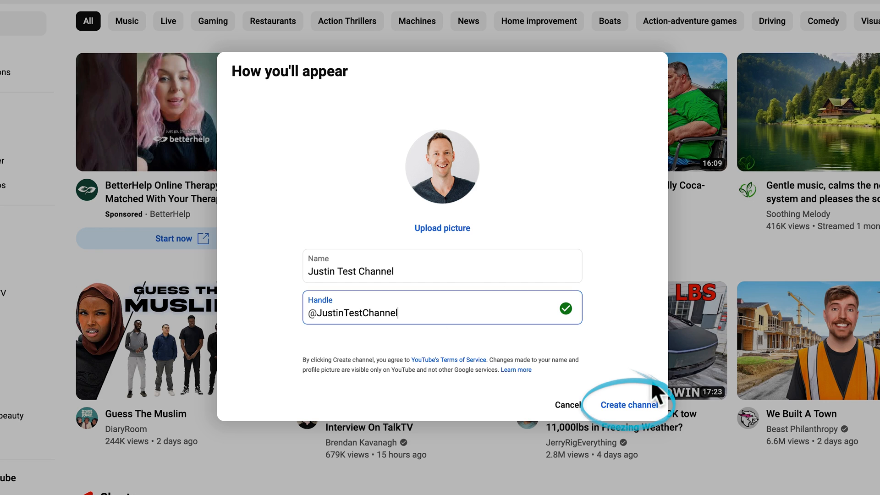
Create the channel and reload until its page shows the name, handle and headshot
click(629, 404)
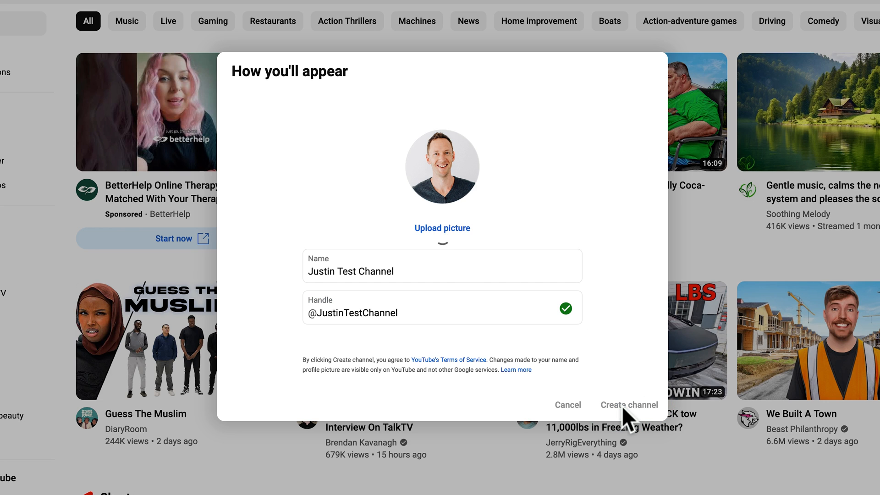
click(630, 404)
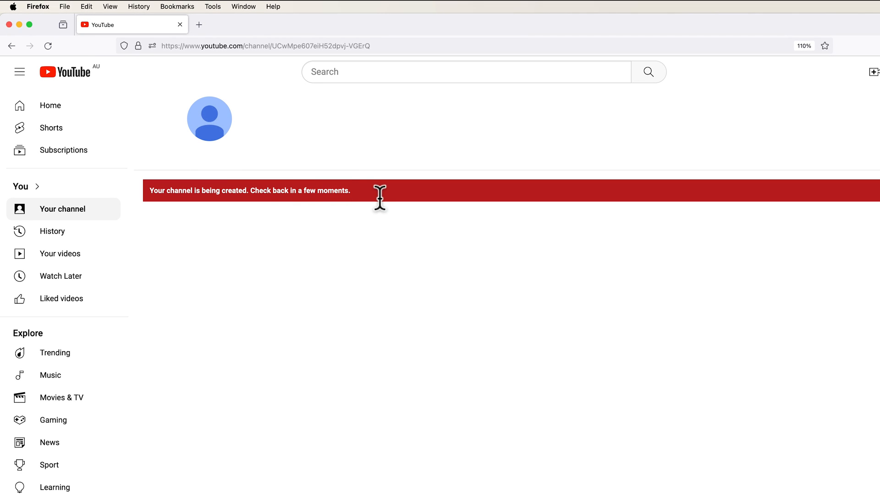
mouse_move(386, 216)
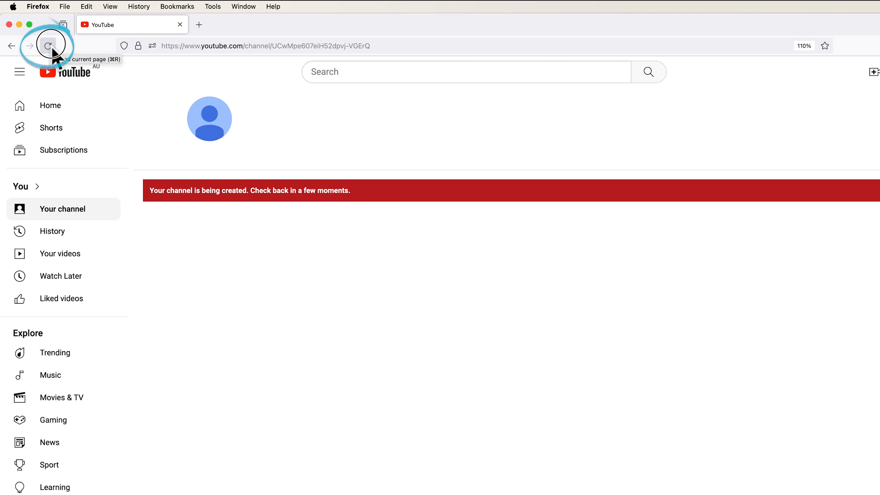
click(48, 46)
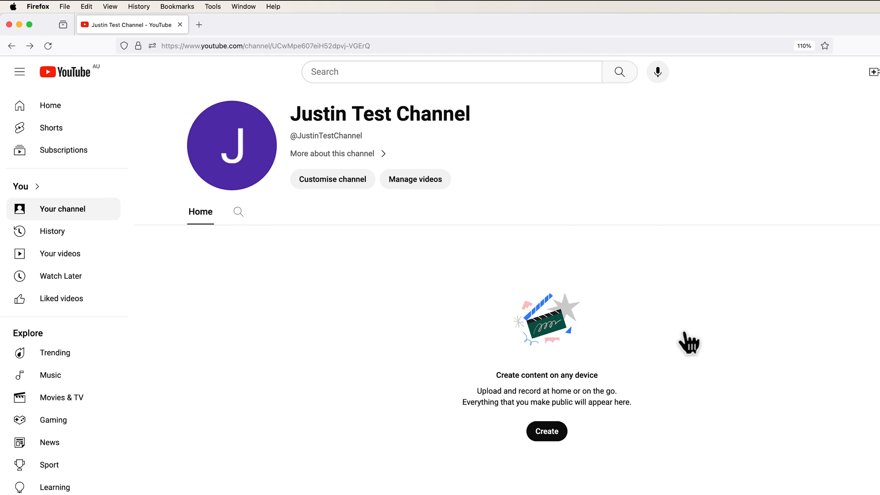
mouse_move(191, 166)
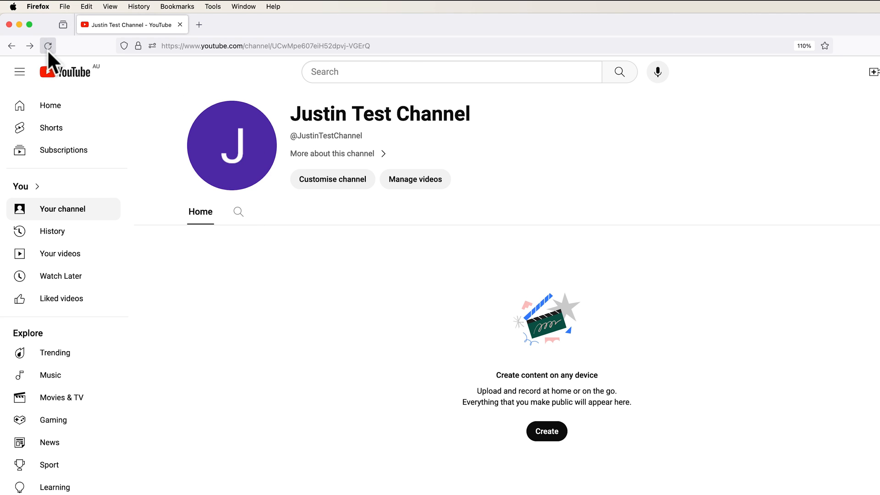
click(48, 46)
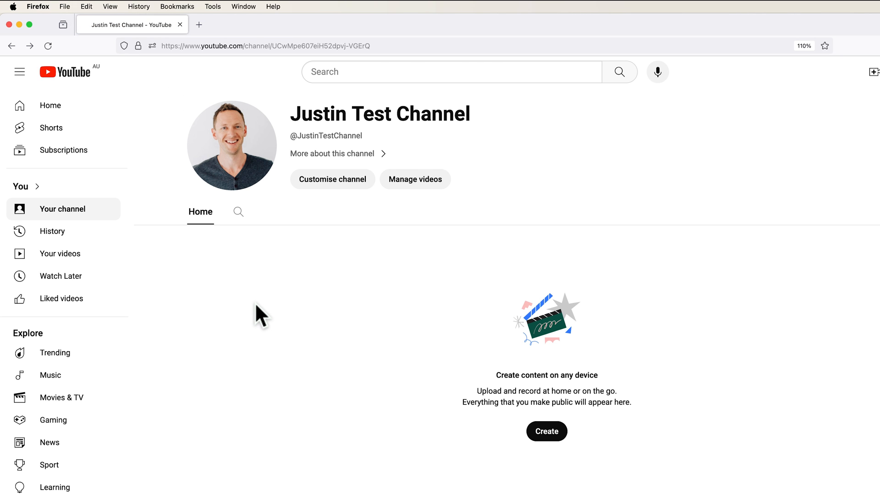
mouse_move(441, 309)
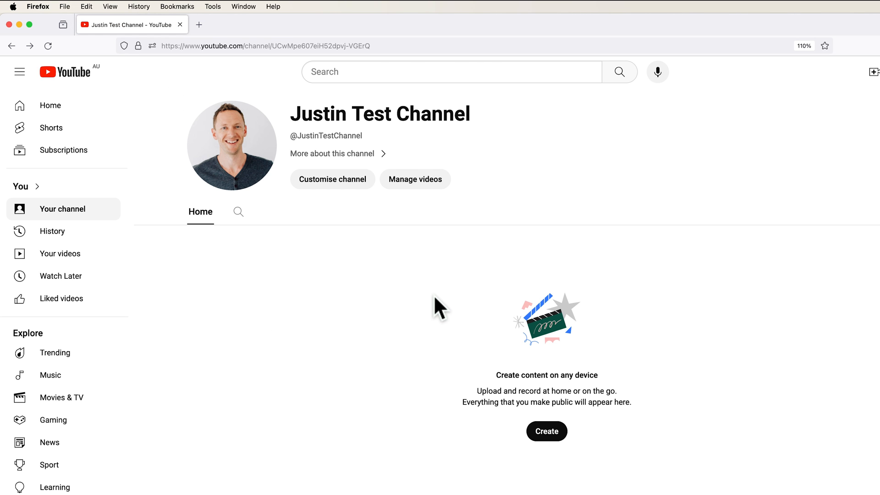
mouse_move(332, 179)
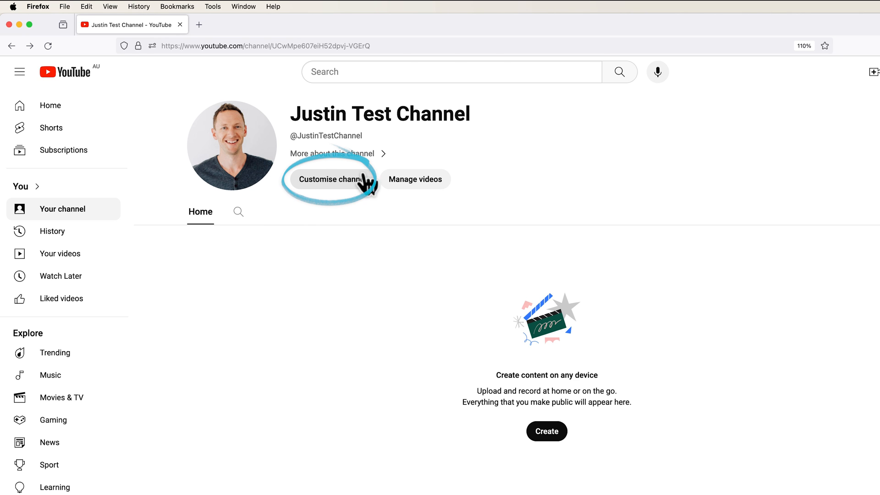
Reach YouTube Studio's Channel customisation page for Justin Test Channel
click(331, 179)
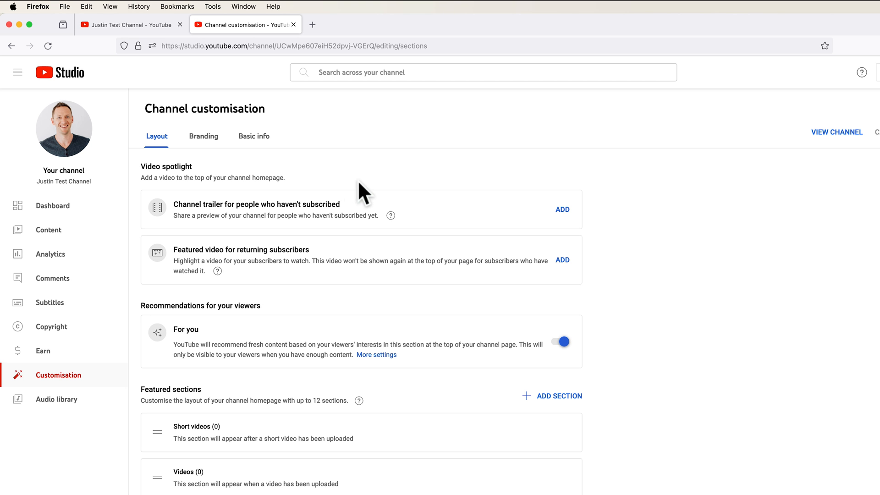
mouse_move(93, 365)
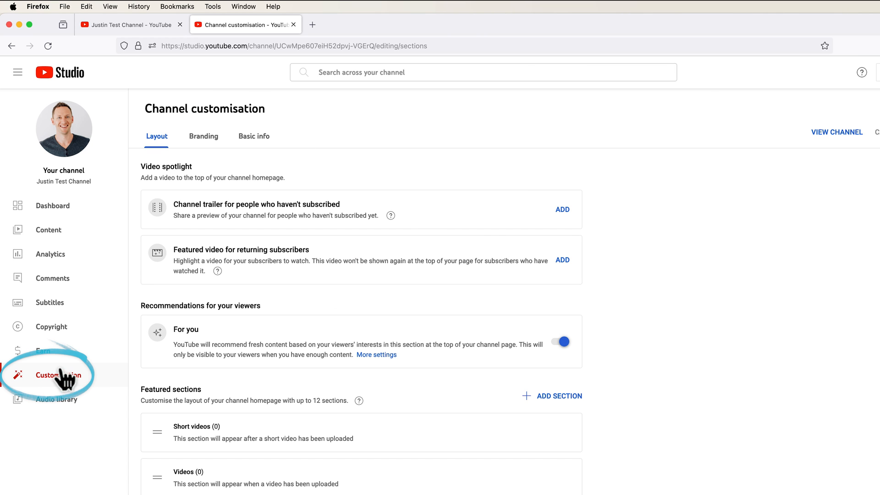
click(127, 25)
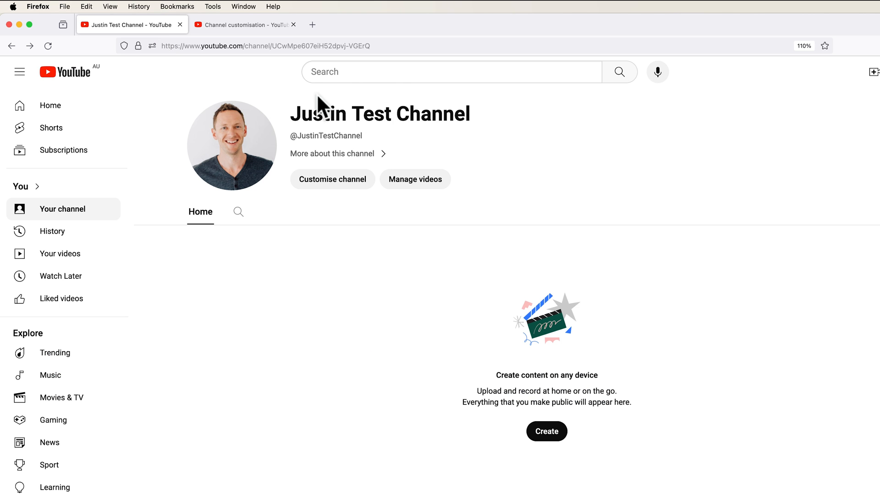
mouse_move(332, 179)
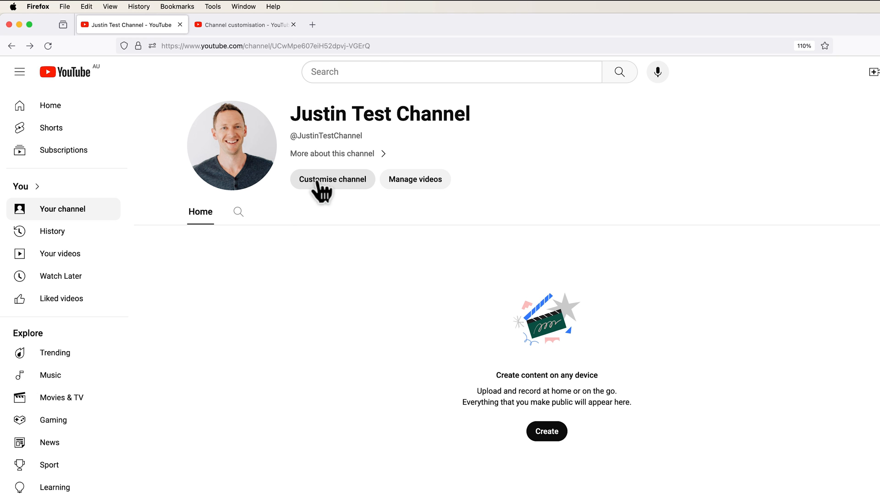
click(858, 70)
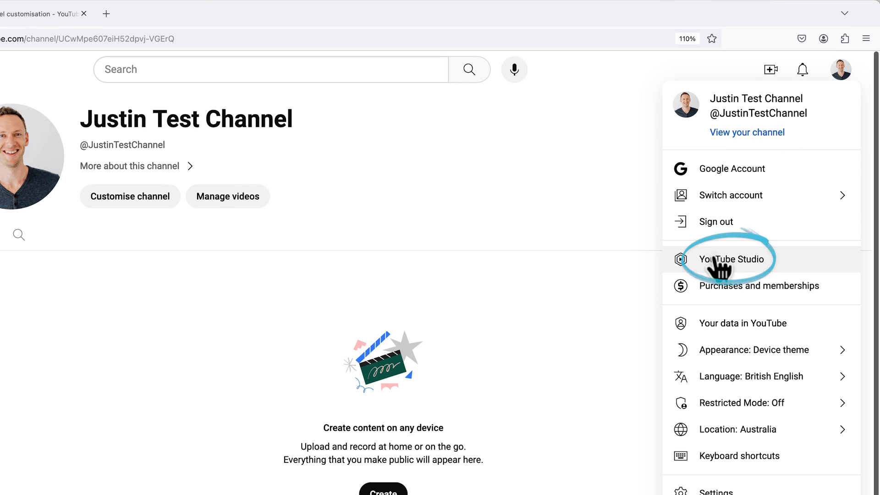
click(731, 259)
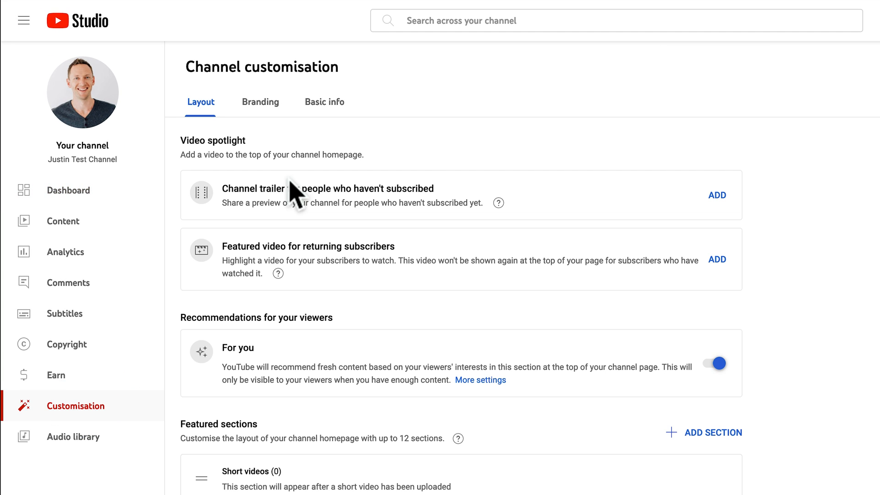
Review the Basic info fields: name with its change limit, handle, description and channel URL
click(325, 102)
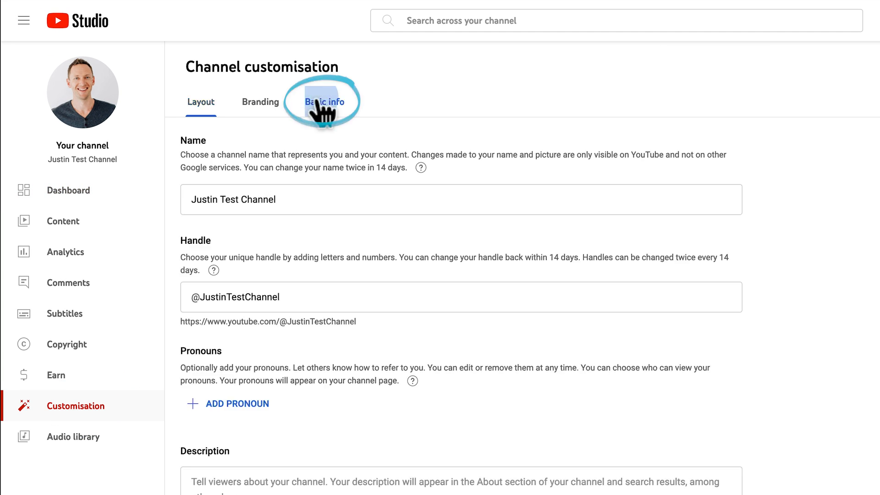
click(325, 102)
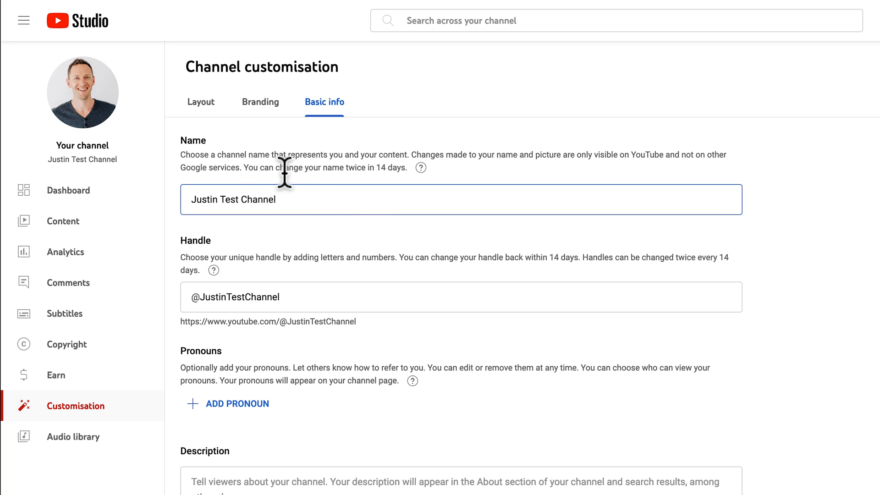
drag(283, 167, 399, 167)
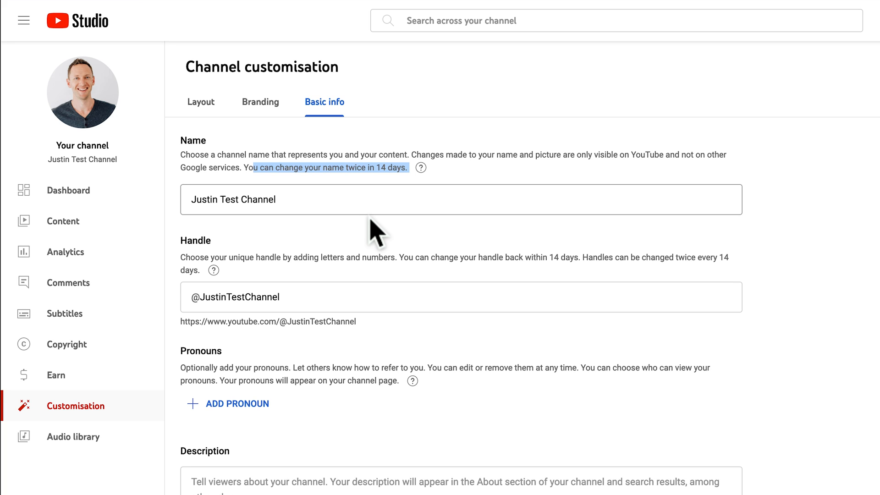
mouse_move(323, 238)
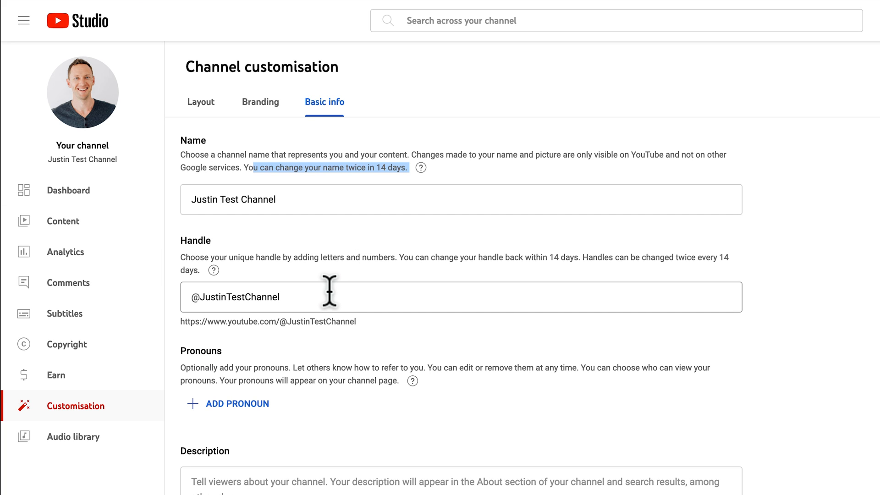
mouse_move(188, 334)
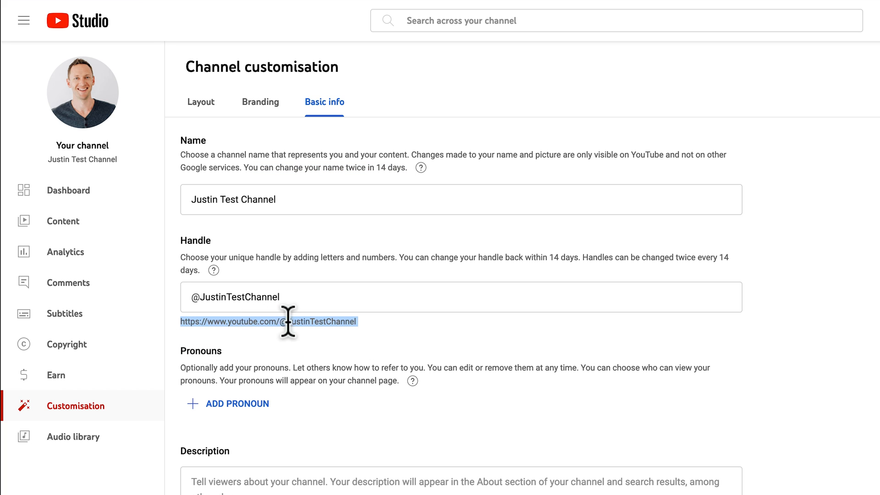
mouse_move(298, 325)
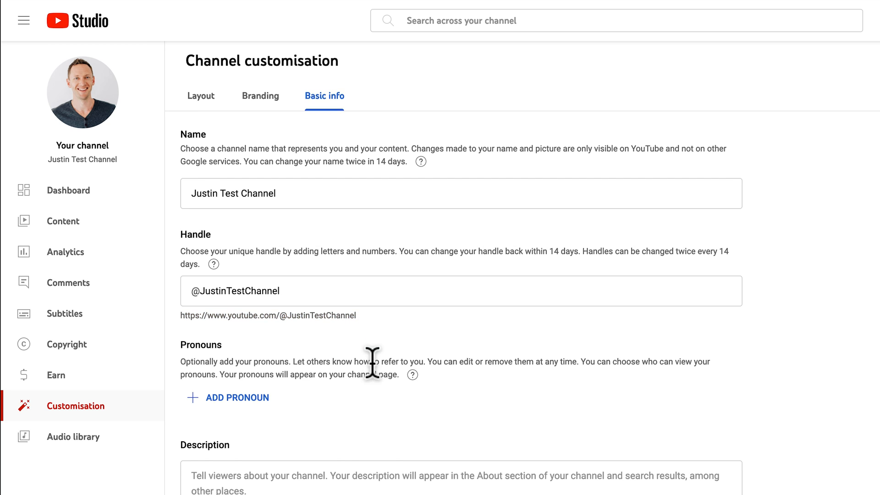
scroll(down, 3)
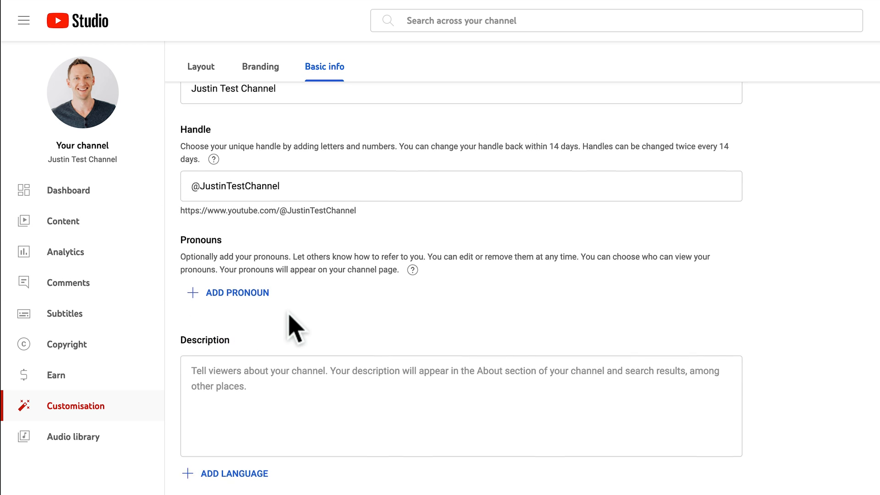
scroll(down, 3)
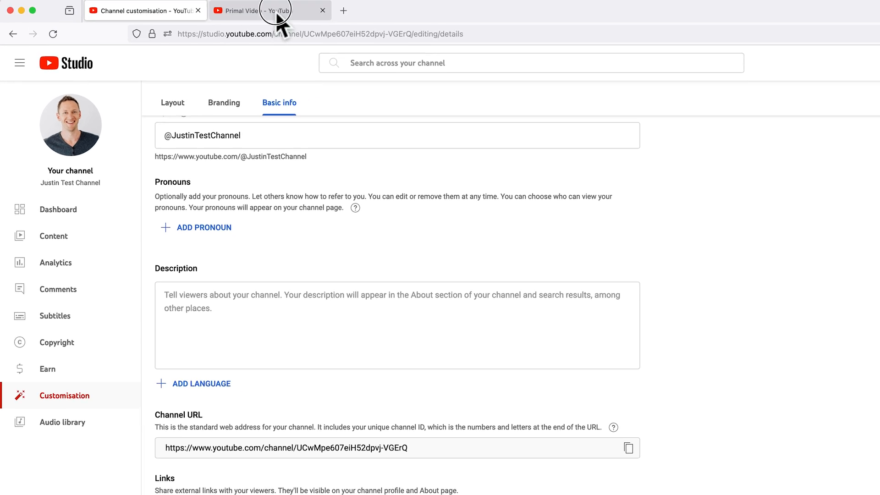
View Primal Video's About description as an example and close it
click(266, 11)
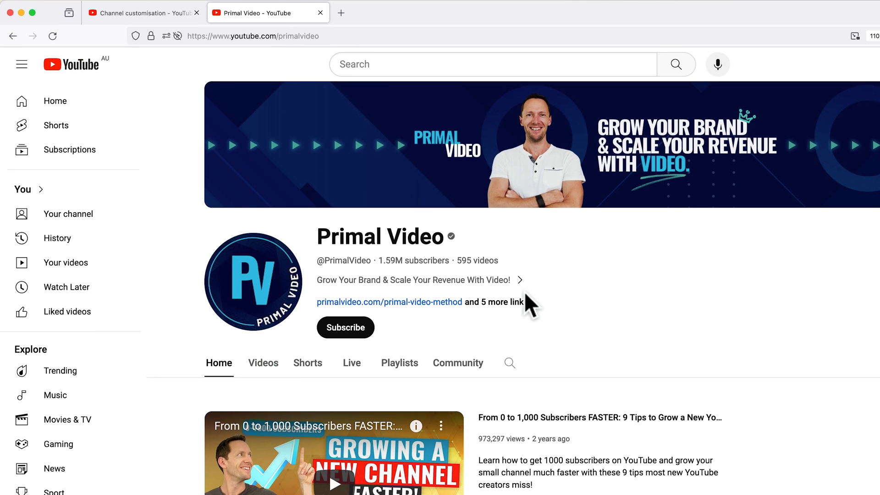
mouse_move(455, 291)
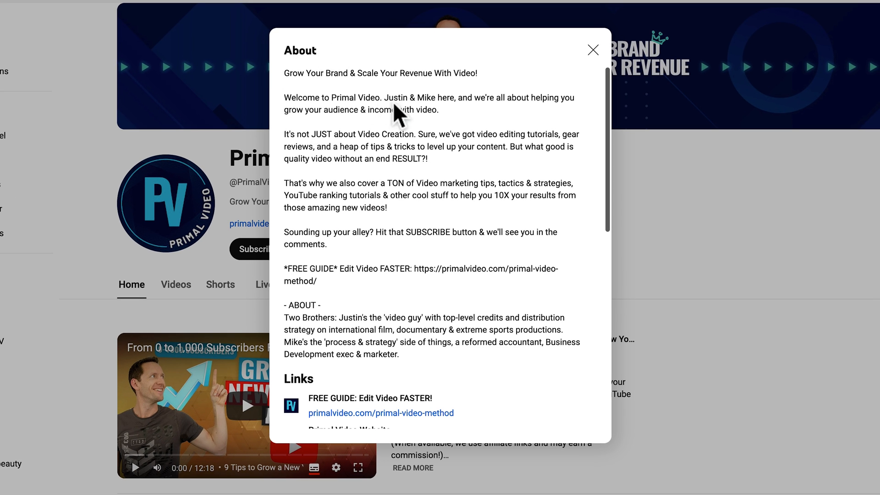
mouse_move(284, 74)
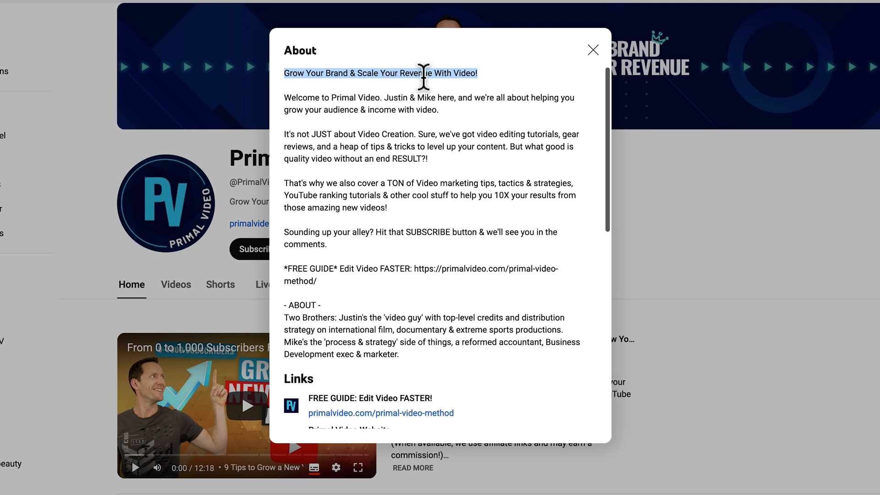
click(592, 50)
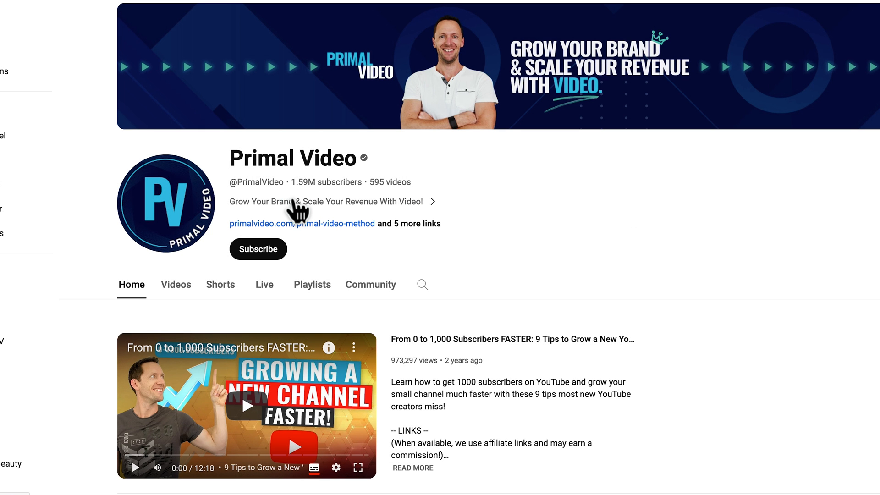
mouse_move(294, 213)
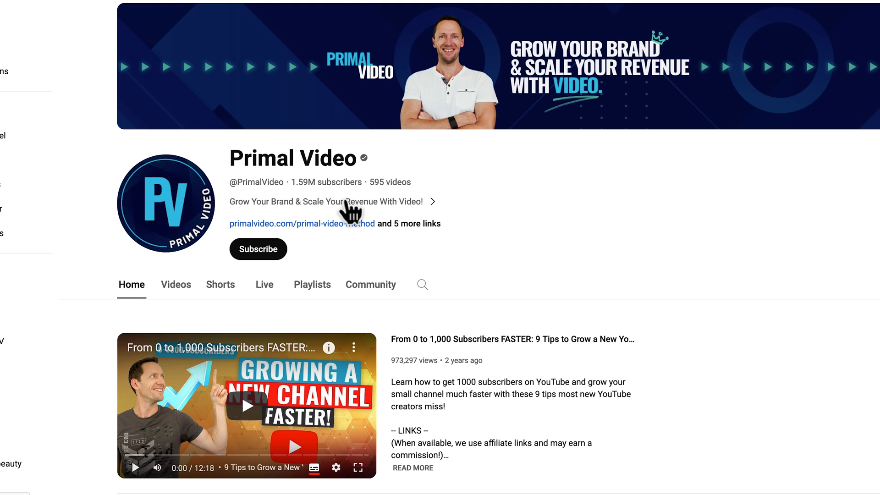
mouse_move(349, 212)
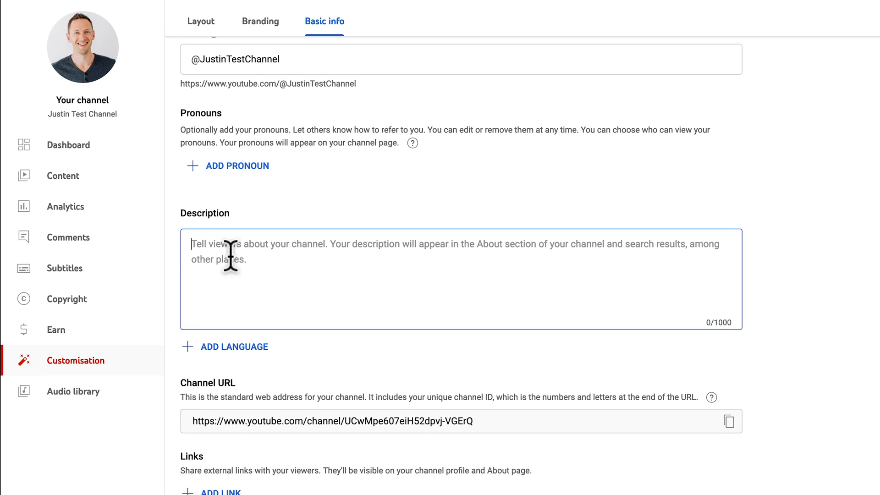
Enter 'Grow Your Brand & Scale Your Revenue With Video!' as the channel description
text(Grow Your Brand & Scale Your Revenue With Video!)
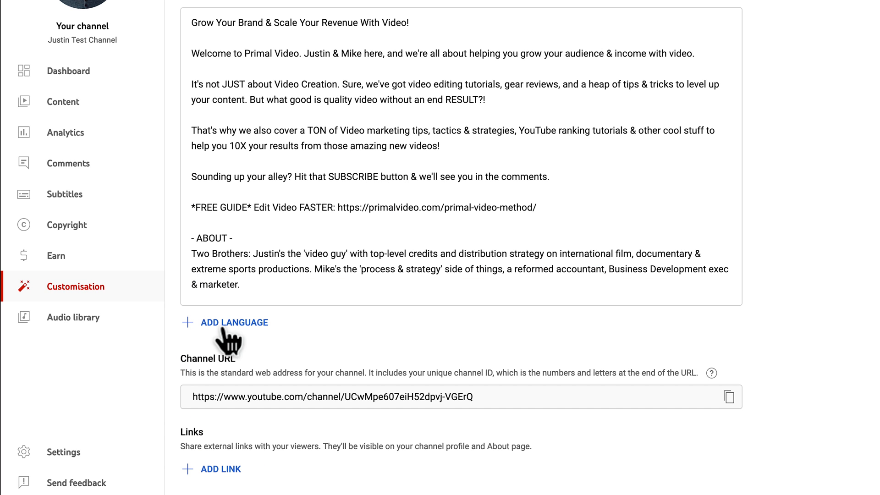
mouse_move(232, 337)
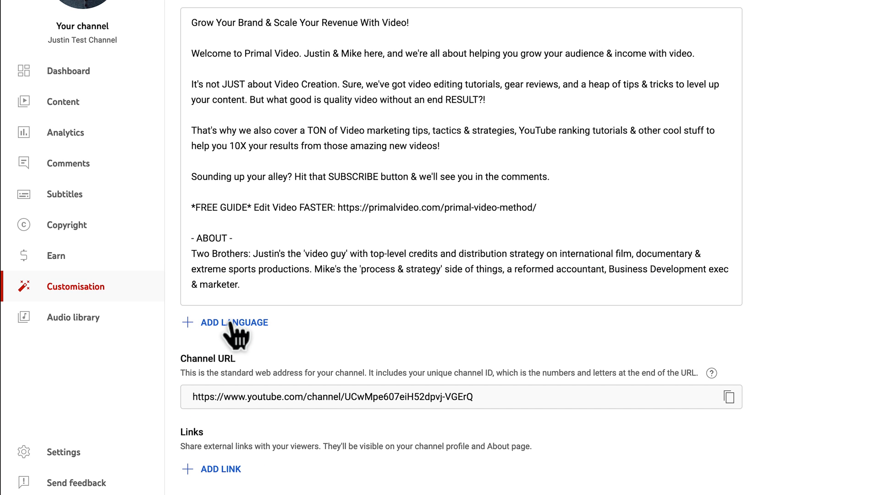
click(234, 322)
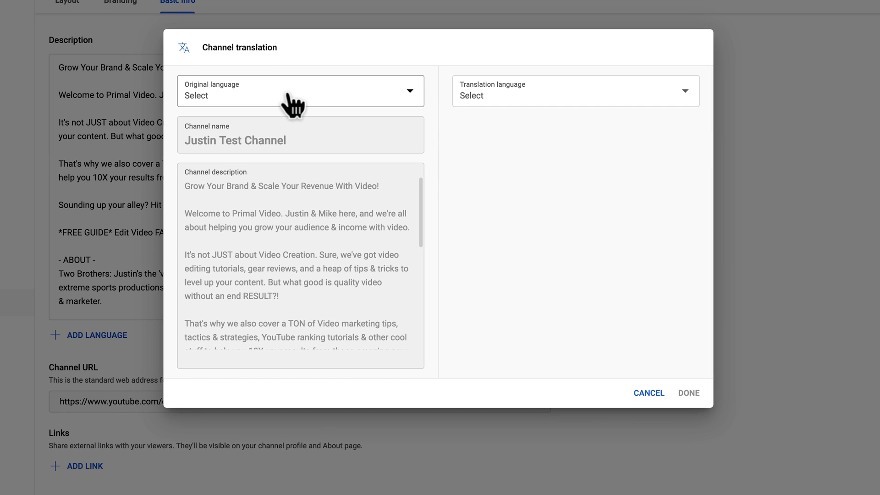
click(299, 91)
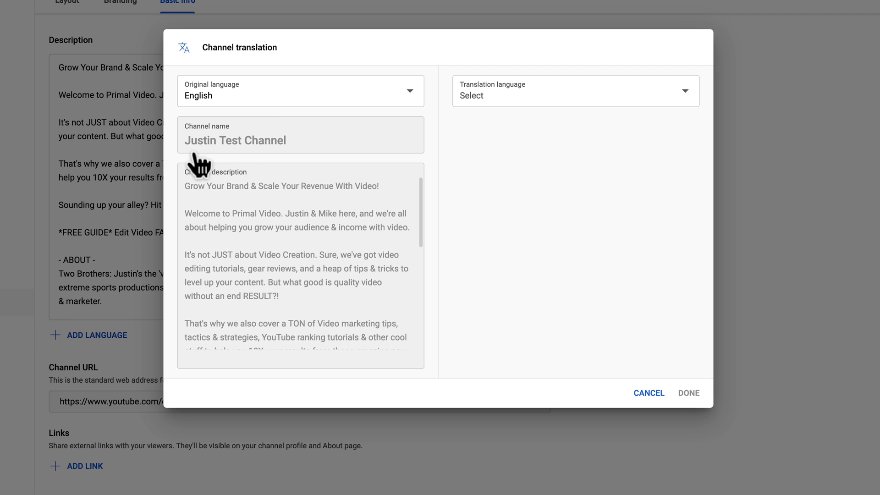
mouse_move(330, 275)
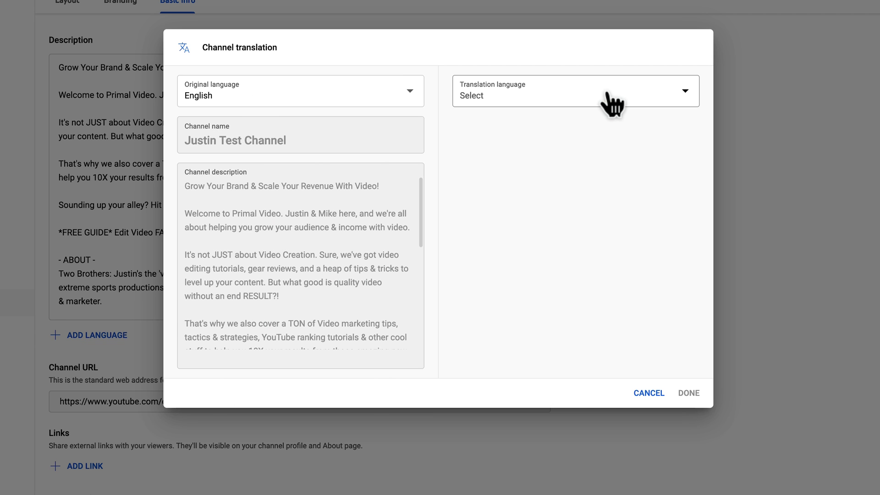
click(574, 90)
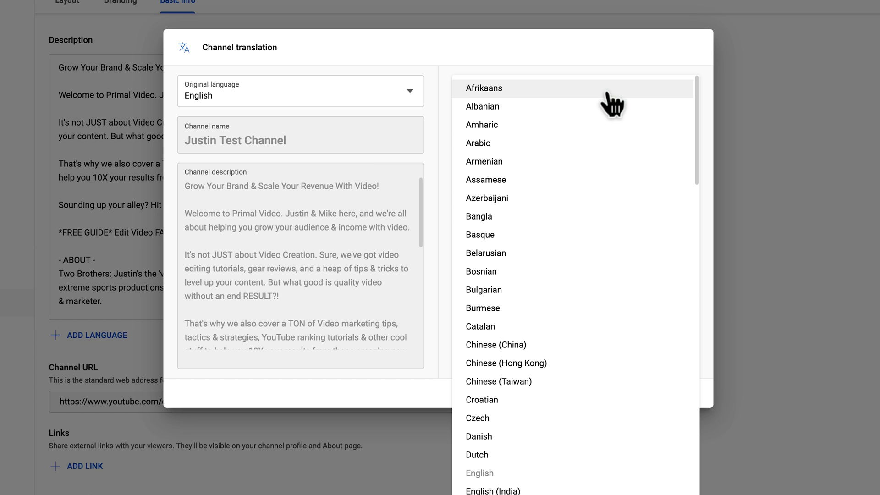
scroll(down, 3)
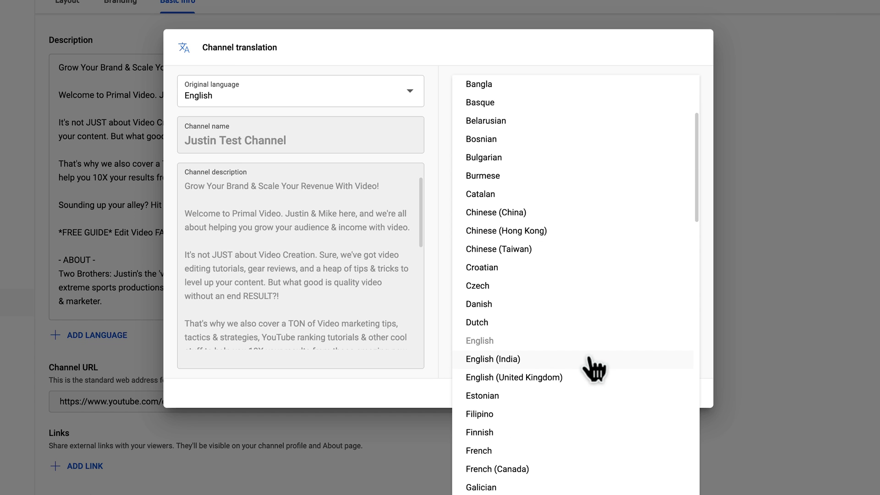
click(477, 322)
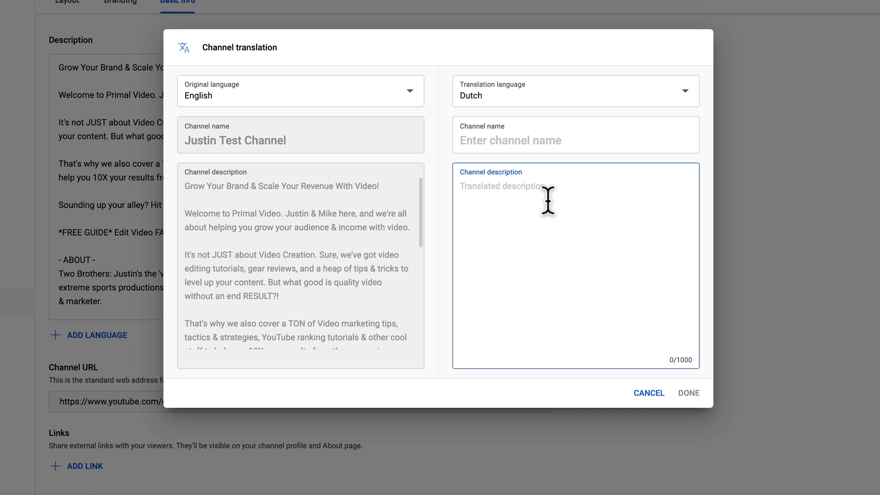
mouse_move(682, 424)
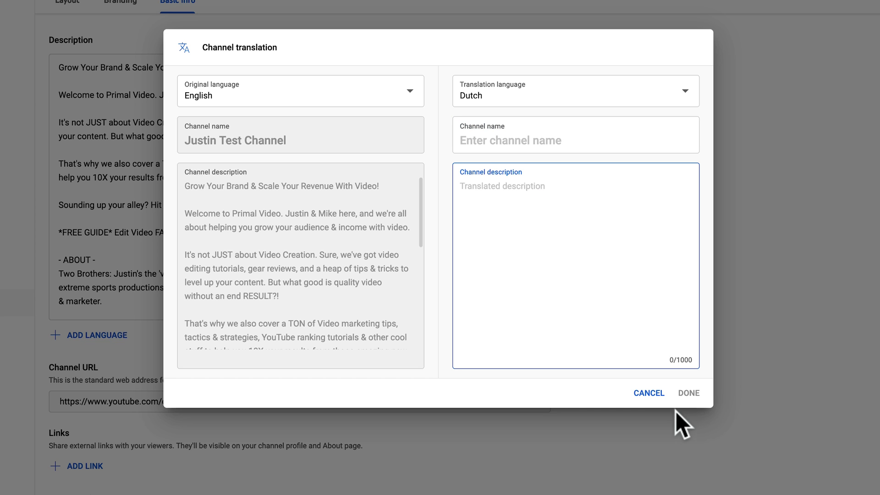
click(648, 393)
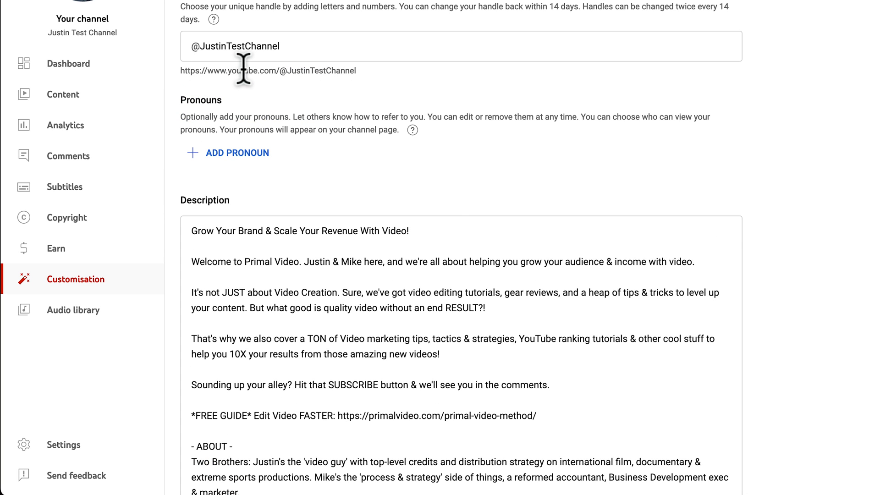
scroll(down, 3)
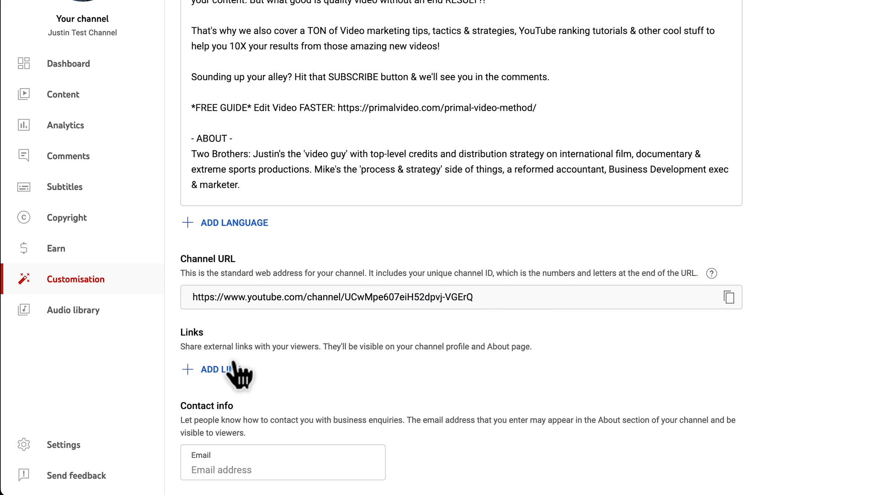
drag(180, 347, 312, 346)
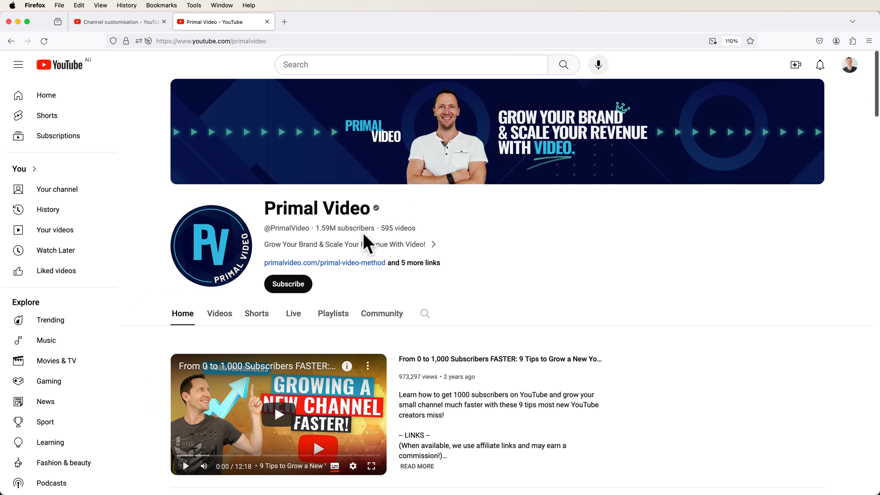
mouse_move(324, 263)
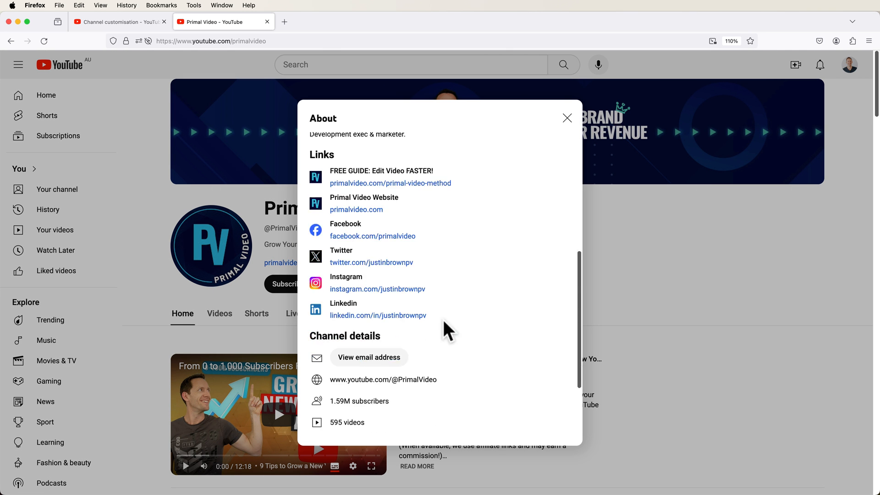
mouse_move(358, 334)
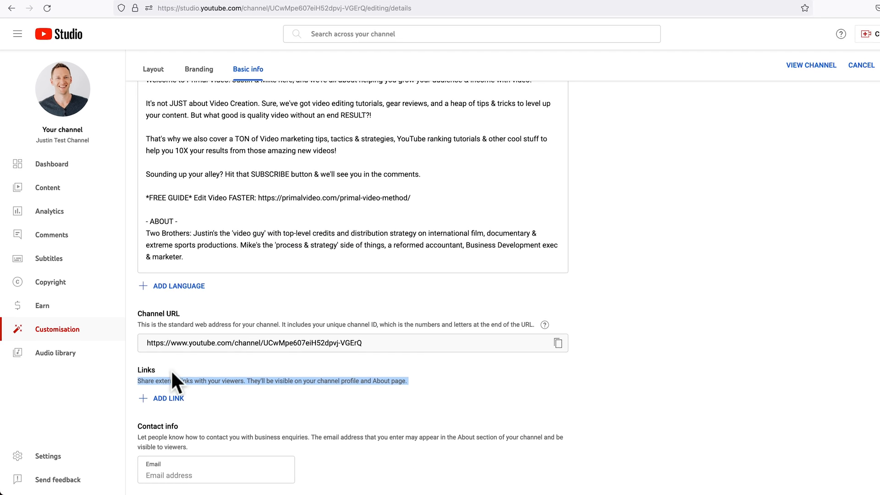
text(Instagram)
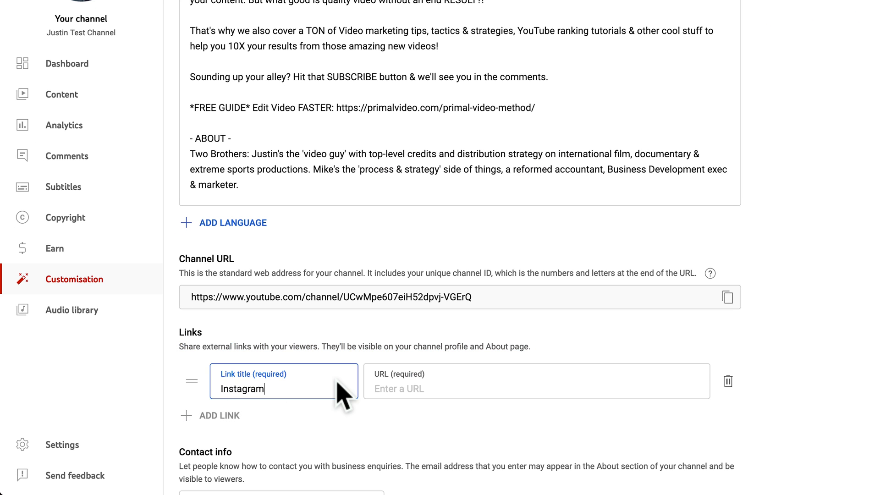
text(https://instagram.com/justinbrownpv)
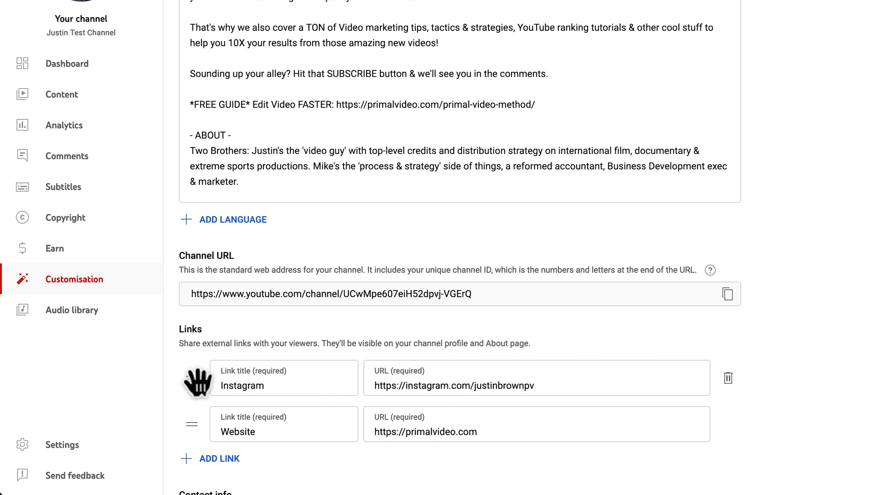
scroll(down, 3)
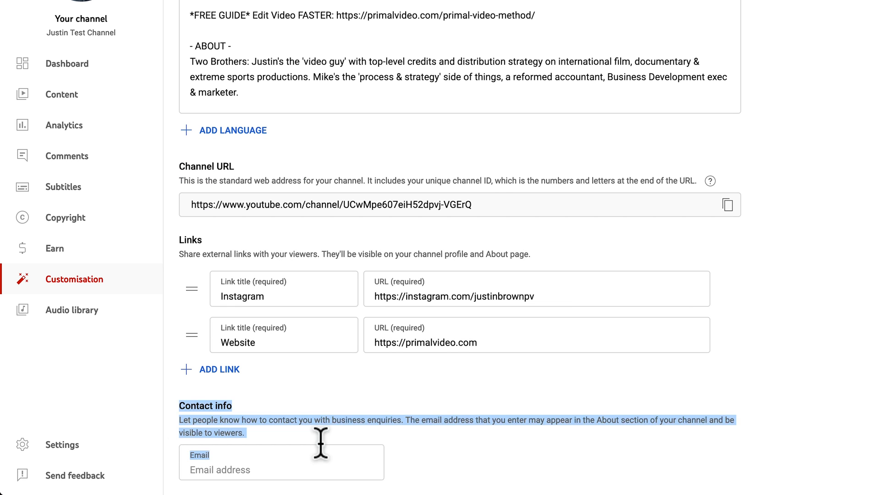
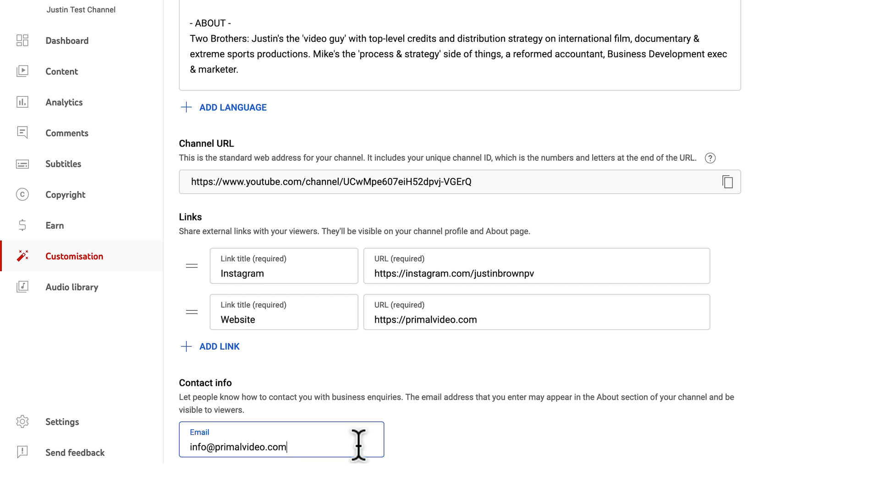
click(219, 22)
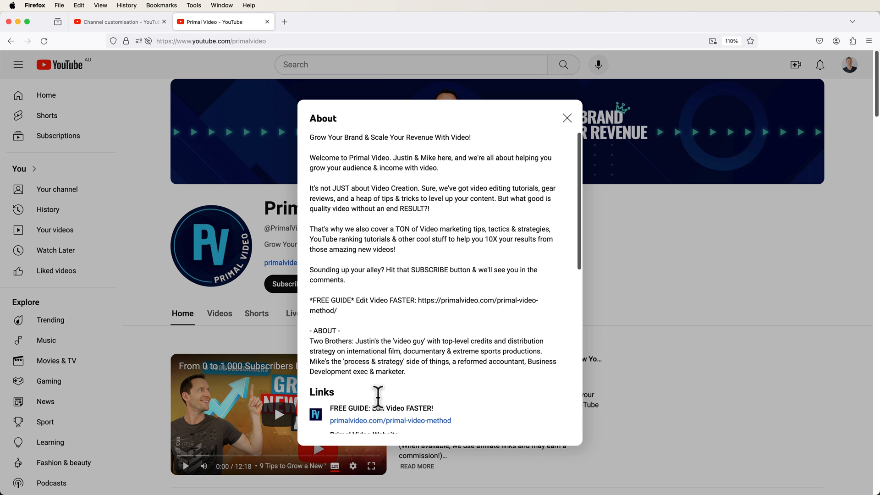
scroll(down, 3)
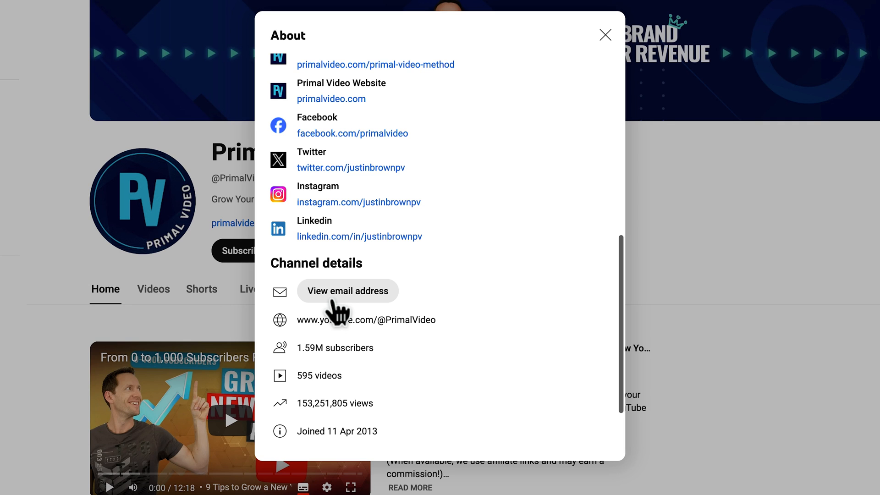
click(605, 34)
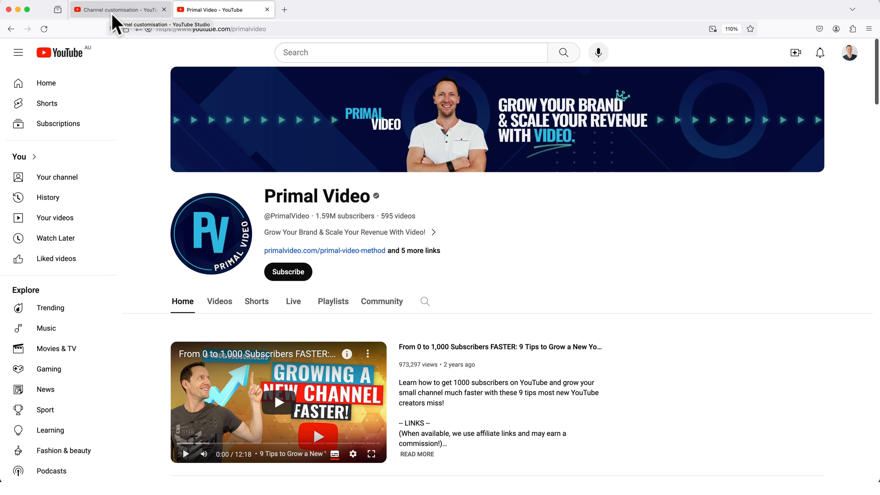
Publish the basic info changes, view the channel page and move to the Branding settings
click(116, 9)
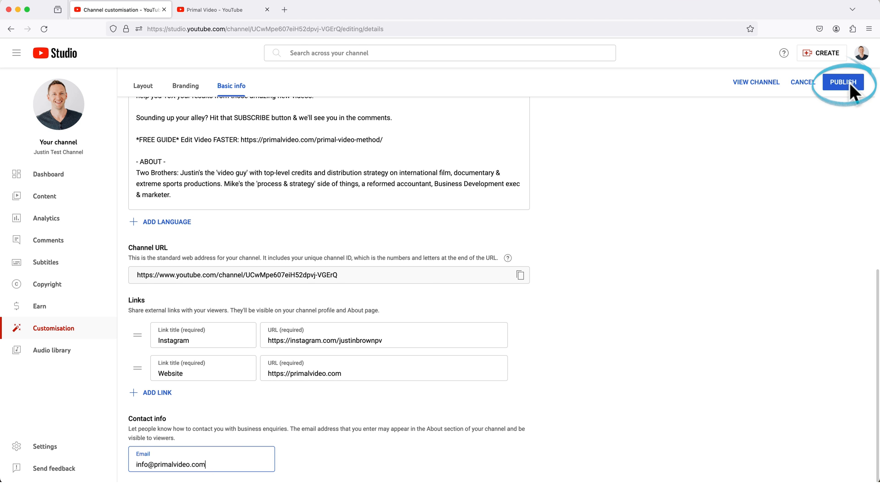
click(843, 81)
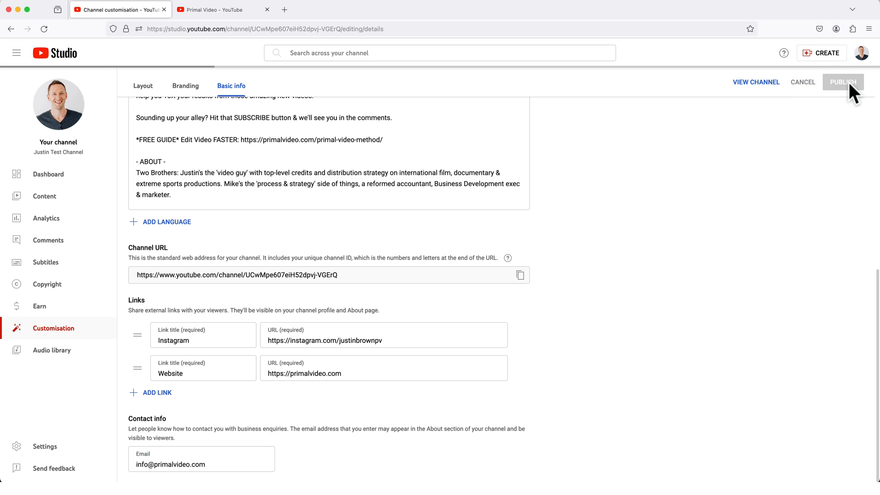
click(843, 82)
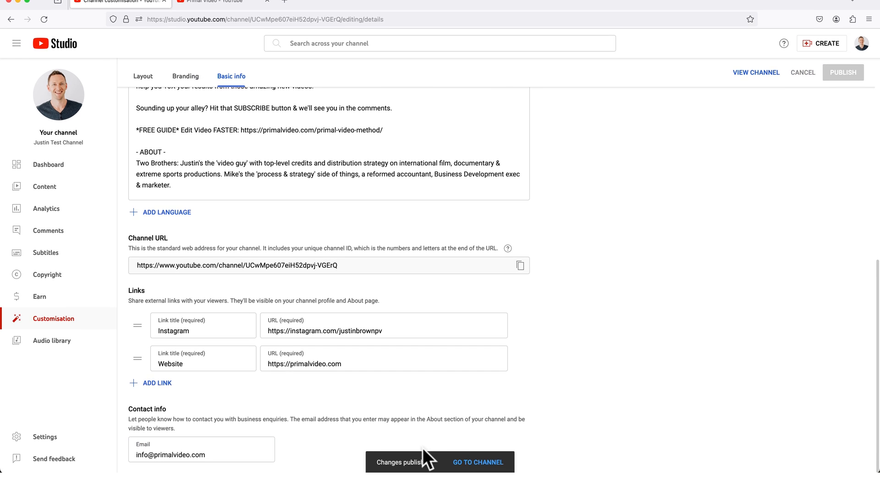
mouse_move(293, 106)
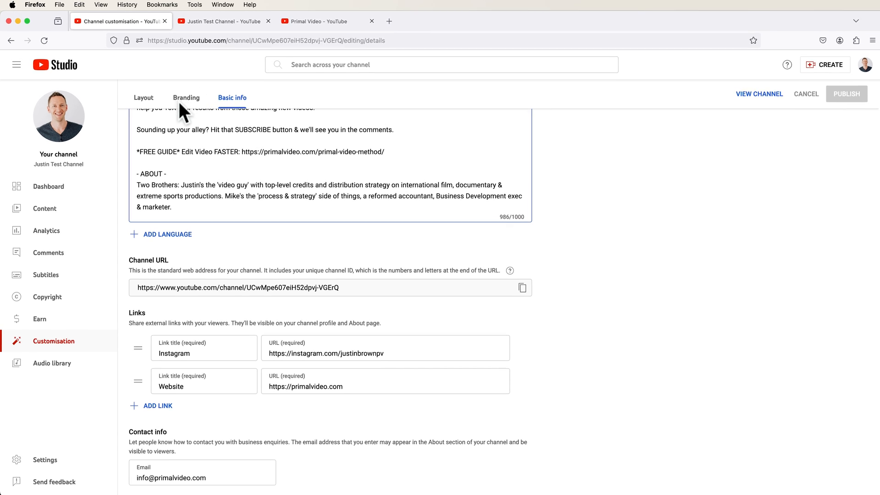
click(186, 97)
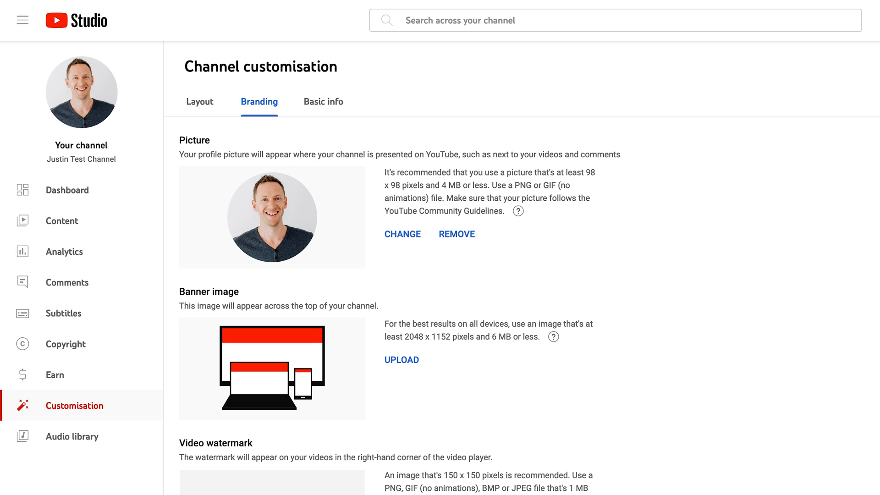
mouse_move(210, 219)
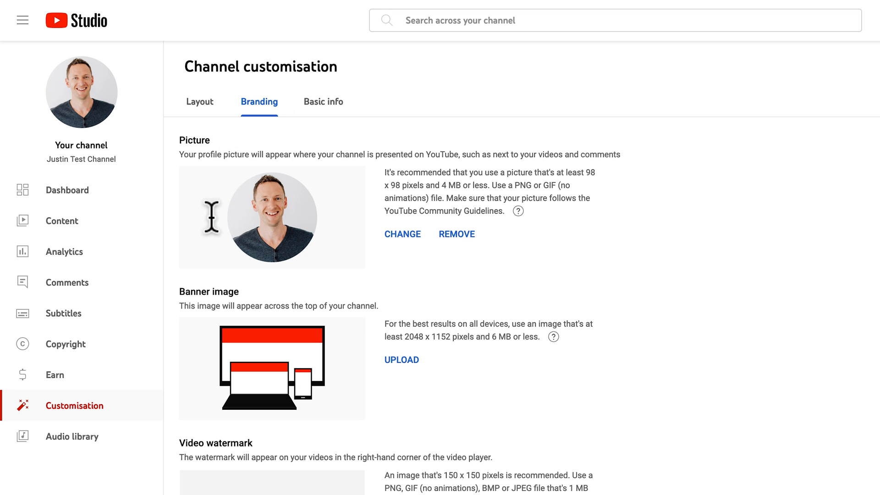
mouse_move(339, 263)
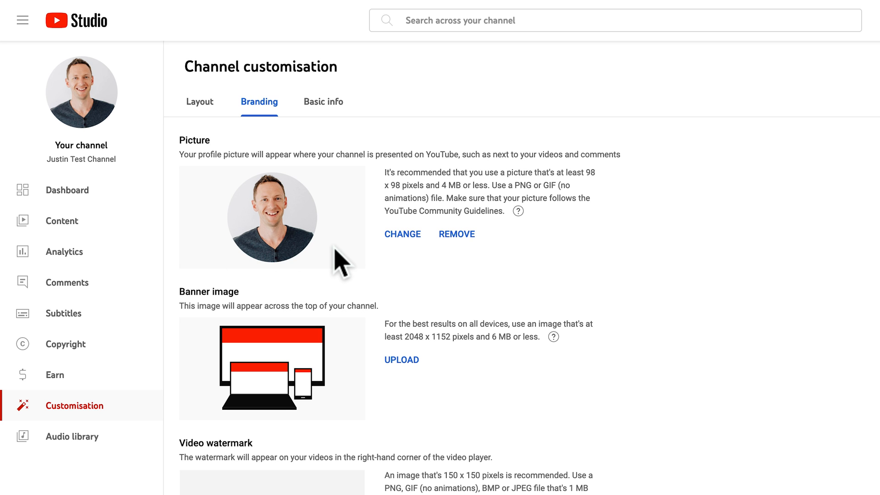
mouse_move(445, 250)
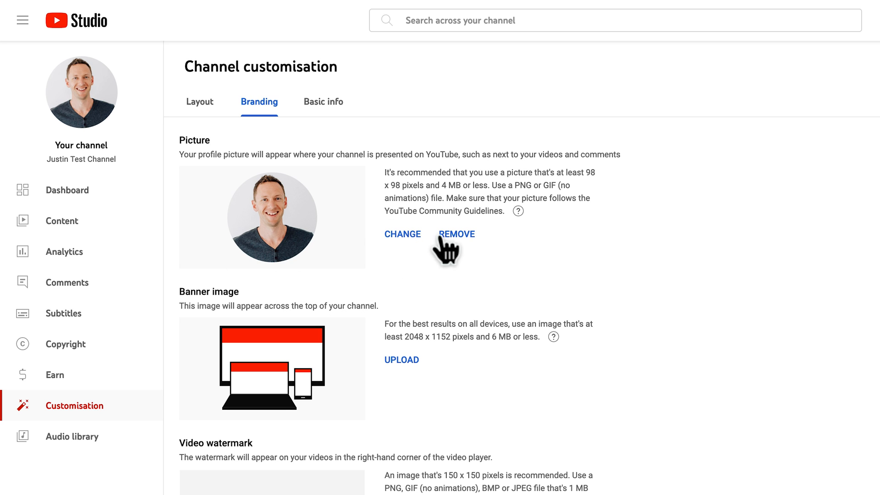
mouse_move(211, 286)
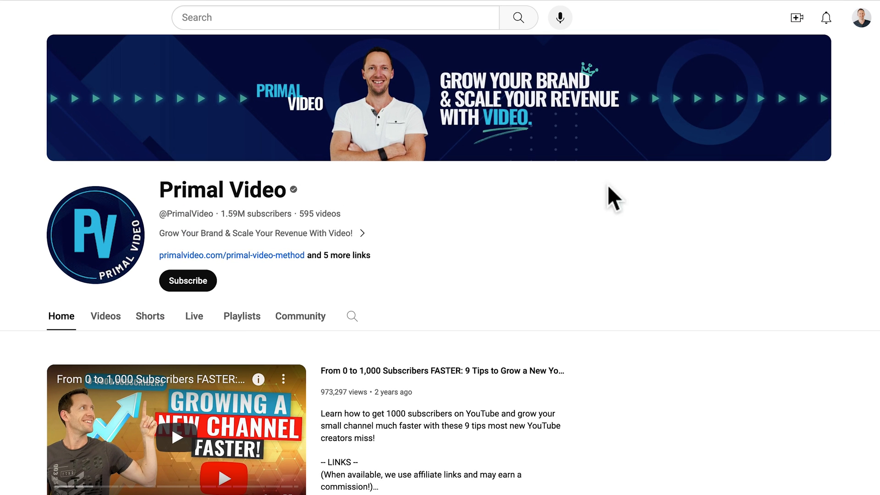
mouse_move(109, 35)
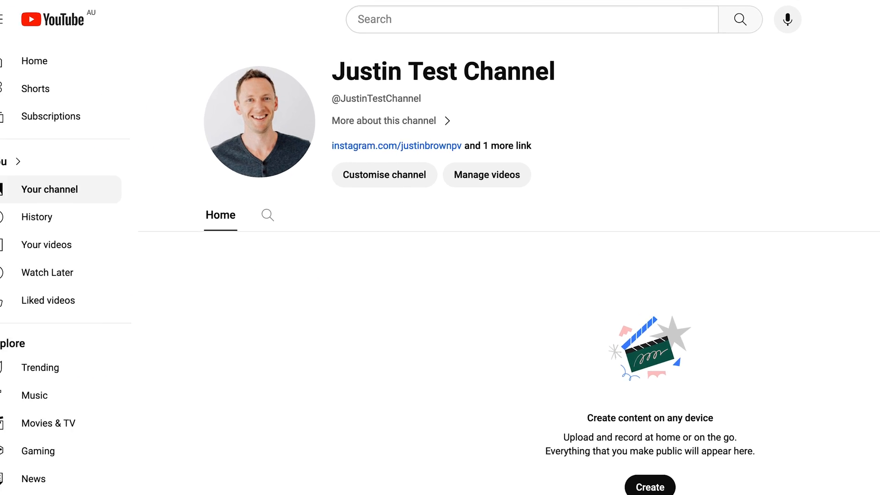
Enter channel customisation for Justin Test Channel from its channel page
click(384, 174)
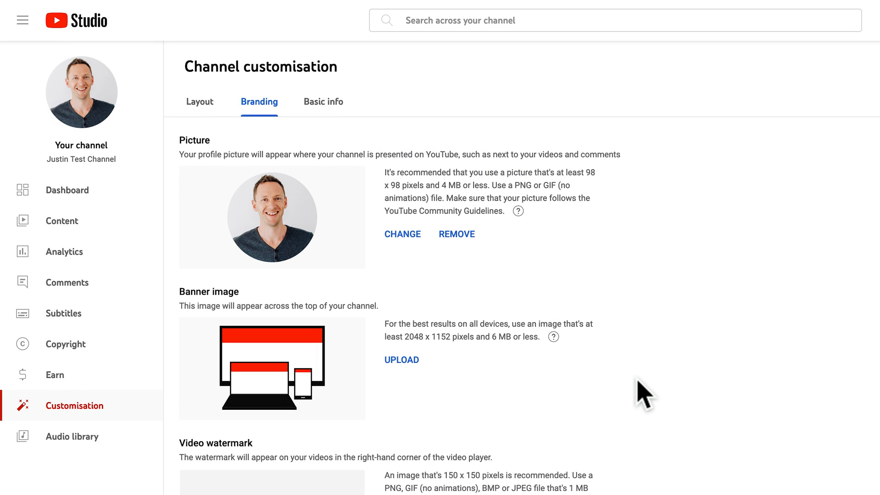
mouse_move(487, 376)
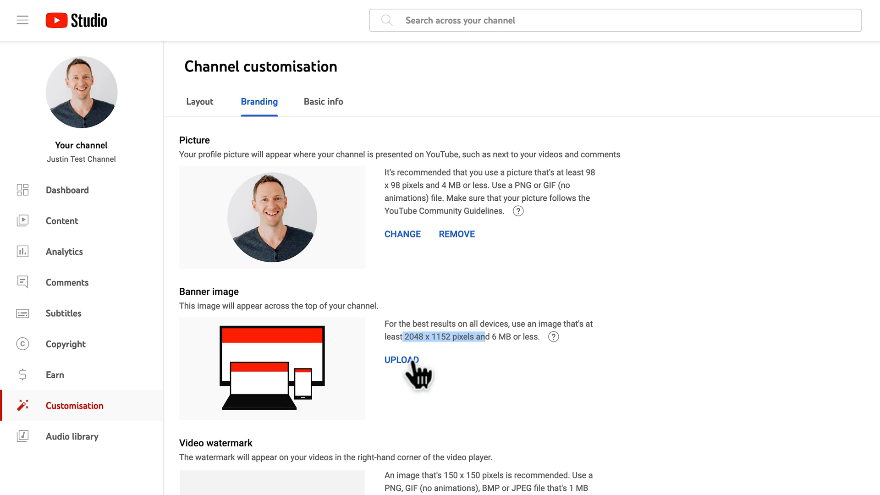
Upload YouTube Banner.jpg from Downloads as the banner image and accept the crop
click(401, 359)
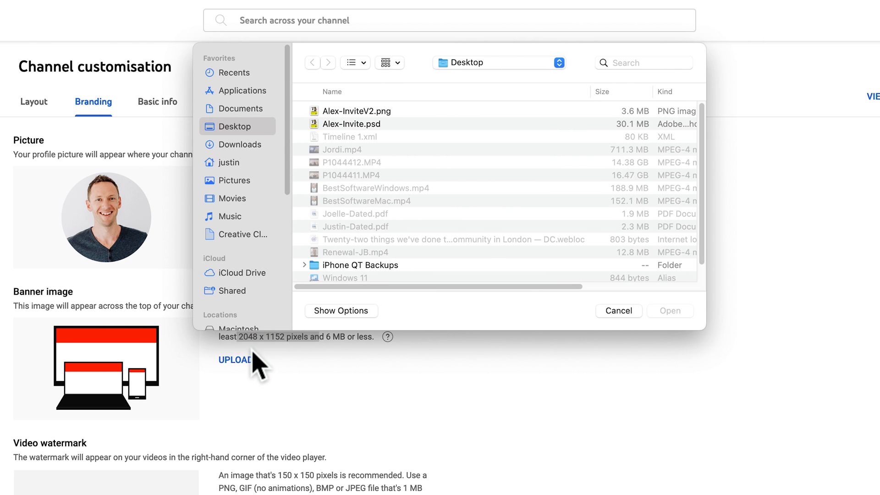
click(240, 143)
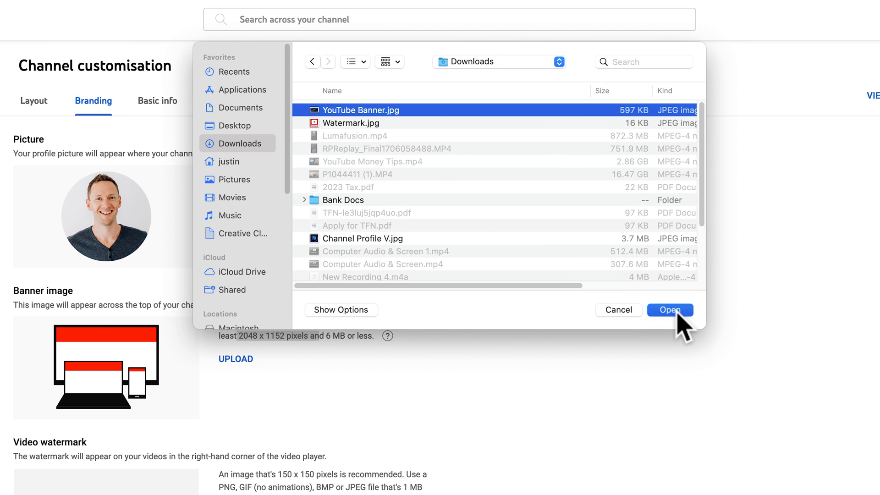
click(669, 310)
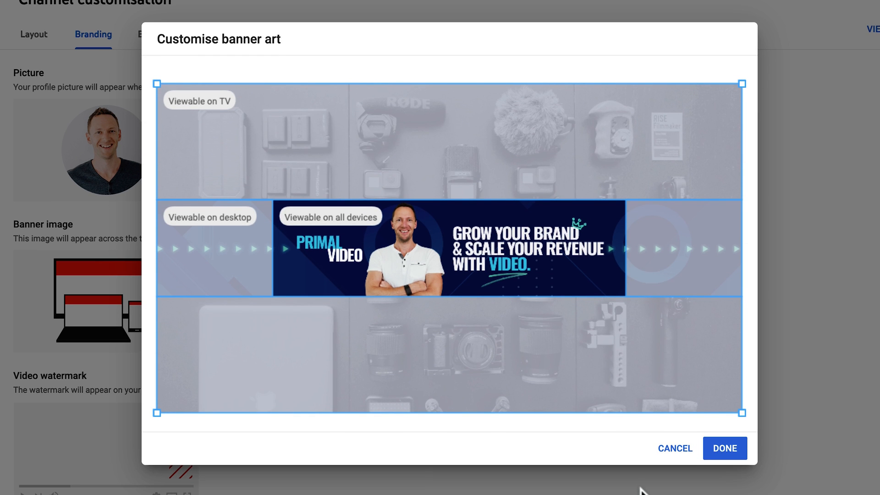
mouse_move(90, 399)
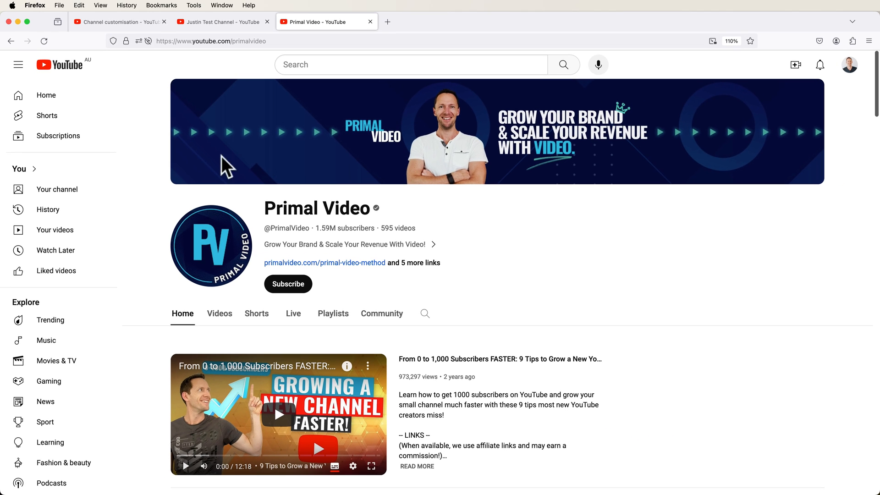
mouse_move(266, 109)
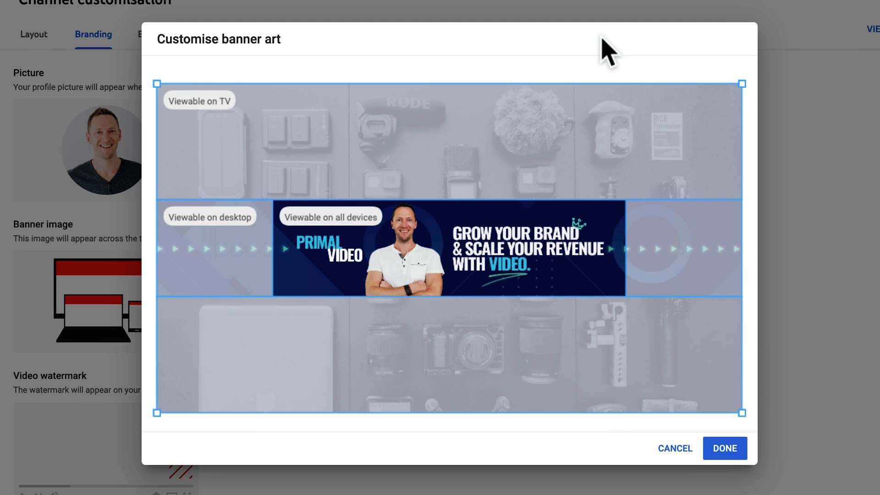
mouse_move(733, 99)
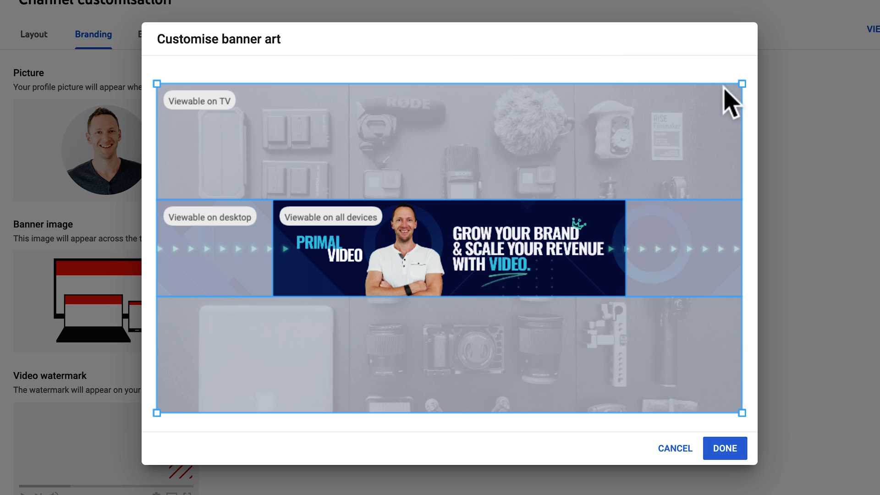
mouse_move(208, 95)
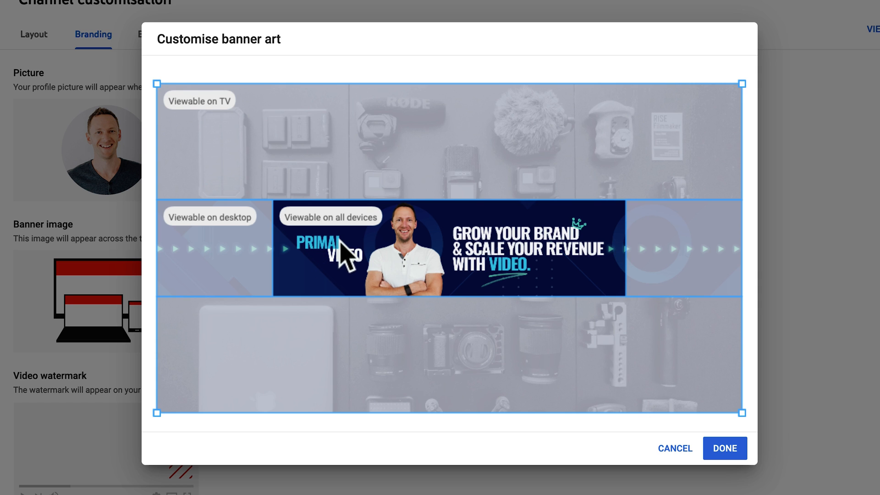
click(724, 449)
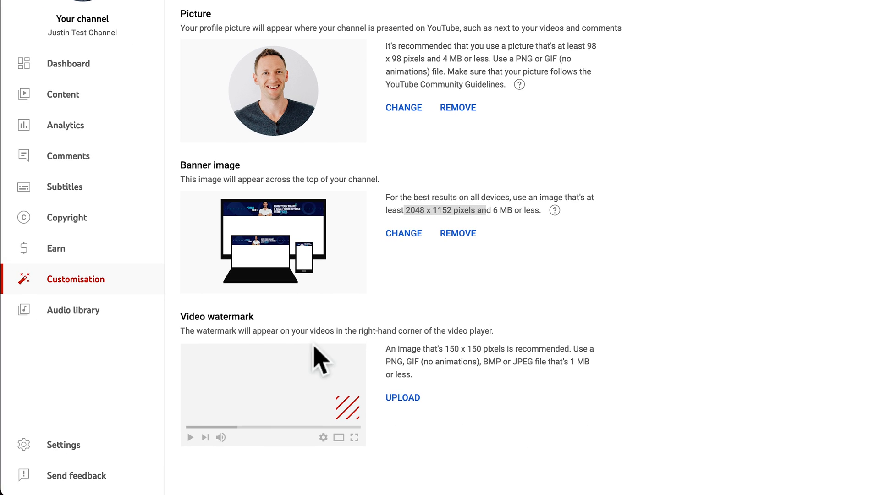
mouse_move(269, 337)
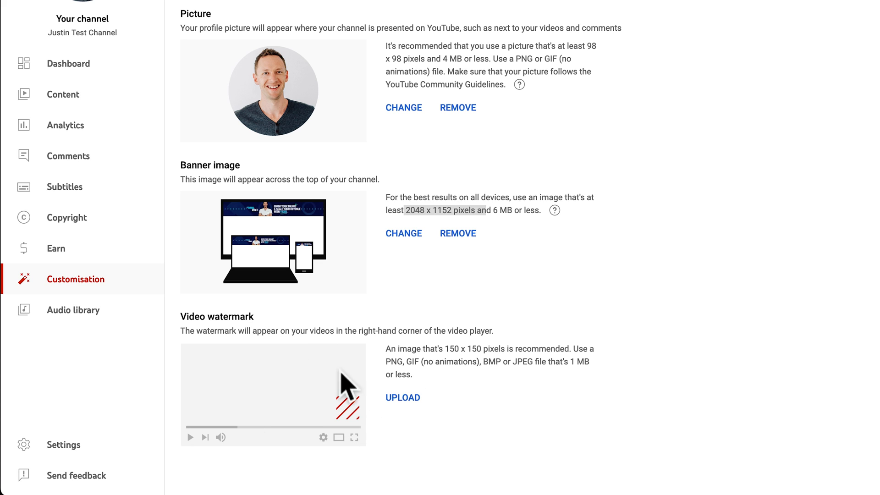
mouse_move(400, 435)
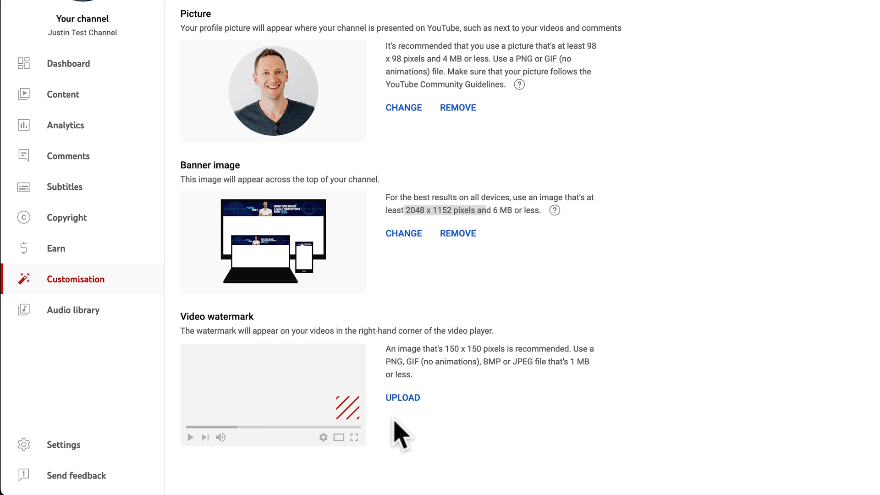
Start uploading a video watermark image from the Branding page
click(403, 397)
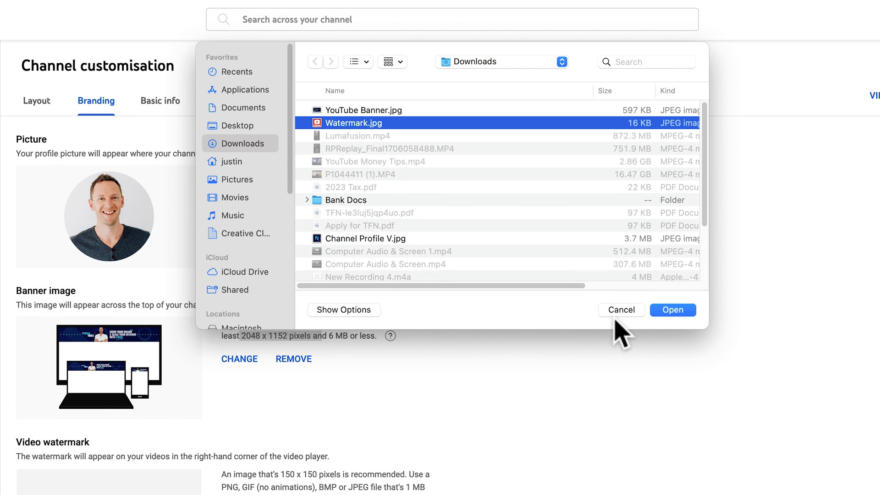
Apply Watermark.jpg as the watermark with a custom 00:30 start time and publish the branding changes
click(672, 309)
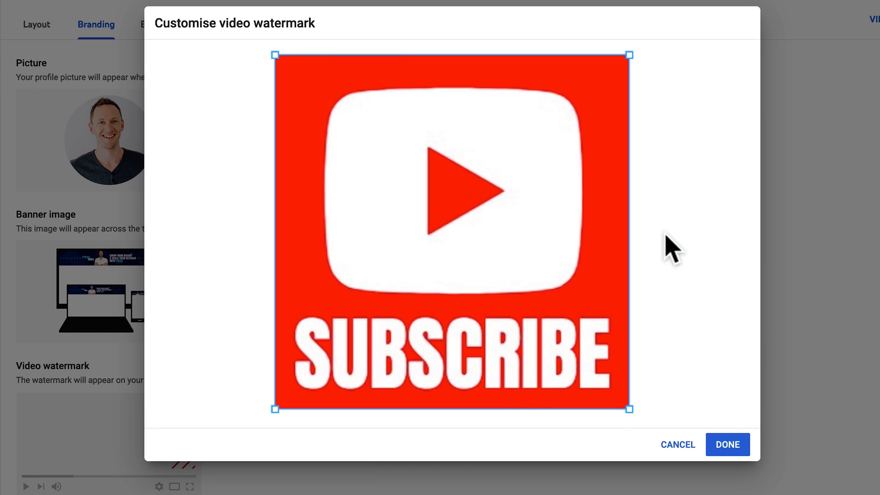
mouse_move(752, 399)
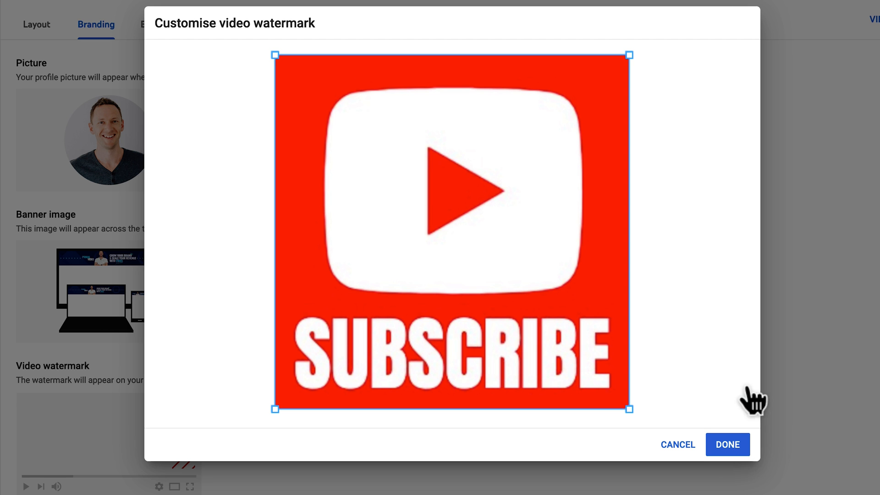
click(727, 445)
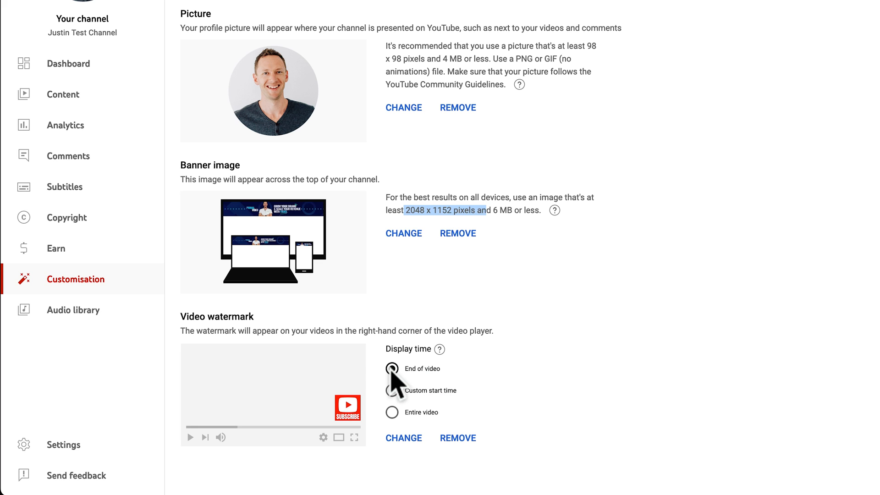
click(392, 369)
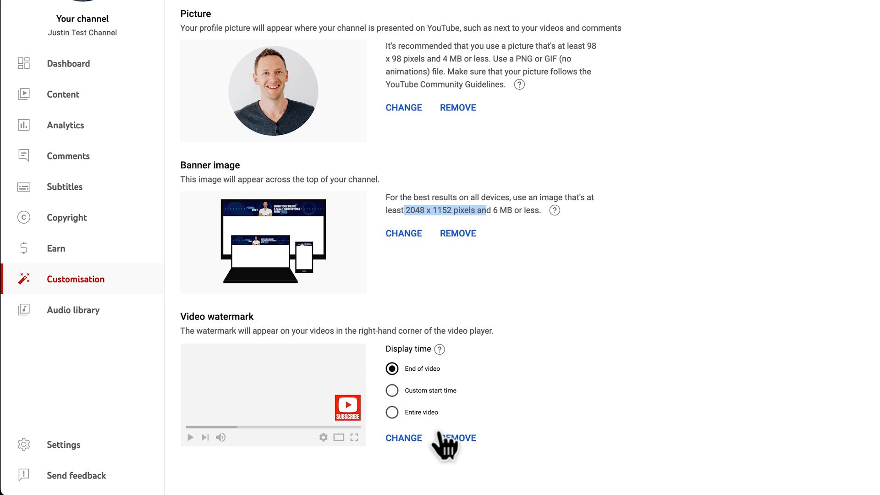
click(392, 411)
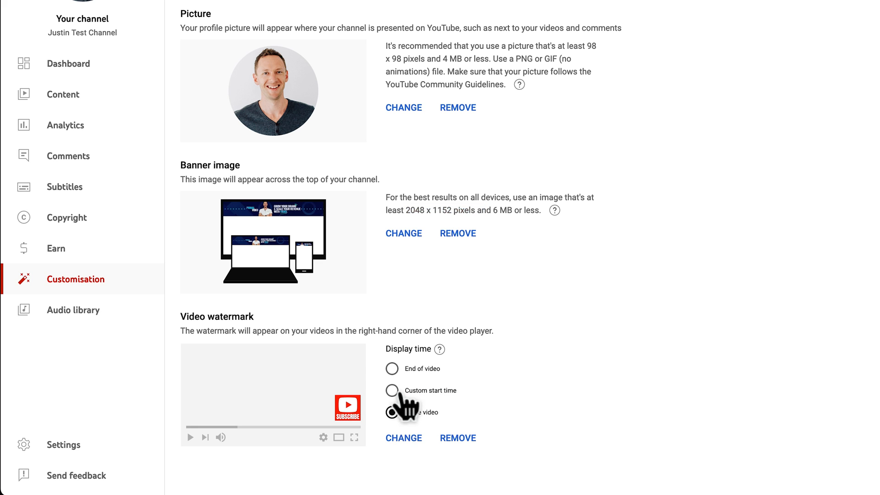
click(391, 390)
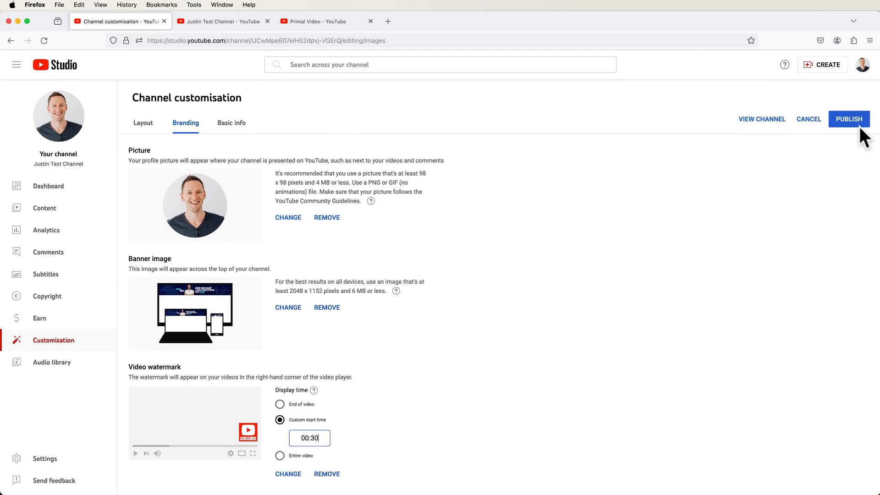
click(849, 120)
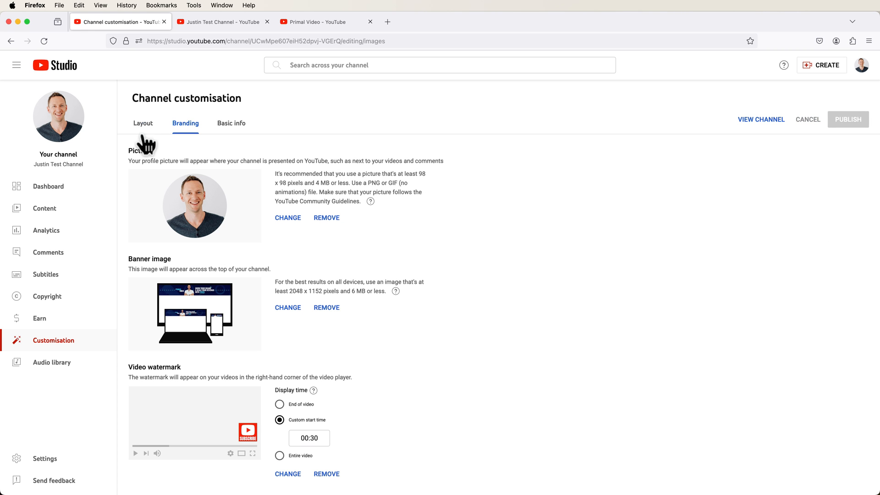
Show the Layout settings with video spotlight and featured sections
click(143, 123)
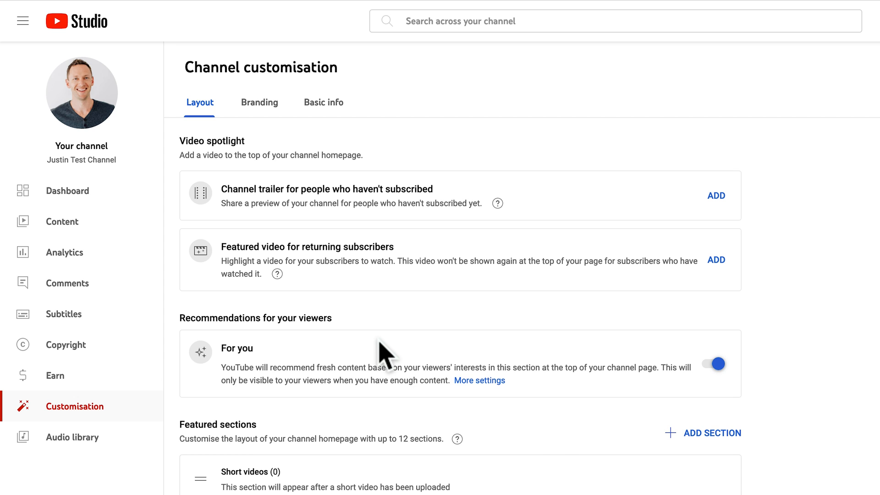
mouse_move(362, 188)
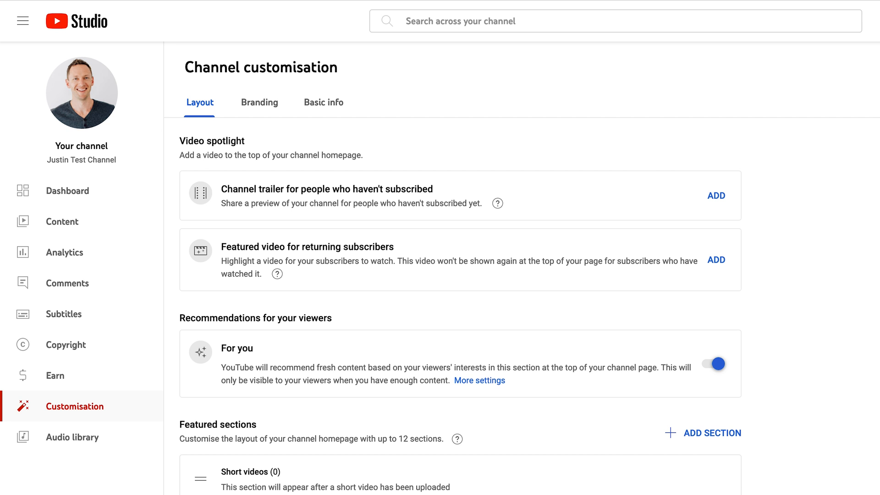
scroll(down, 3)
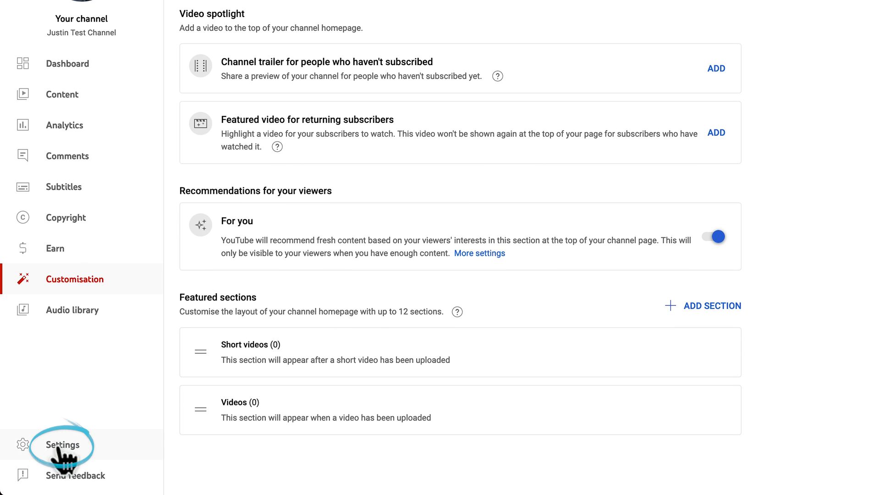
Show the Channel section's Basic info in YouTube Studio Settings
click(62, 445)
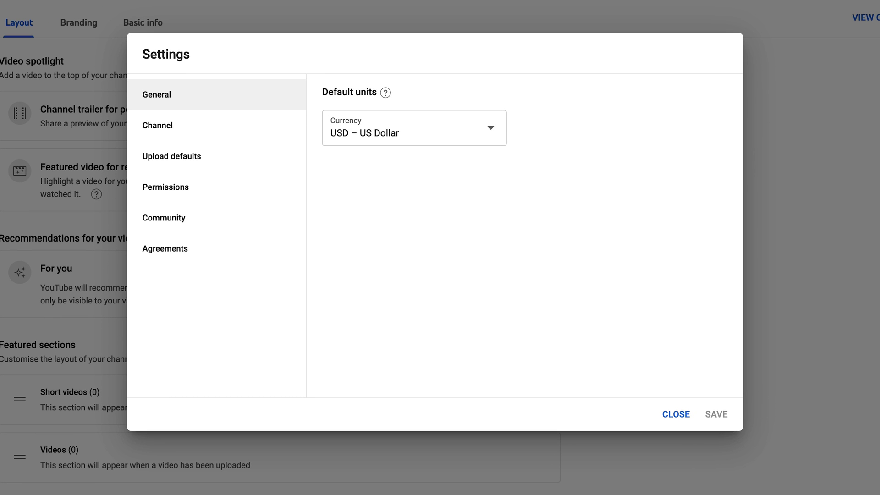
mouse_move(436, 85)
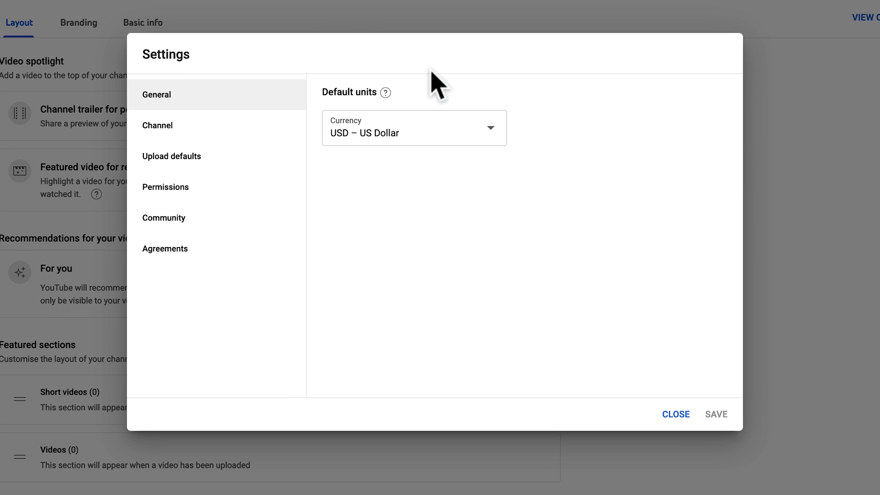
mouse_move(386, 92)
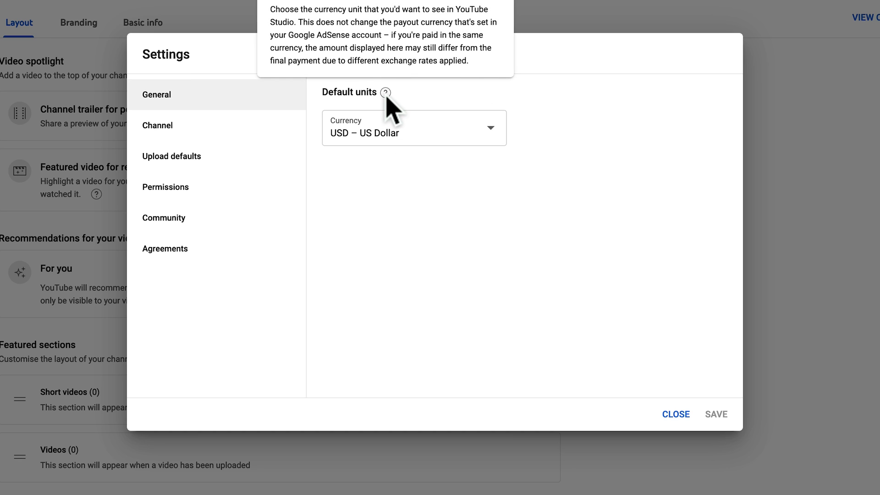
mouse_move(392, 114)
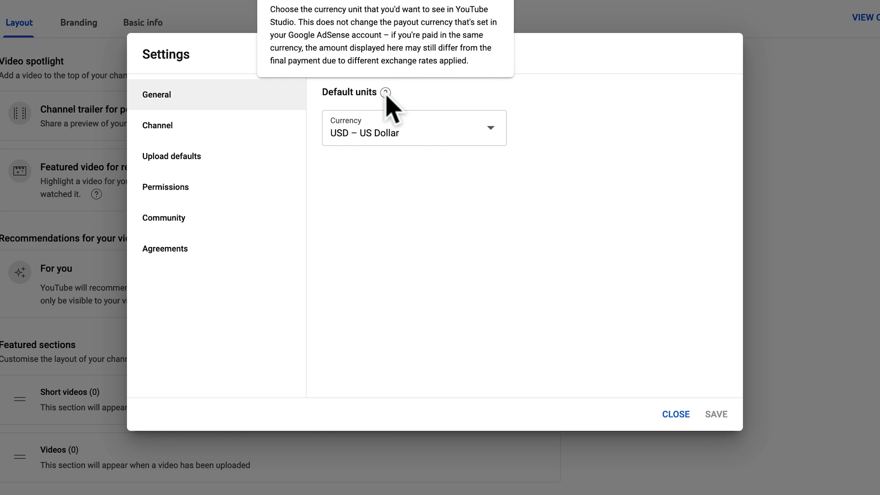
mouse_move(448, 189)
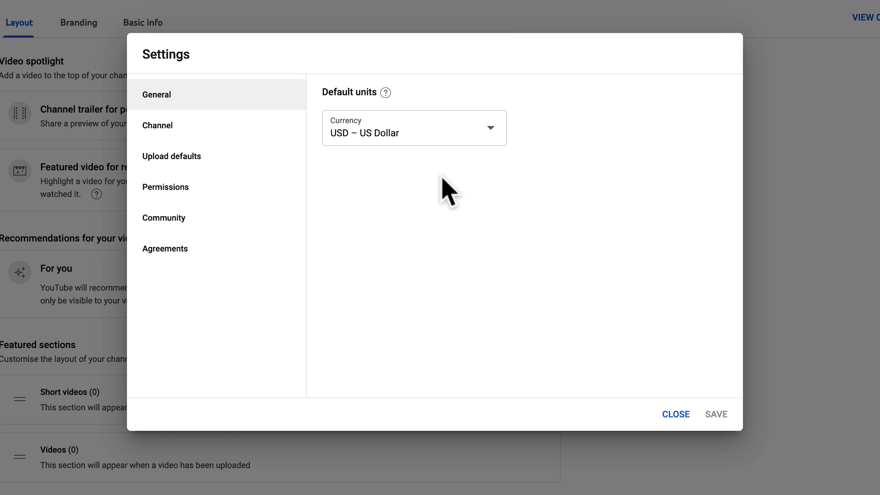
mouse_move(389, 173)
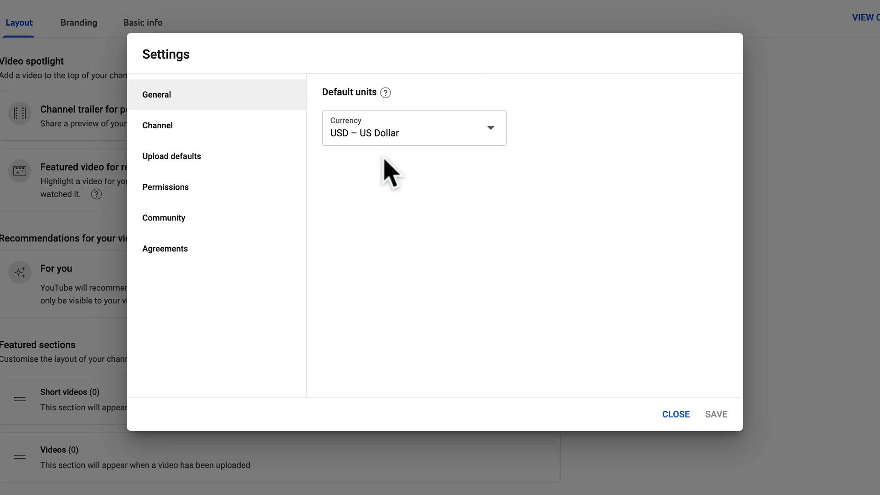
click(157, 125)
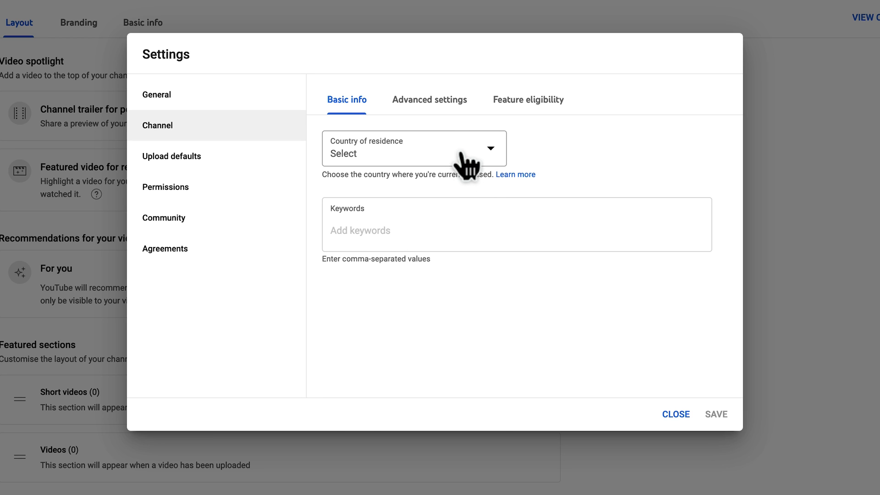
Choose Australia as the channel's country of residence
click(413, 148)
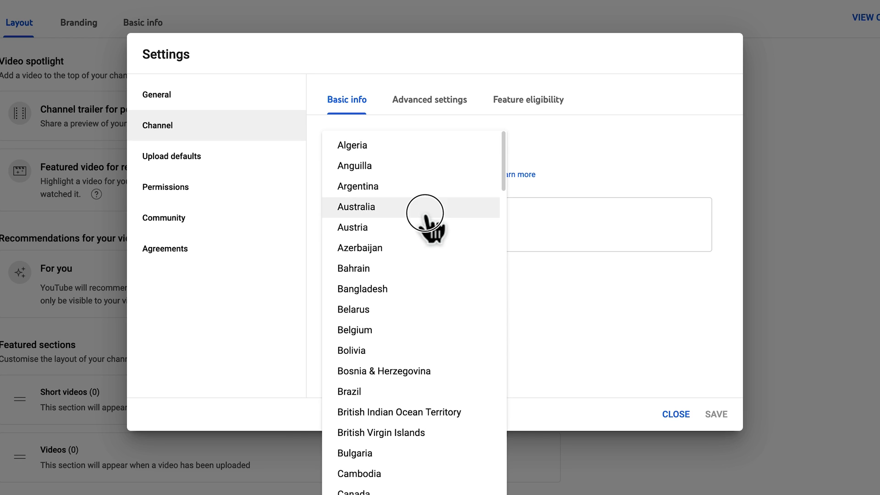
click(355, 207)
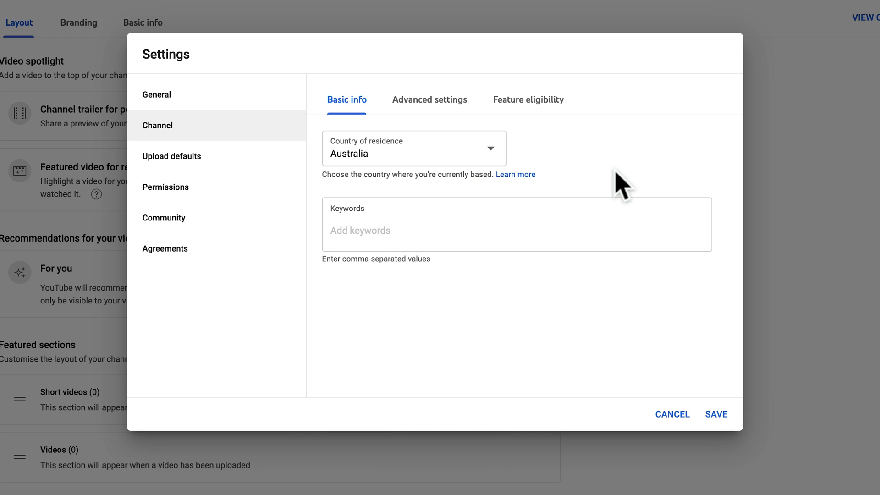
mouse_move(619, 190)
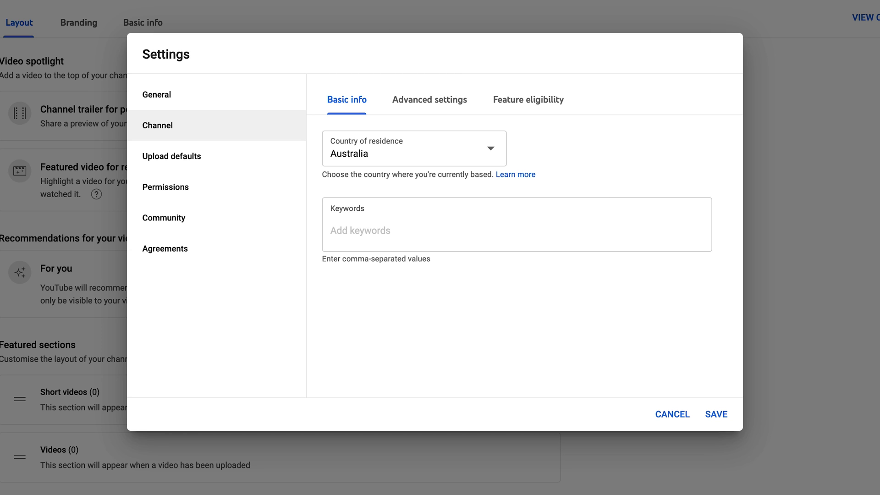
mouse_move(368, 156)
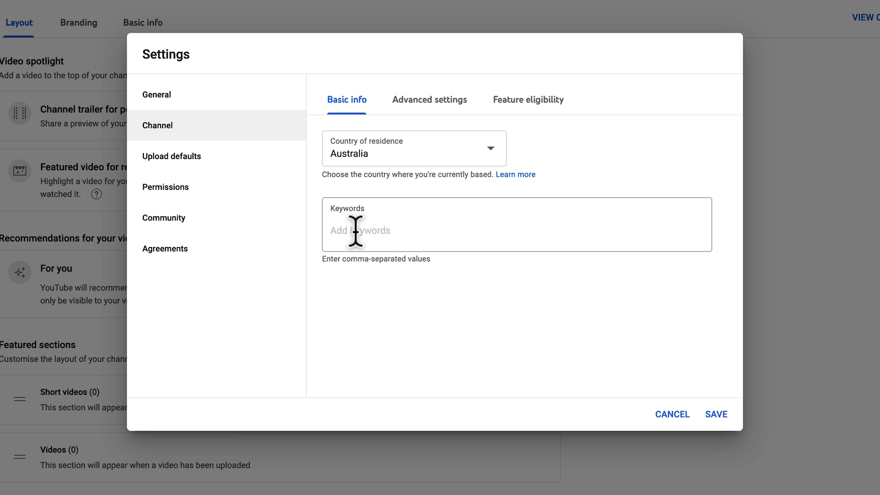
Enter keywords Justin Brown, Primal Video, how to edit video, camera for youtube, how to start a youtube channel
click(506, 229)
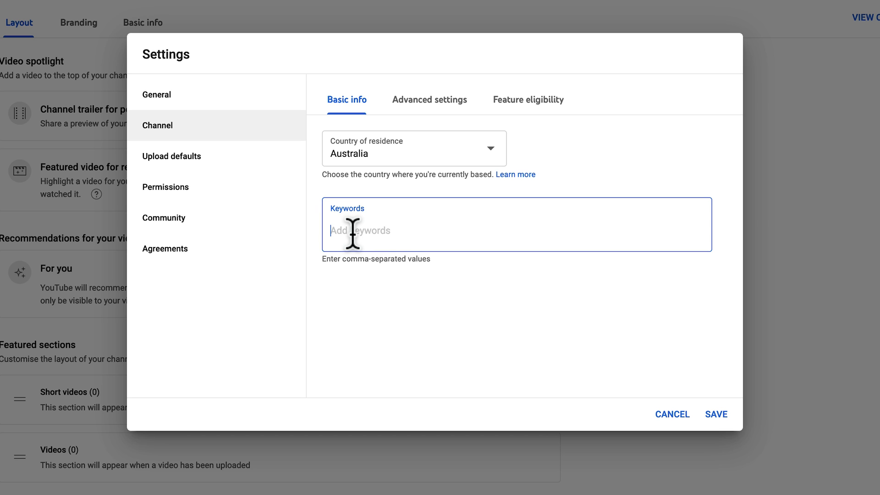
text(Justin Brown)
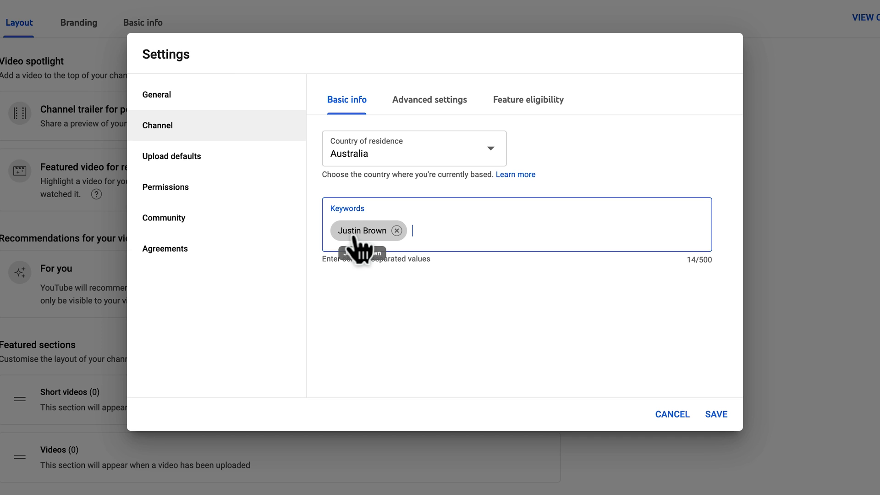
text(Primal Video)
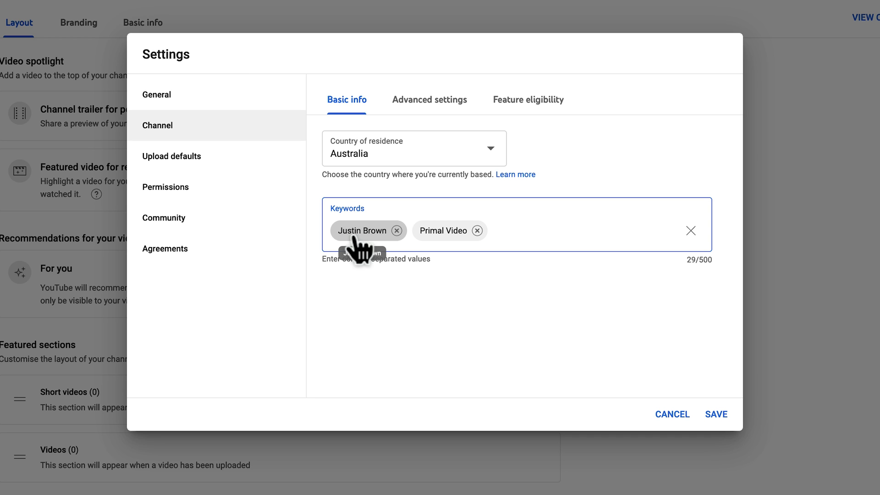
text(how to e)
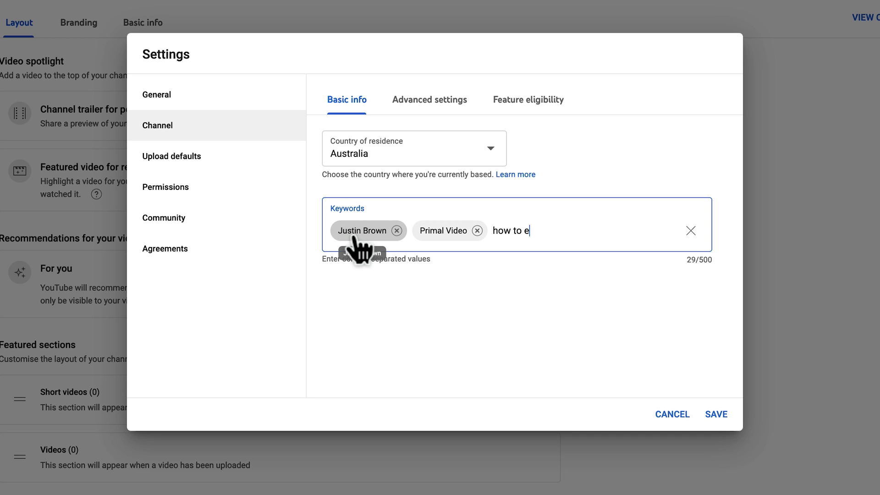
text(dit video, camera for youtube)
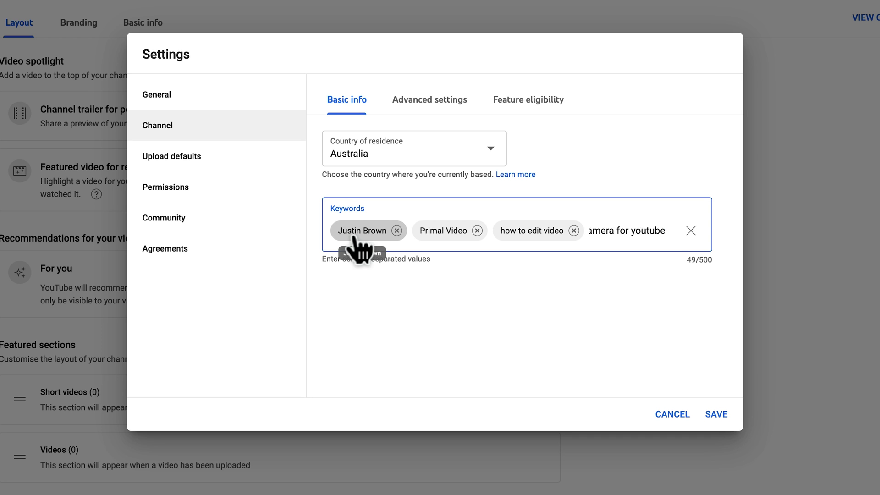
text(how to start a youtube channel)
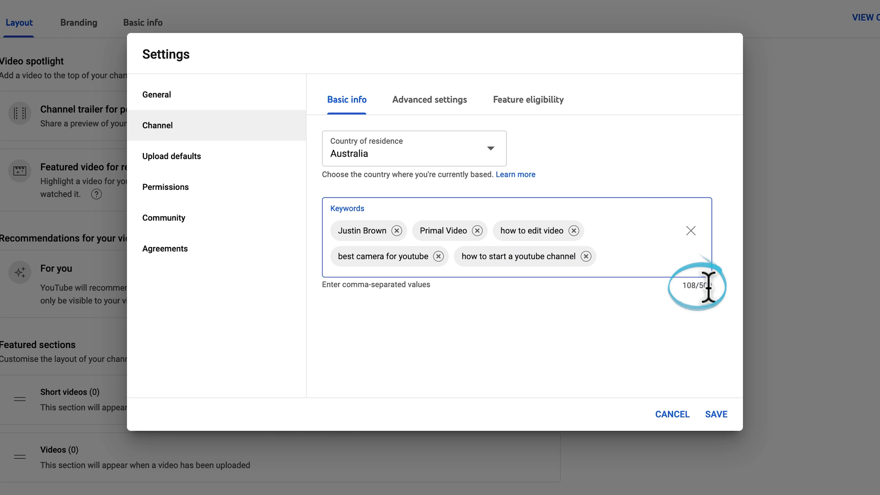
click(601, 256)
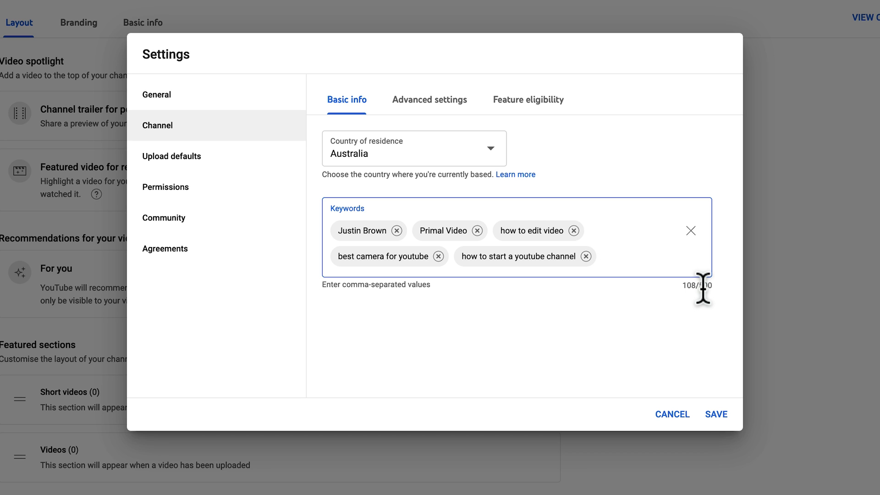
click(601, 256)
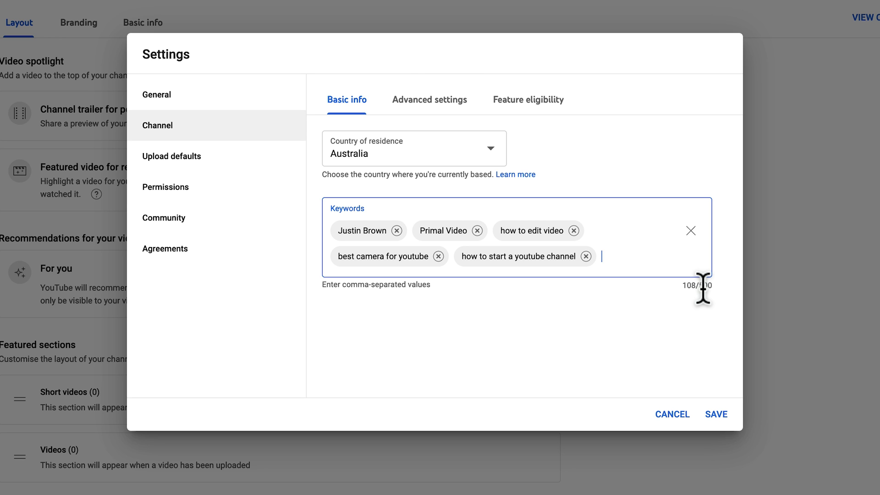
In Advanced settings, set the audience to 'No, set this channel as not Made for Kids'
click(429, 99)
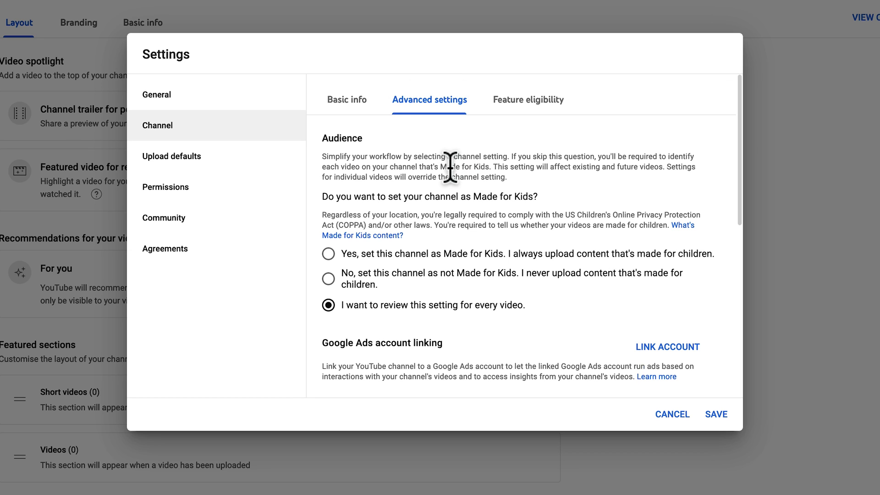
mouse_move(339, 204)
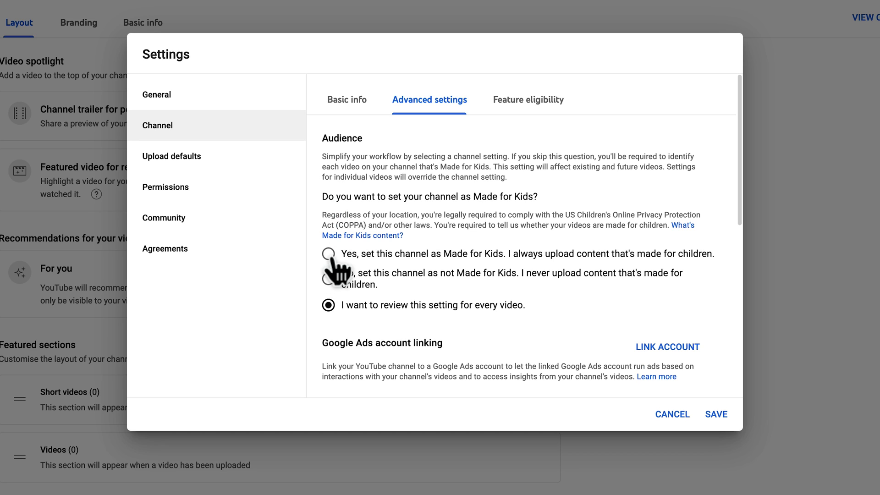
click(329, 253)
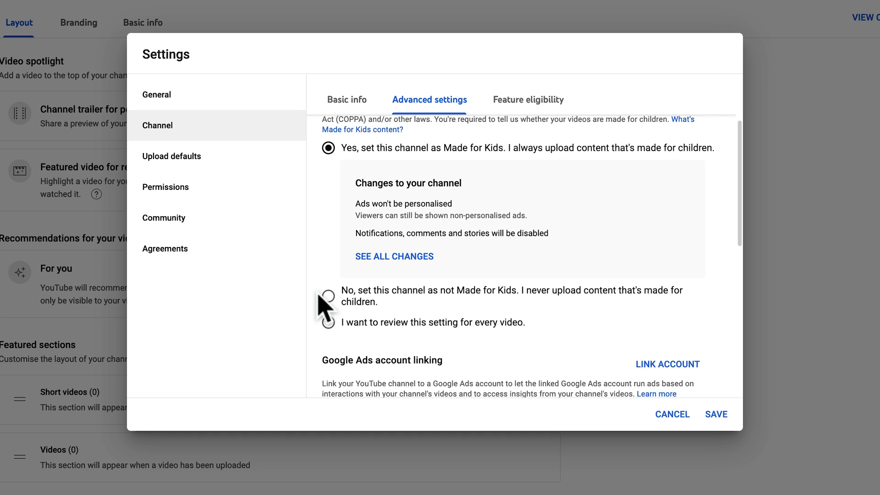
click(328, 294)
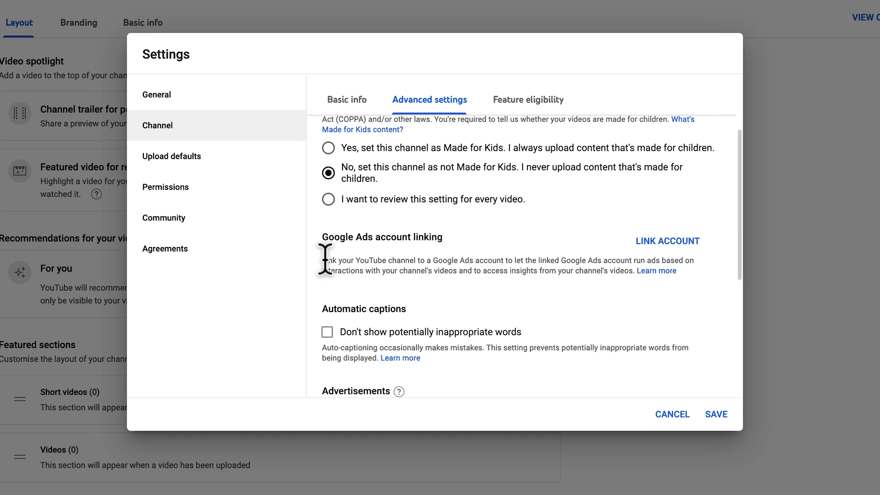
mouse_move(334, 217)
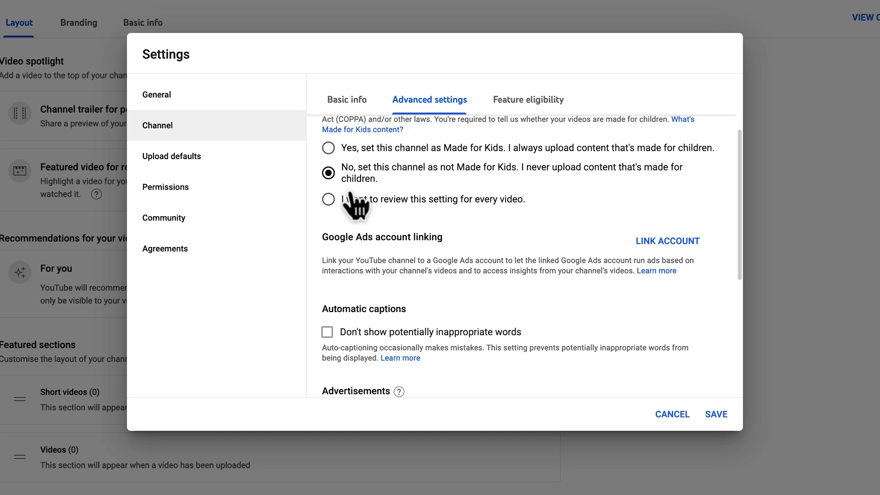
scroll(down, 3)
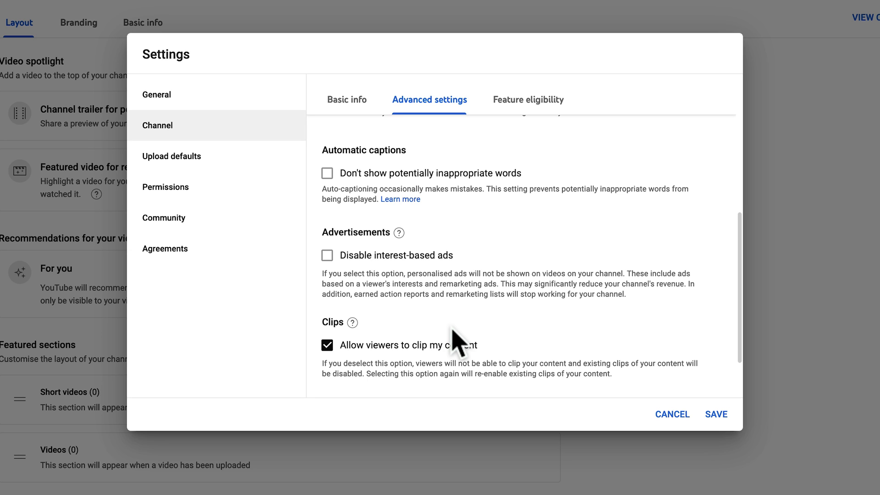
scroll(down, 3)
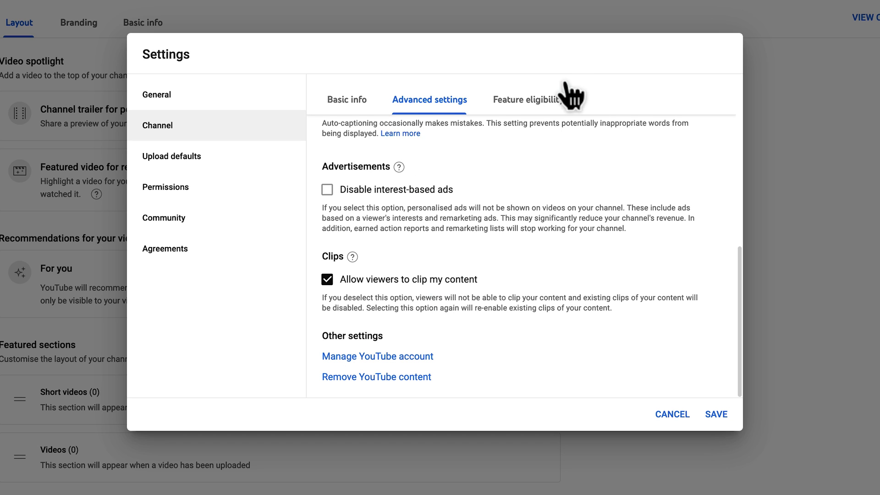
Review the Standard and Intermediate feature levels and their requirements under Feature eligibility
click(526, 99)
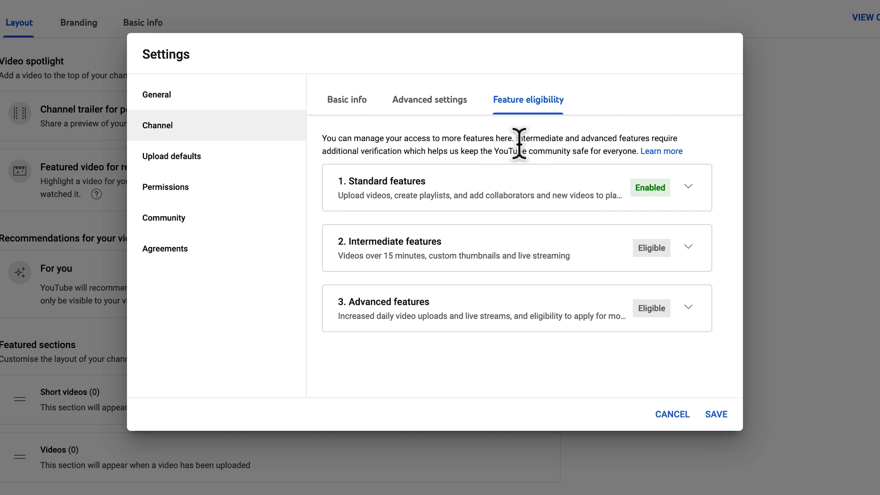
mouse_move(412, 205)
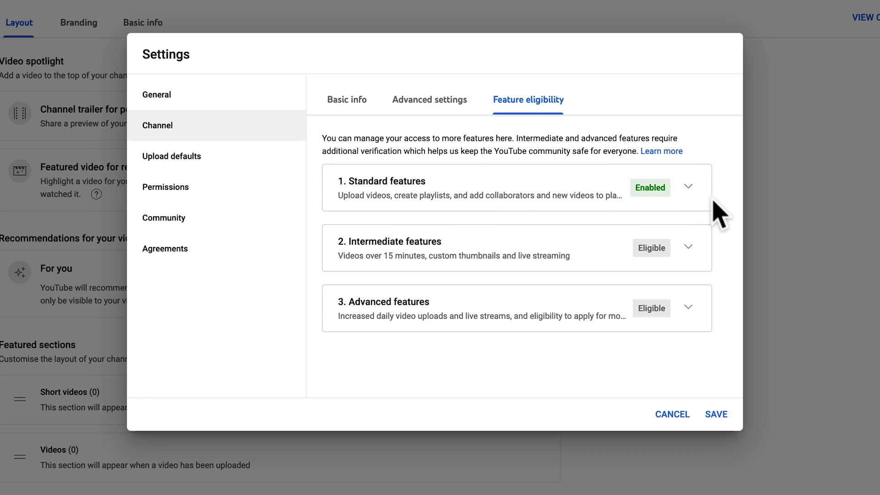
click(687, 186)
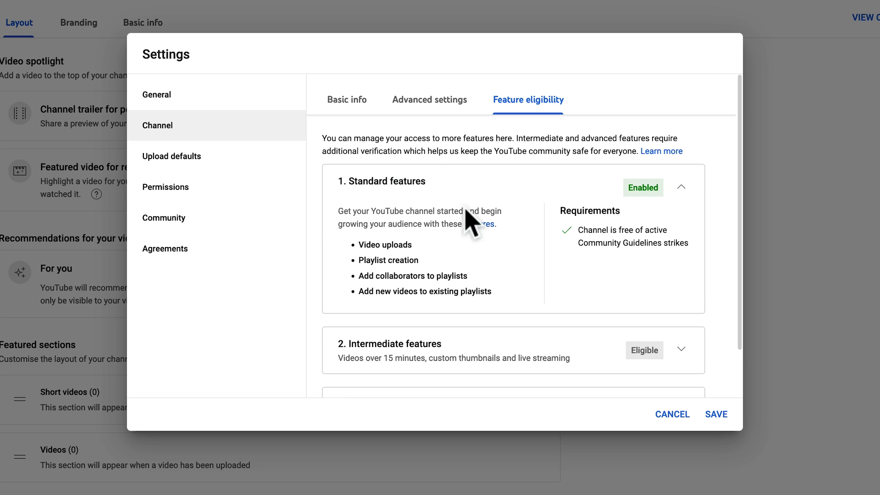
mouse_move(509, 315)
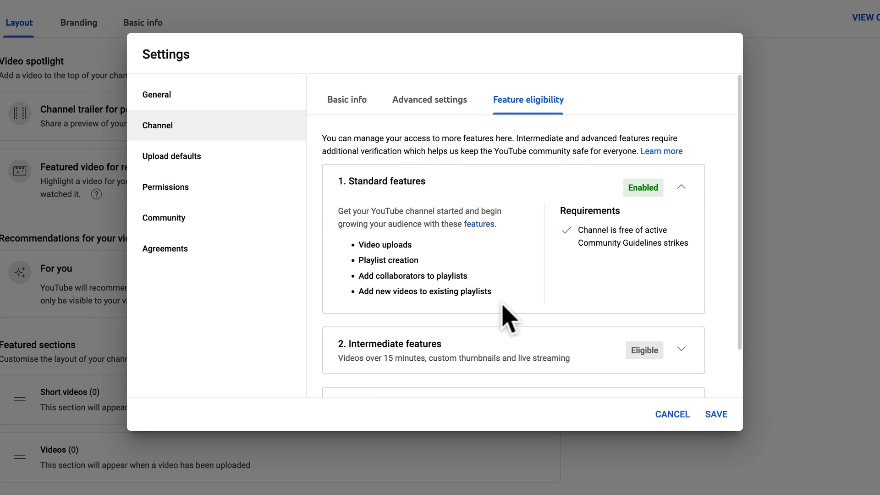
scroll(down, 3)
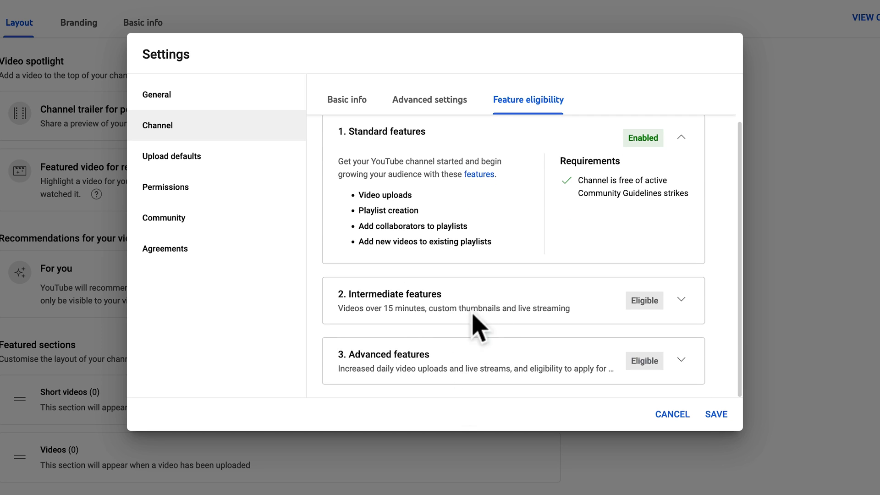
mouse_move(523, 371)
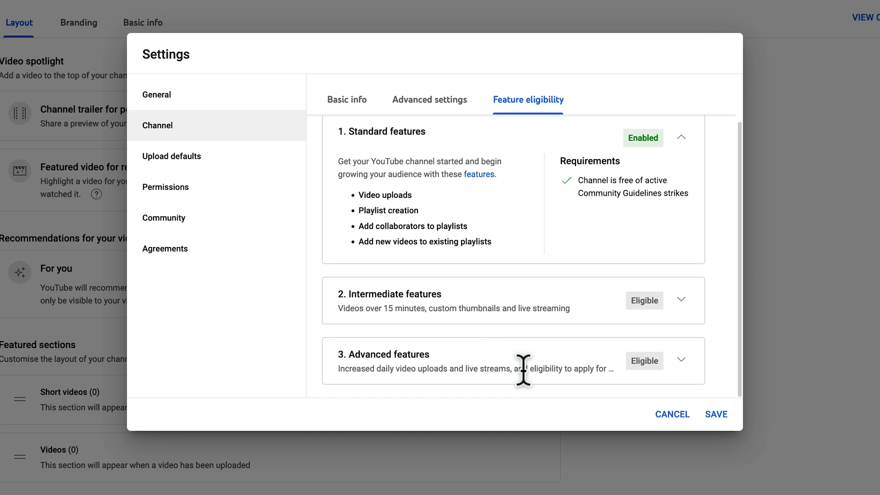
mouse_move(494, 304)
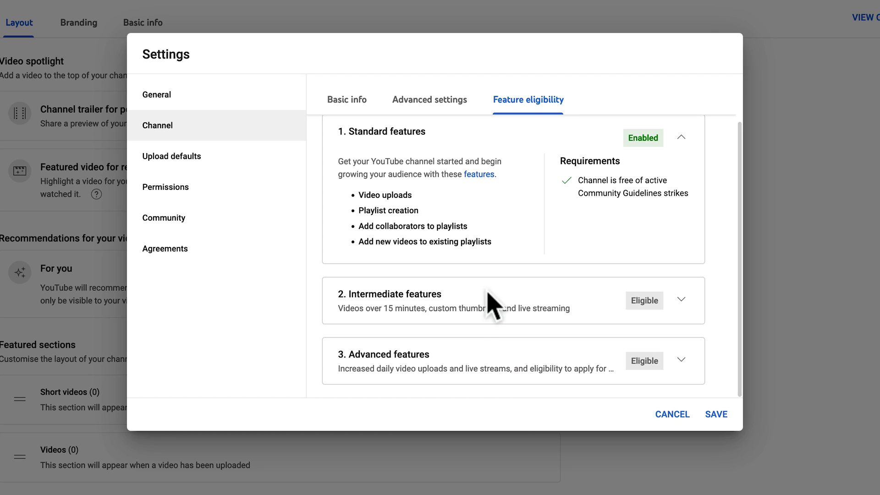
click(681, 300)
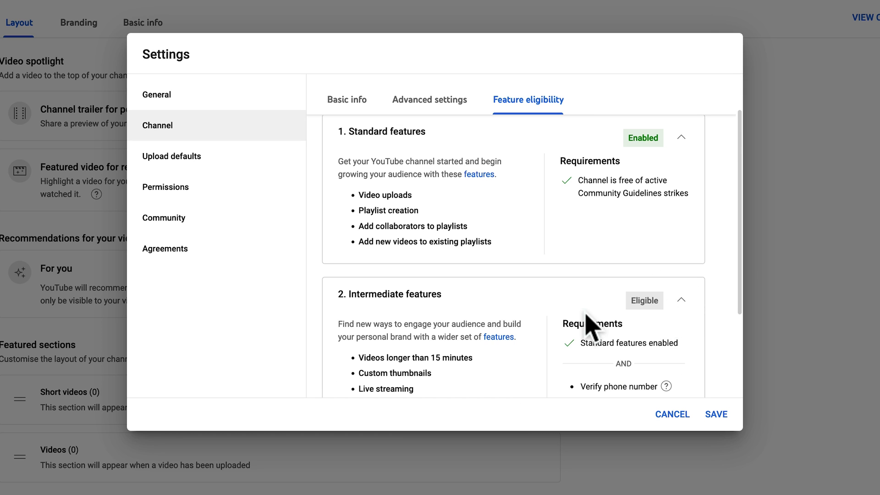
scroll(down, 3)
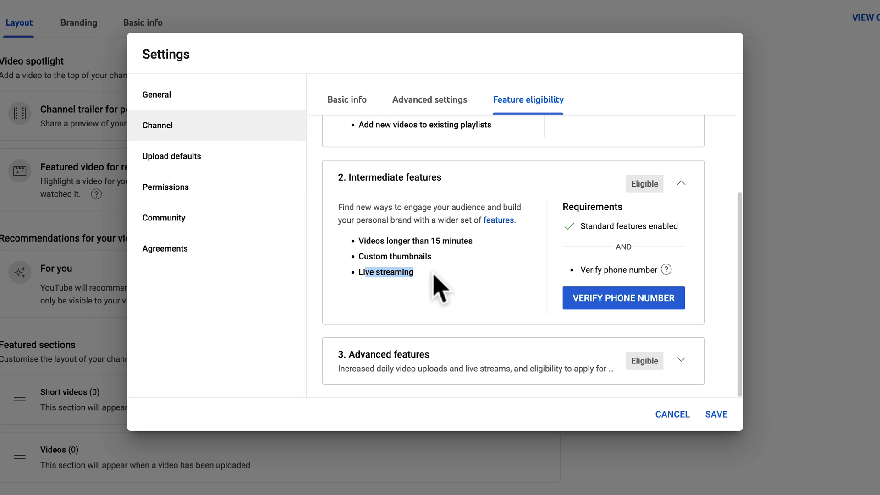
mouse_move(510, 251)
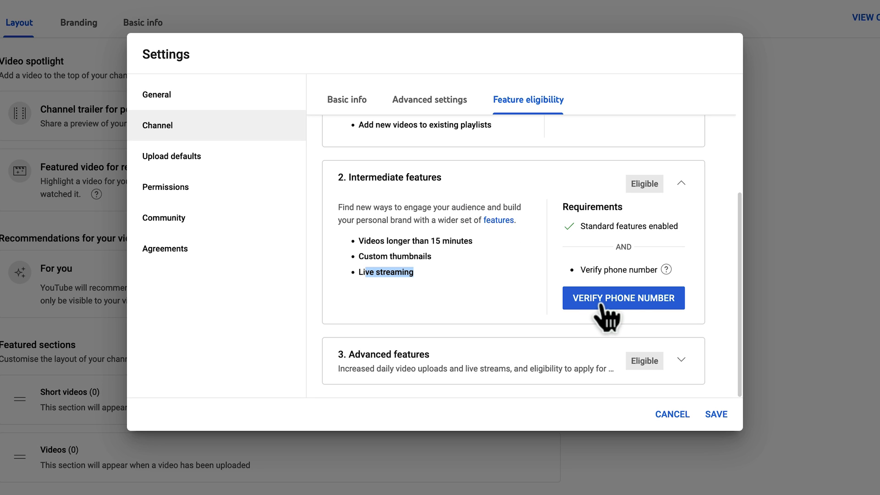
Begin phone verification to unlock Intermediate features
click(623, 297)
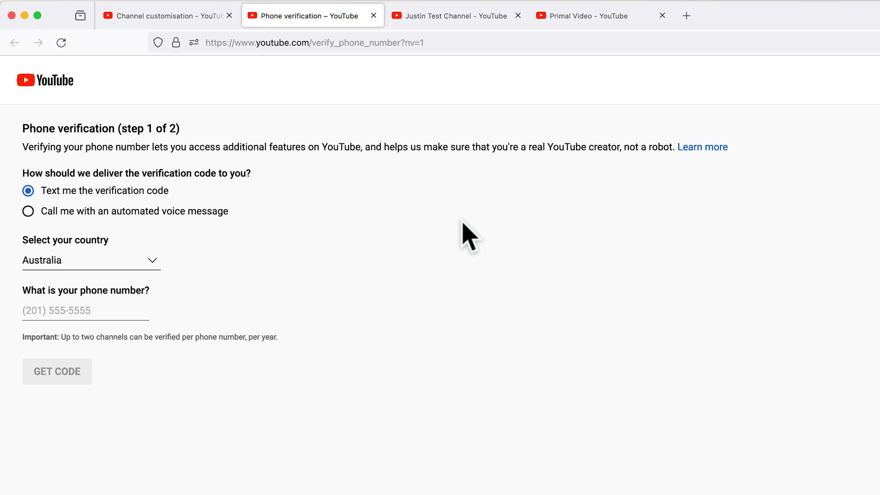
mouse_move(63, 224)
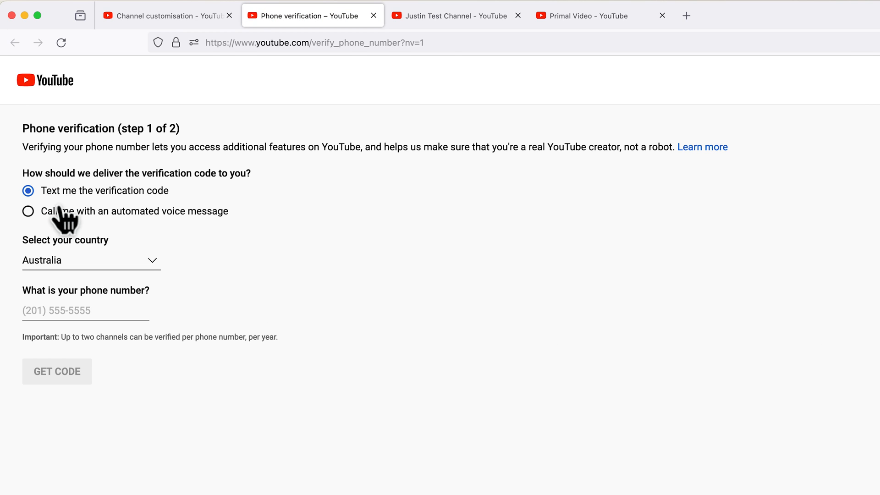
mouse_move(213, 230)
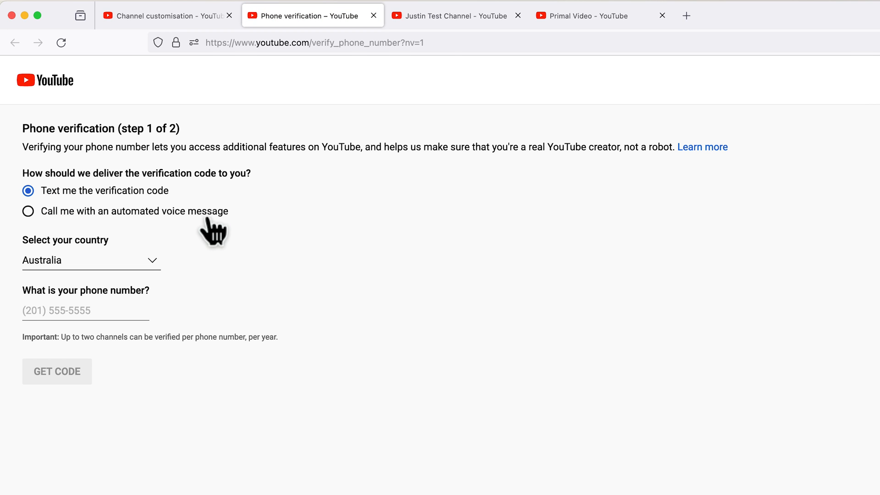
Verify the phone number by text code and return to the Channel customisation tab
click(86, 311)
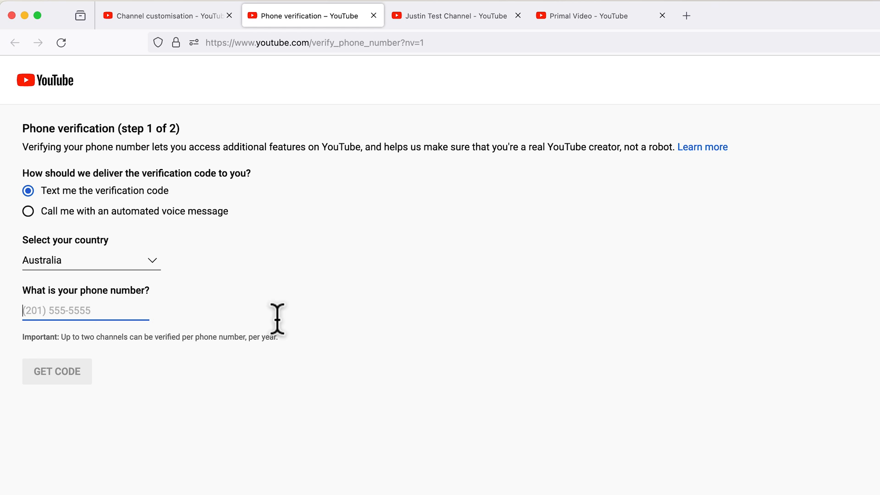
click(57, 372)
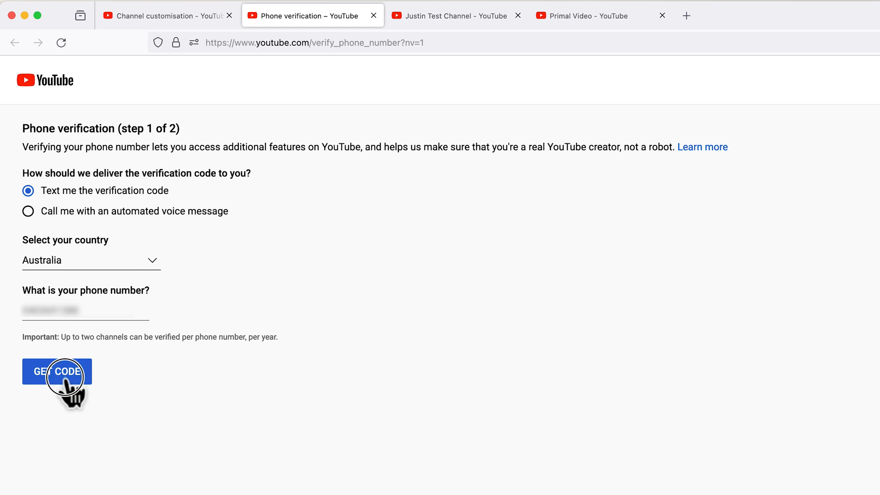
click(57, 371)
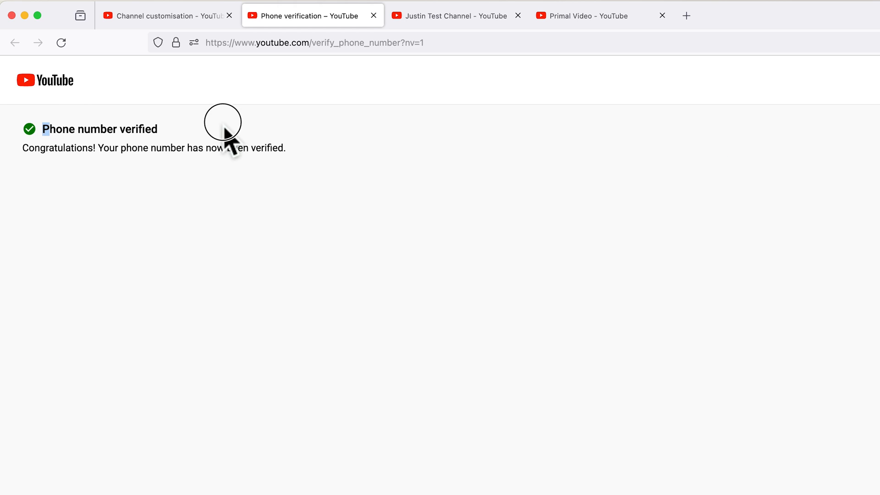
drag(45, 128, 285, 147)
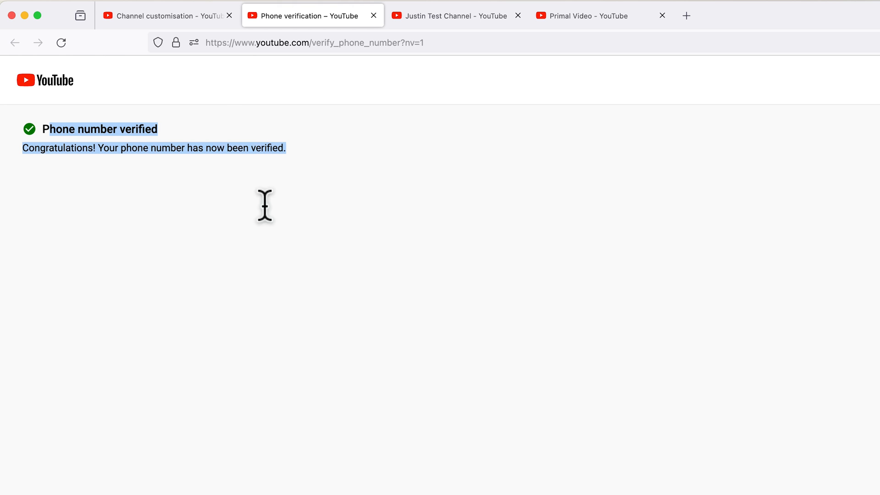
mouse_move(169, 16)
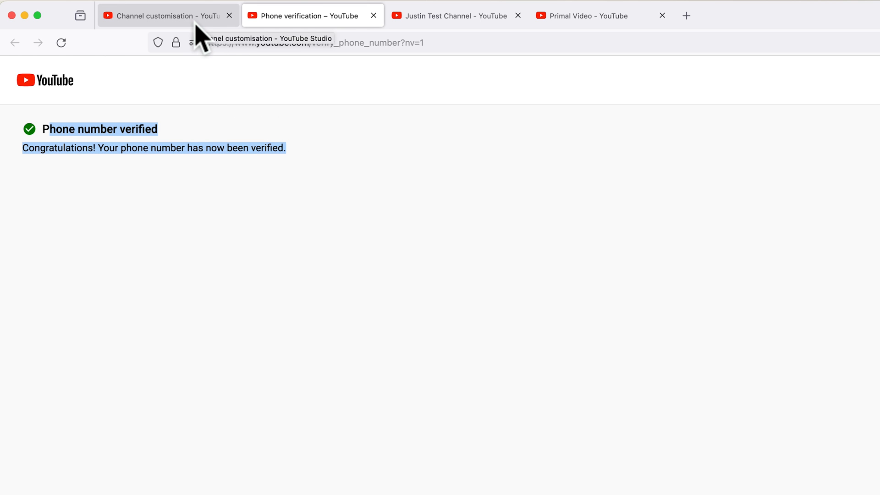
click(163, 16)
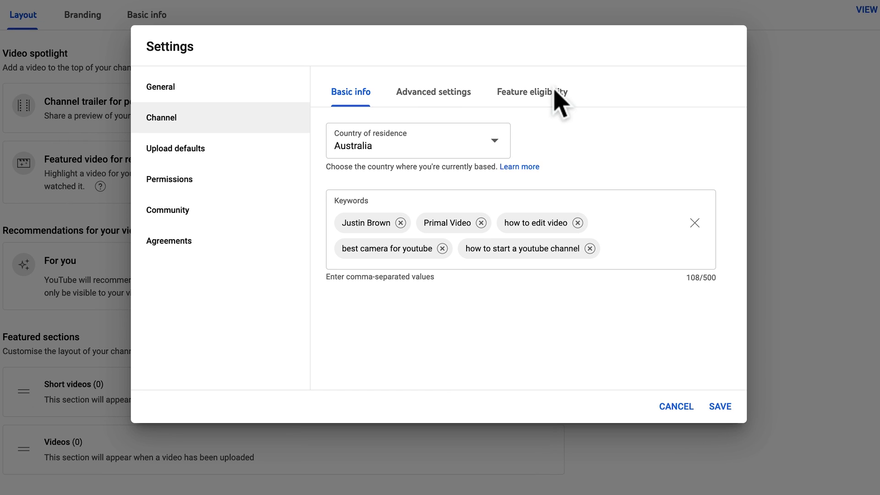
Confirm Intermediate features are enabled and check the Advanced features video verification requirement
click(532, 91)
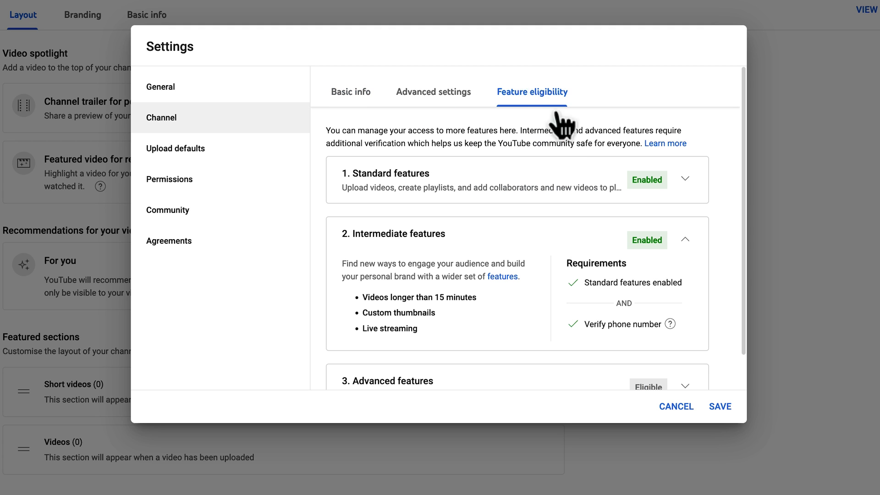
mouse_move(337, 185)
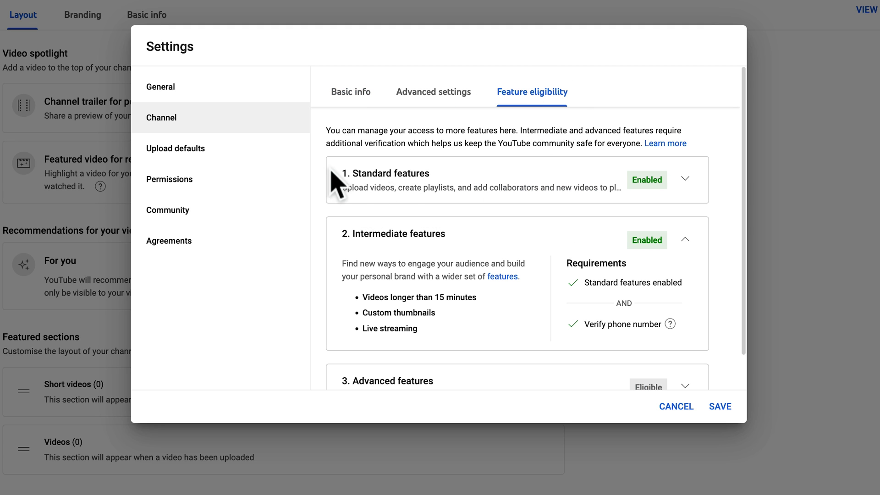
mouse_move(406, 259)
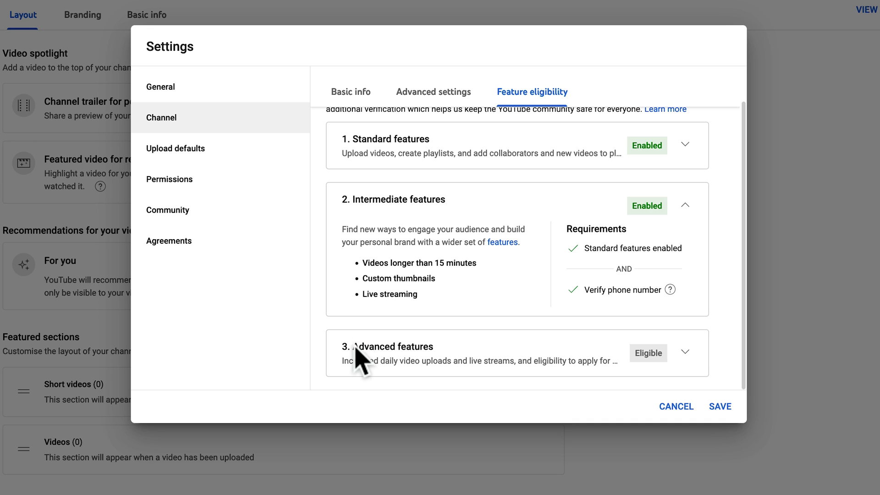
mouse_move(446, 357)
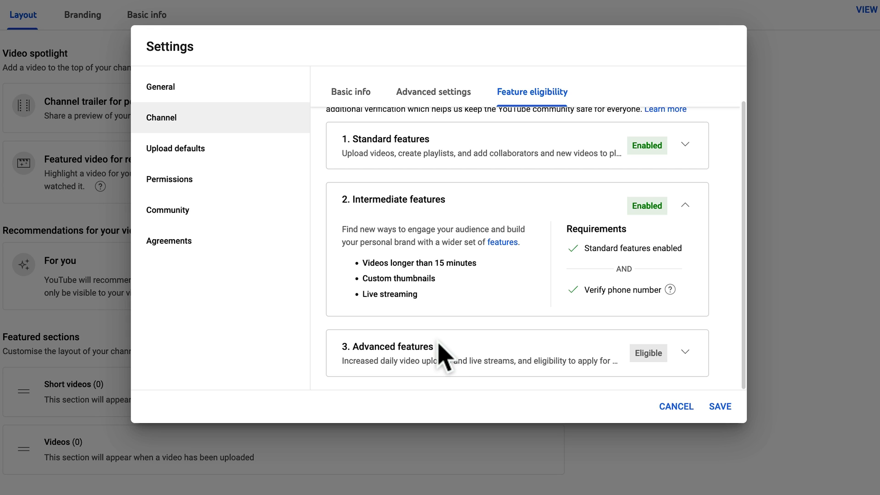
mouse_move(469, 378)
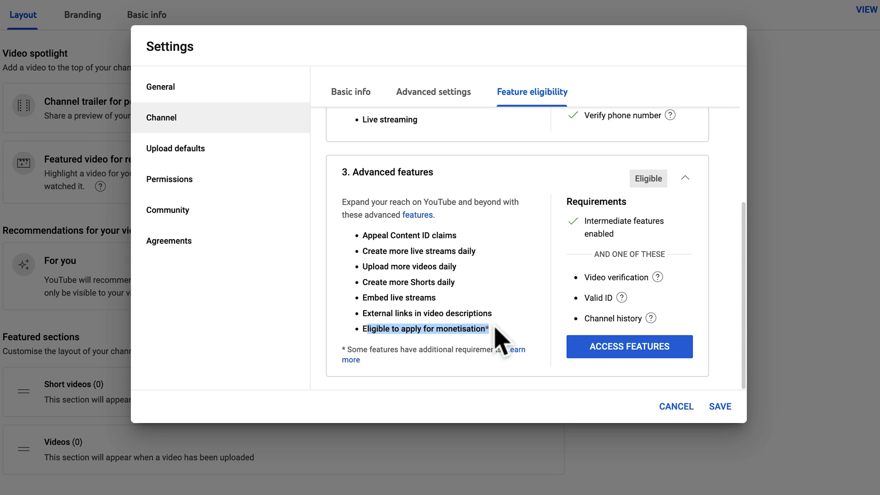
mouse_move(503, 251)
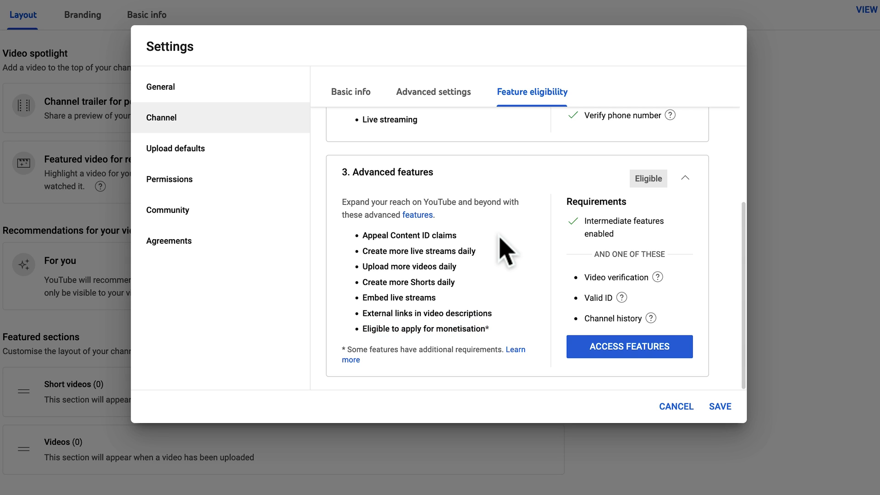
mouse_move(658, 277)
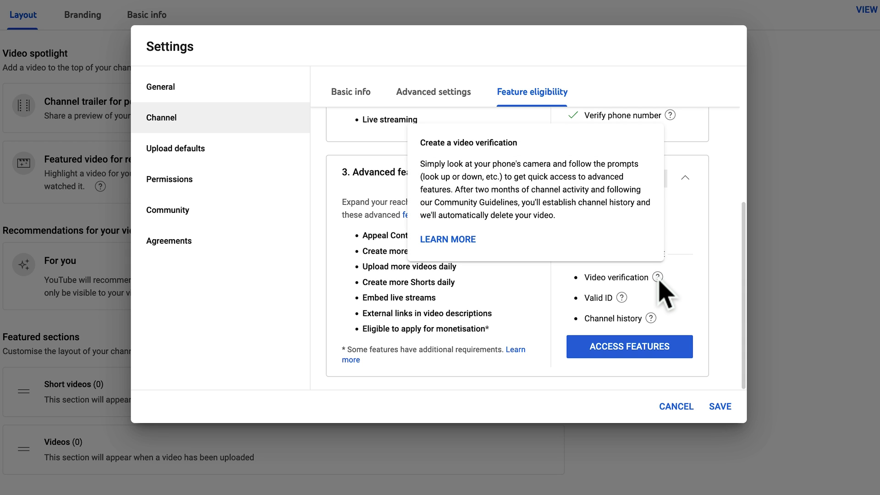
mouse_move(460, 161)
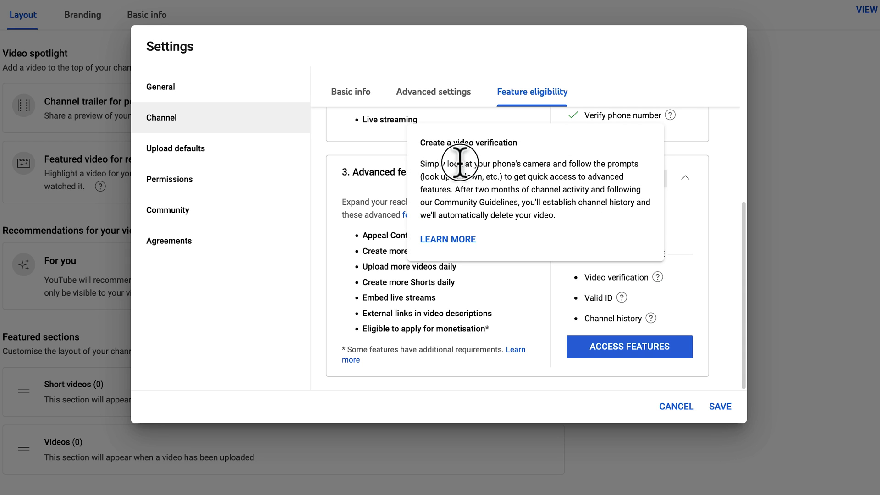
drag(461, 164, 634, 164)
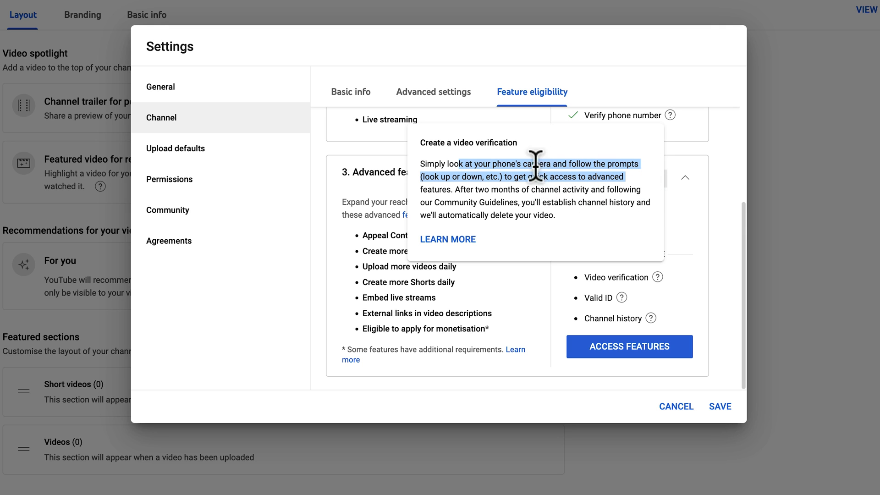
mouse_move(622, 298)
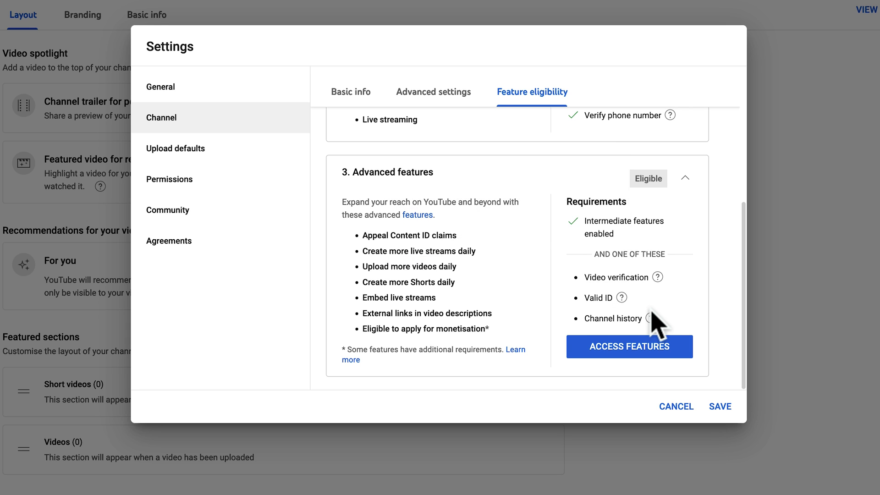
mouse_move(651, 318)
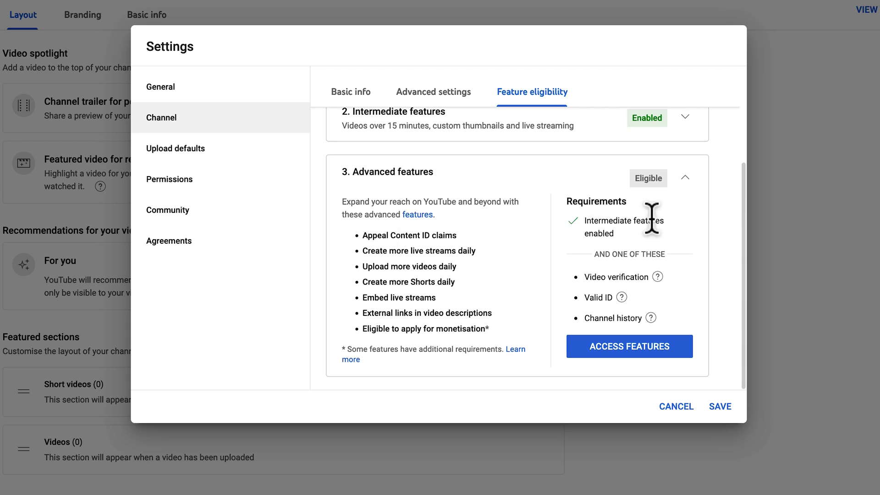
Save the channel settings and go to the public channel page
click(721, 406)
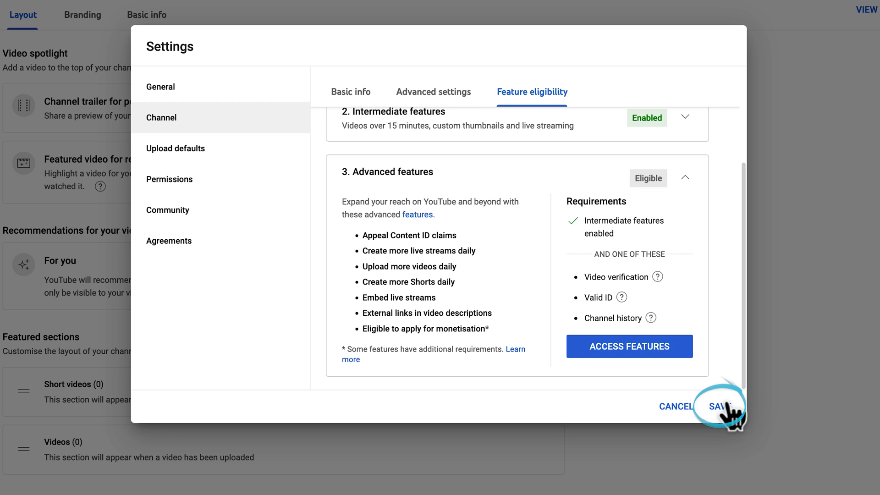
click(719, 406)
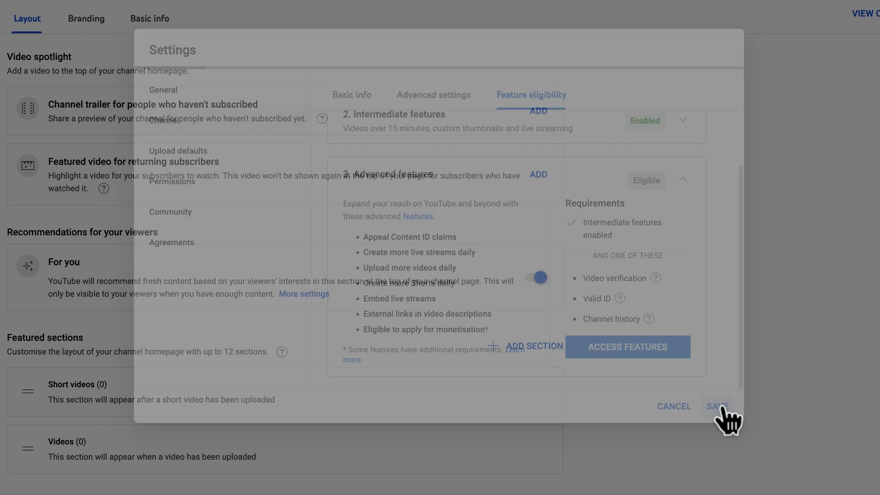
click(717, 406)
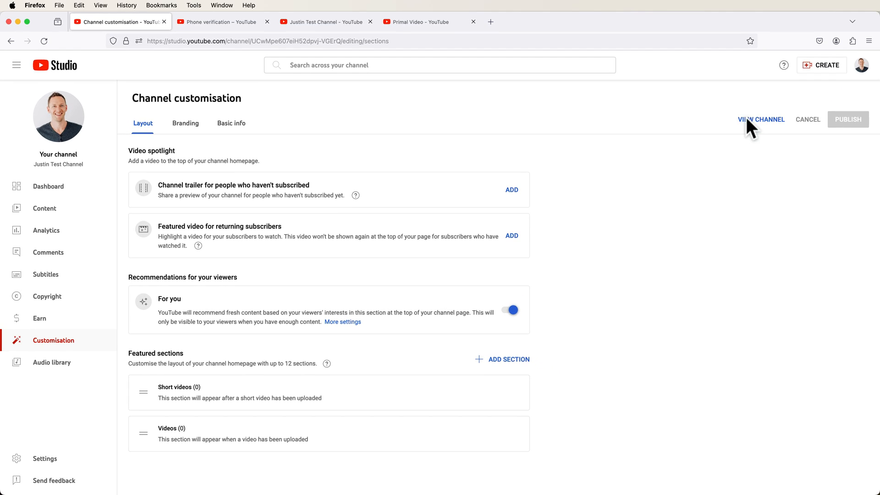
click(761, 119)
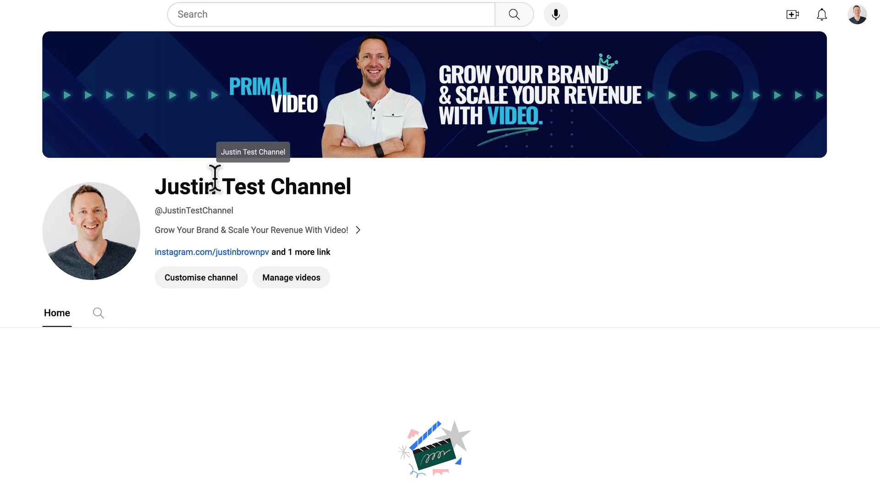
mouse_move(259, 236)
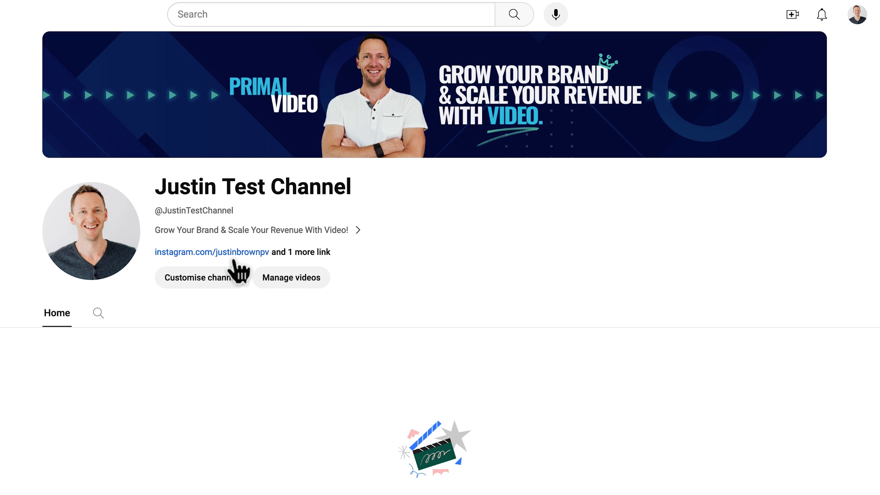
Read the channel's About description, close it, and bring up the upload or go-live options
click(358, 230)
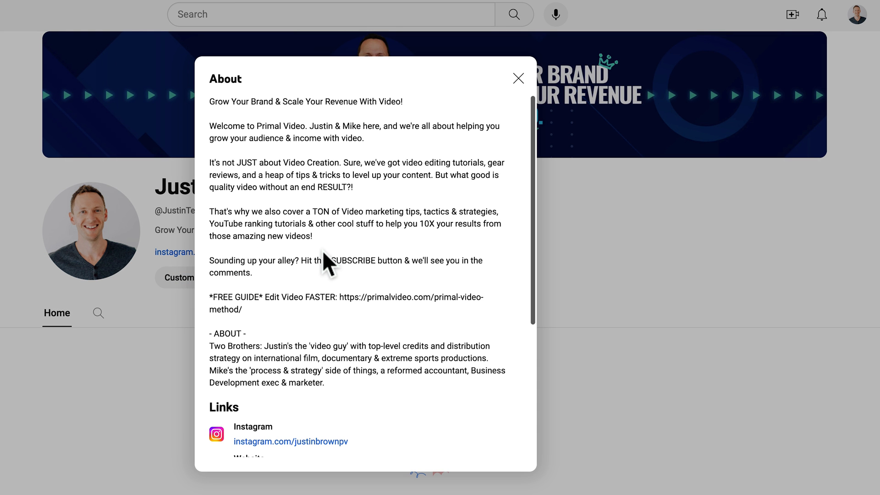
scroll(down, 3)
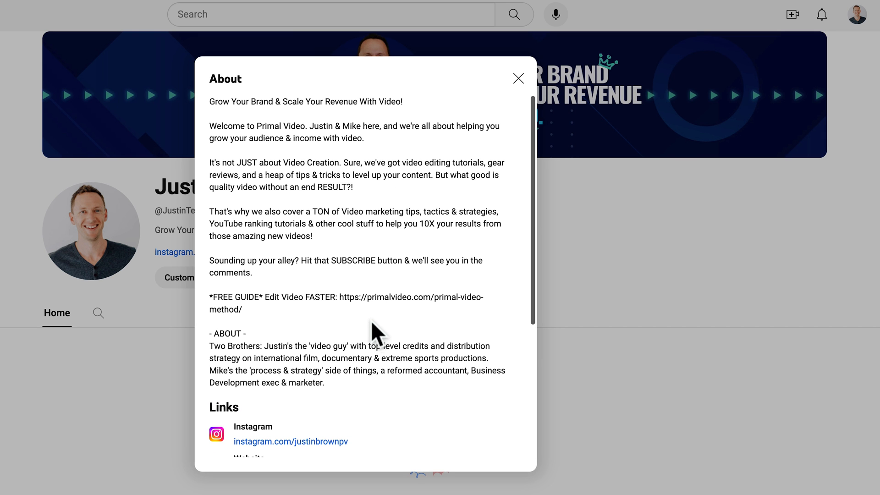
mouse_move(342, 329)
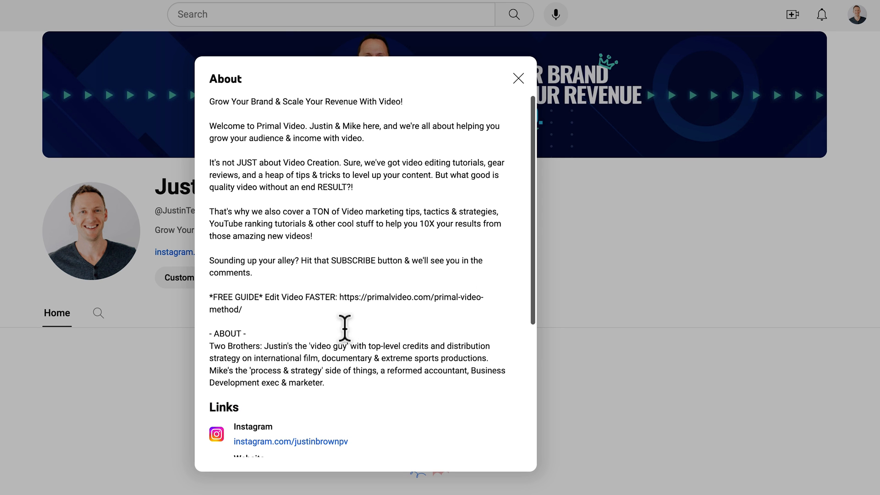
click(517, 79)
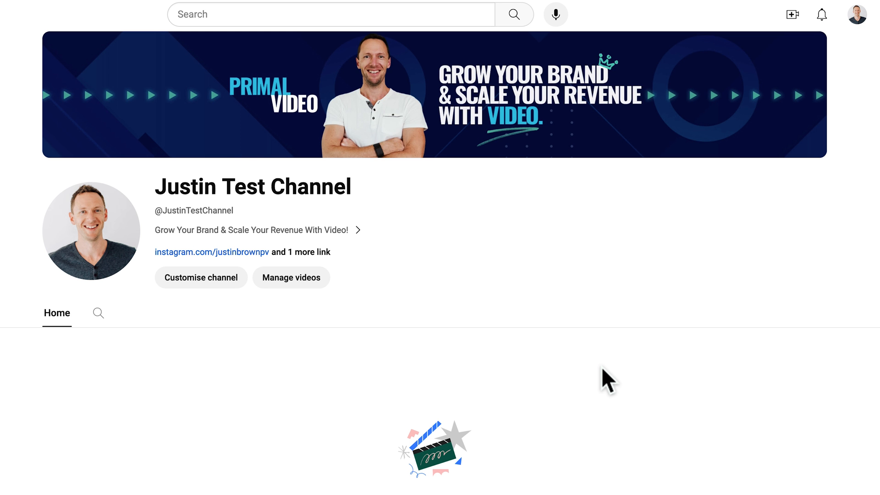
mouse_move(634, 296)
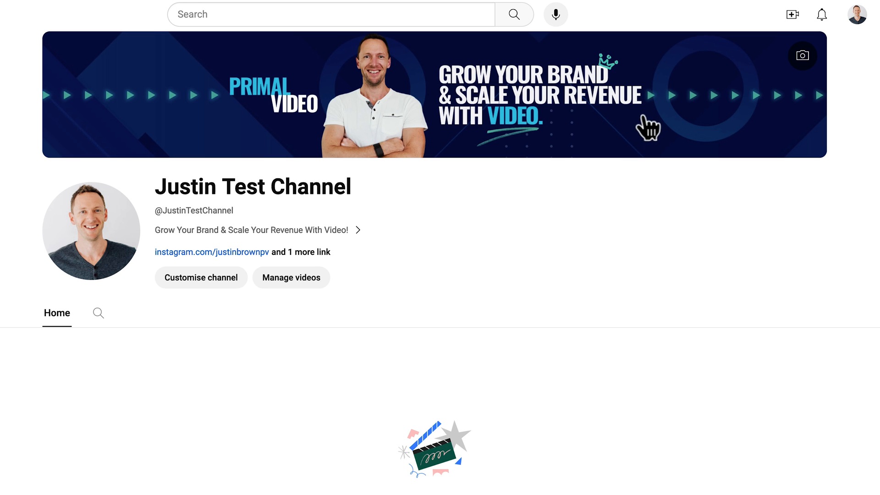
click(792, 14)
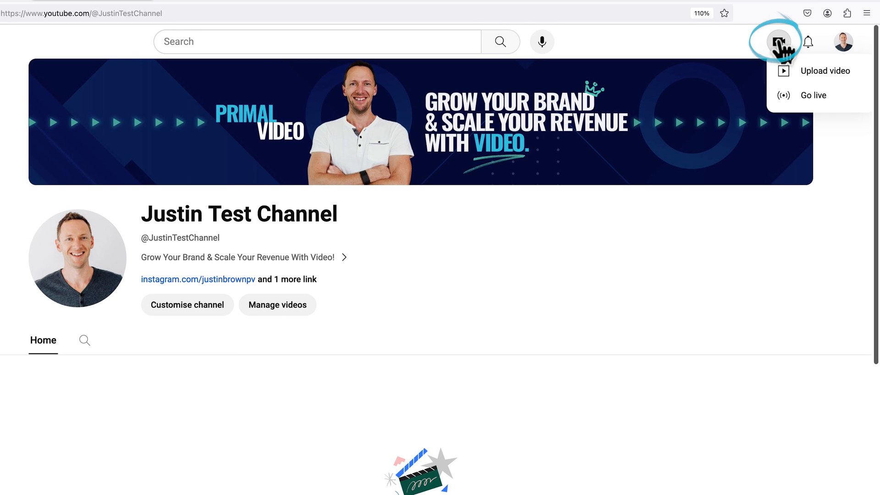